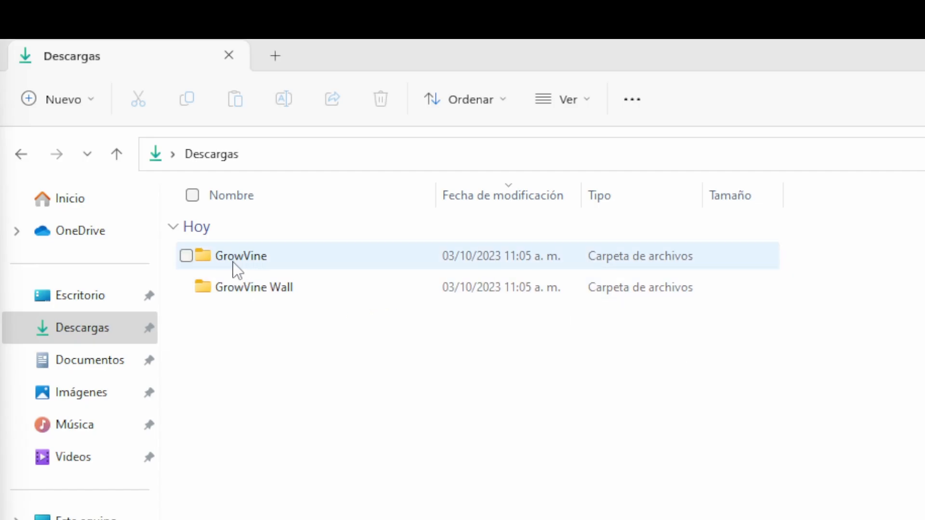
Launch GrowVine.blend from the GrowVine folder in Descargas
click(253, 288)
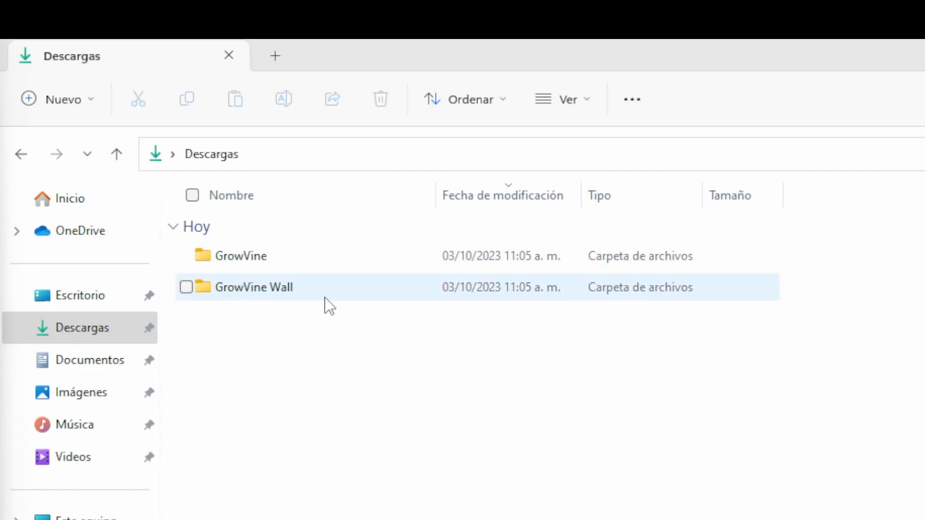
click(240, 255)
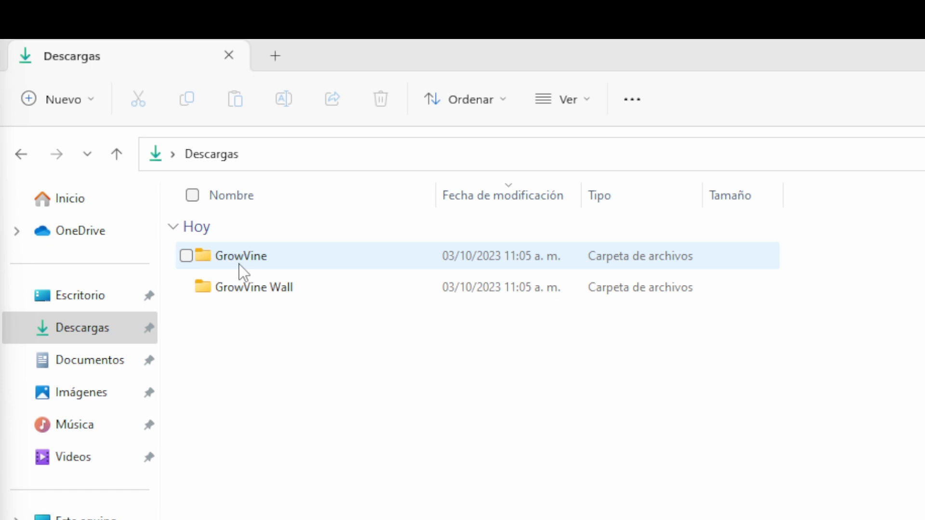
double_click(240, 255)
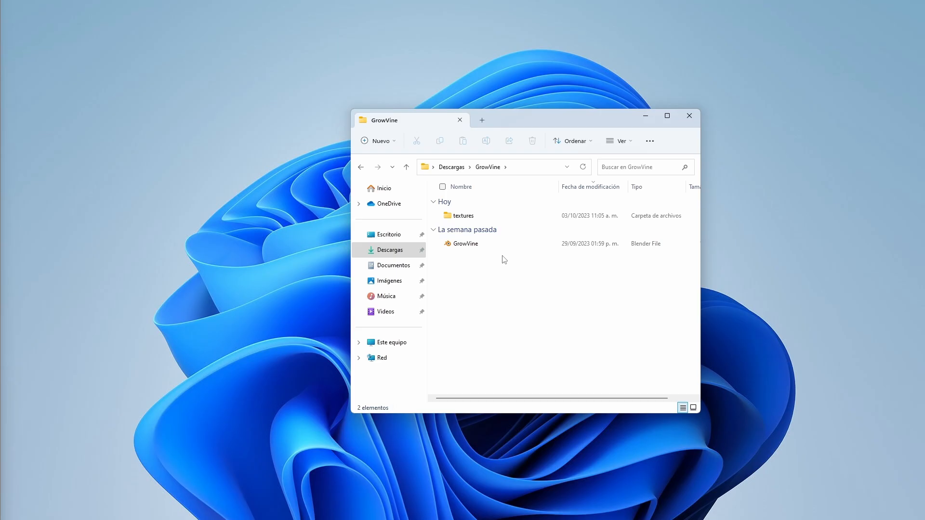
click(467, 243)
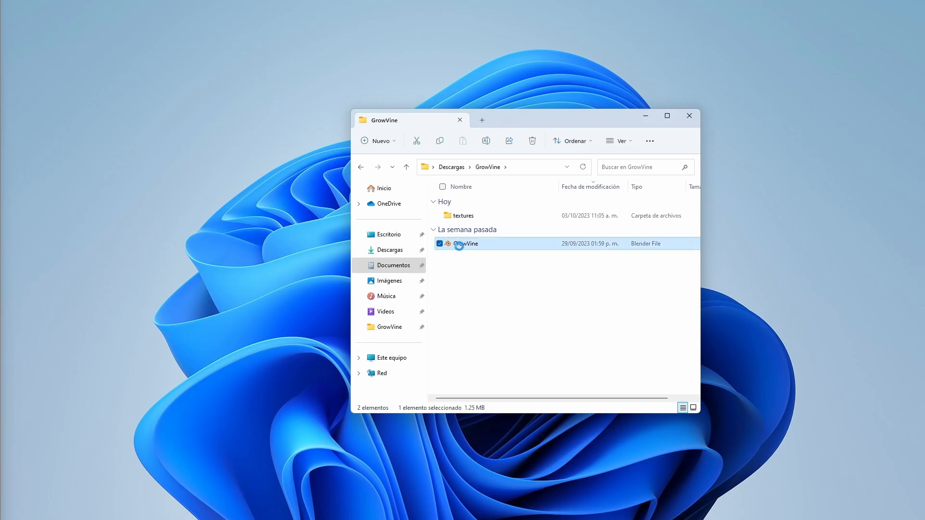
double_click(465, 244)
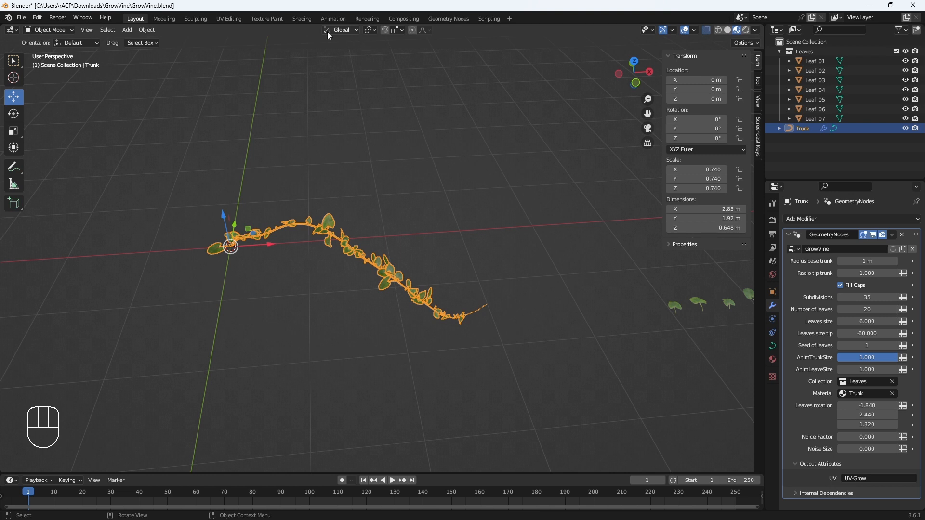
mouse_move(497, 264)
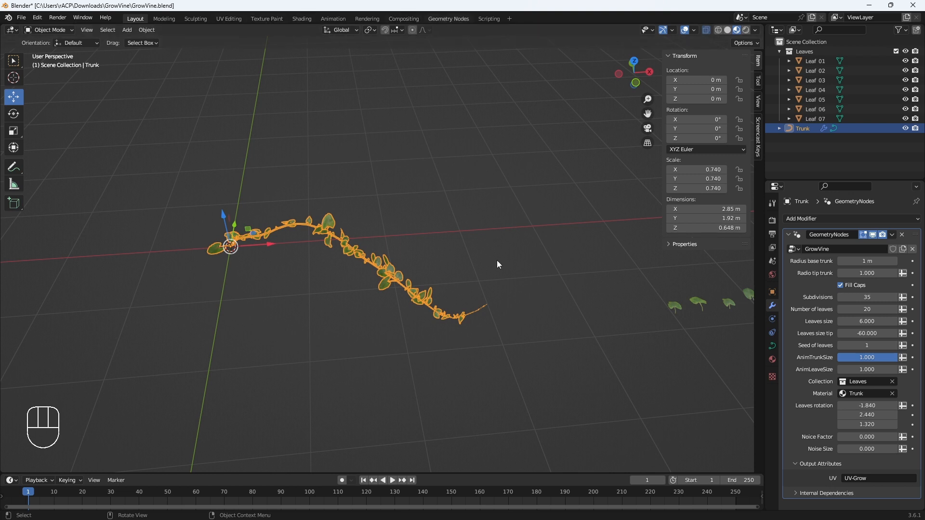
Load GrowVine Wall.blend from Explorer and return to the Layout workspace
click(448, 19)
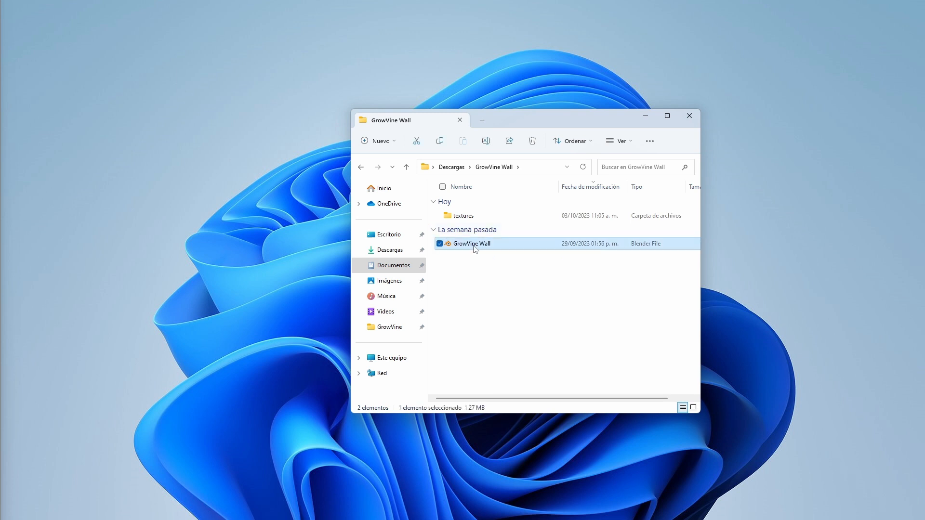
double_click(470, 244)
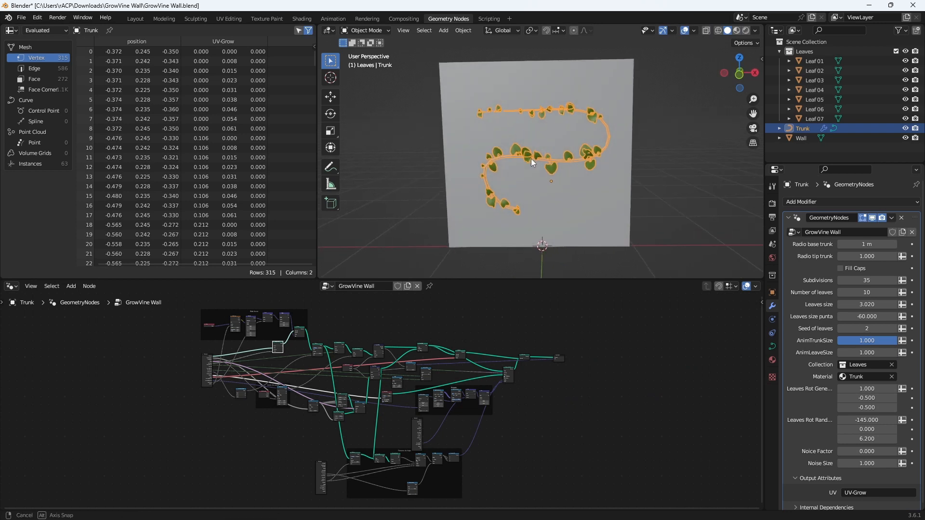
click(135, 18)
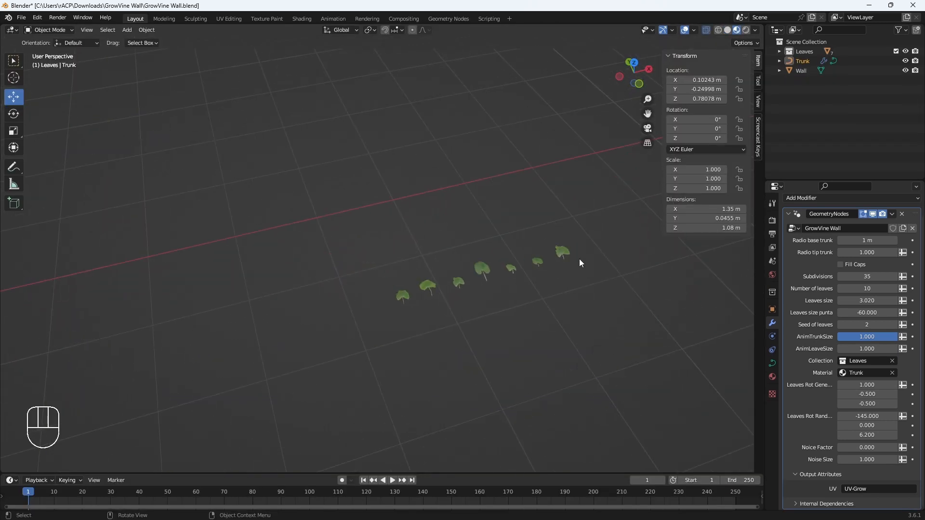
mouse_move(501, 331)
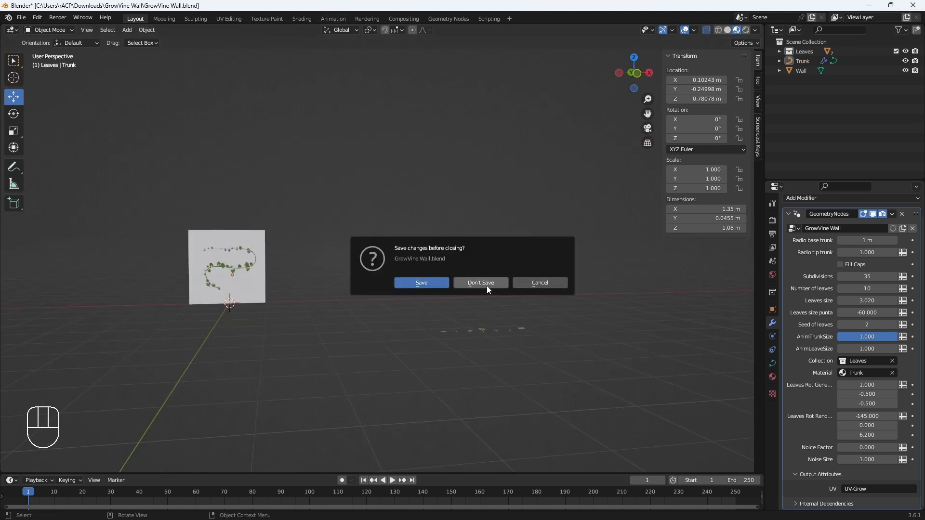
Discard GrowVine Wall without saving and append the GrowVine node group from GrowVine.blend's NodeTree
click(479, 283)
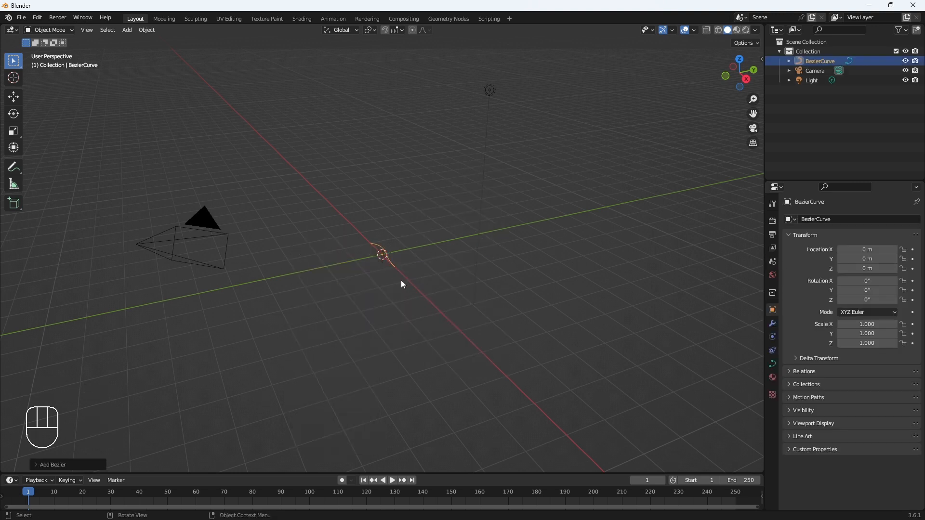
click(21, 17)
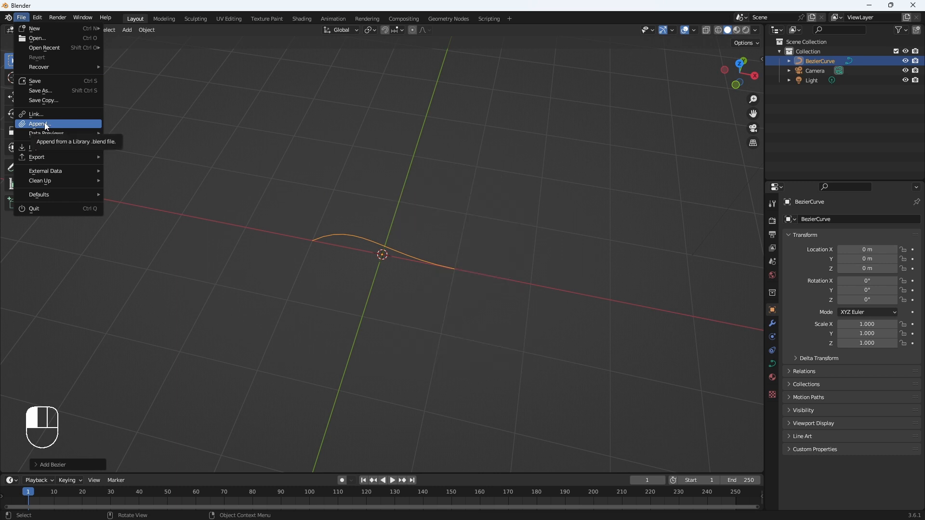
click(39, 124)
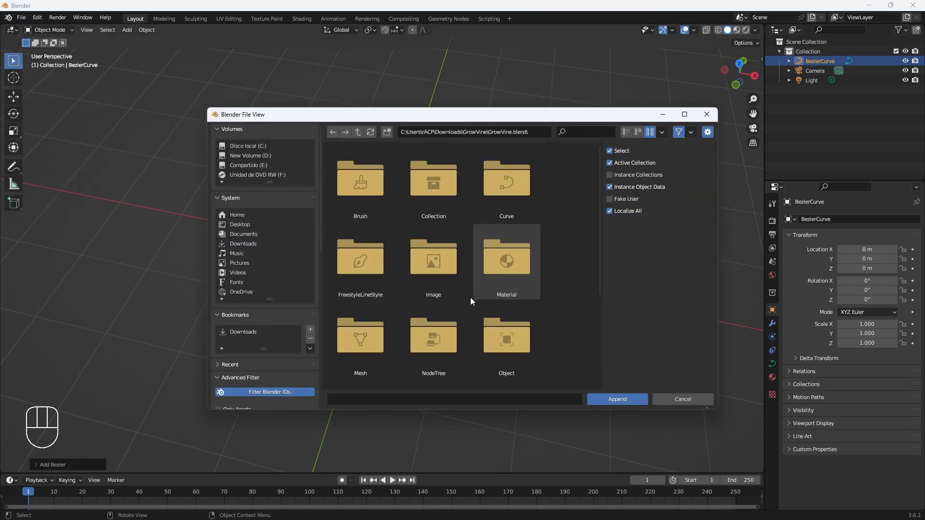
scroll(down, 3)
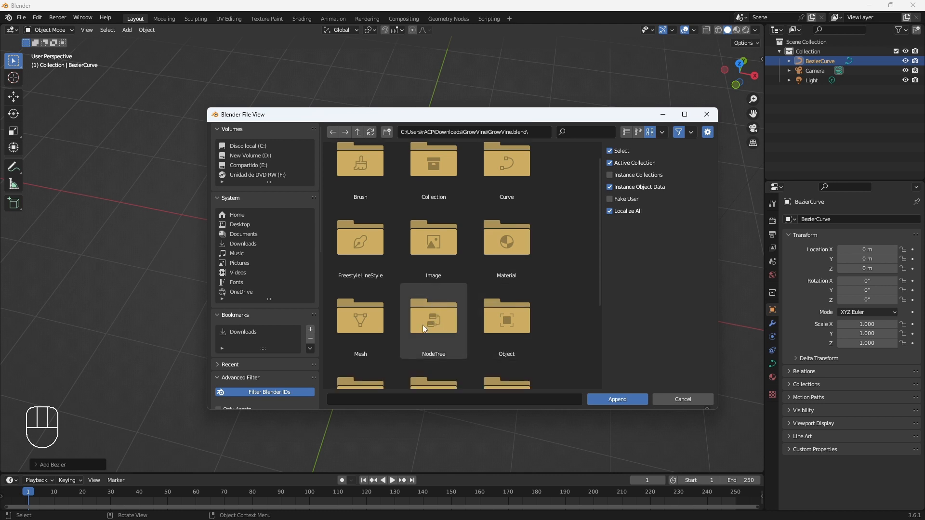
double_click(432, 320)
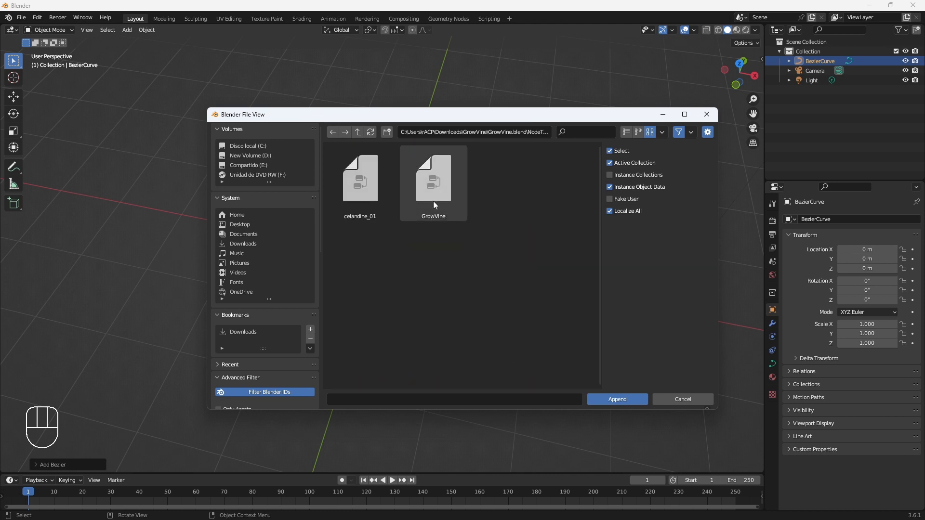
mouse_move(432, 200)
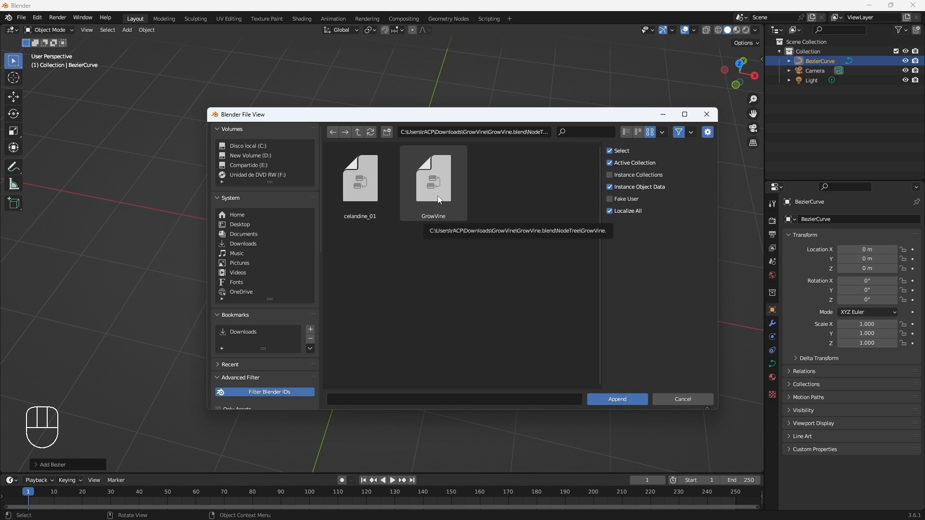
click(616, 399)
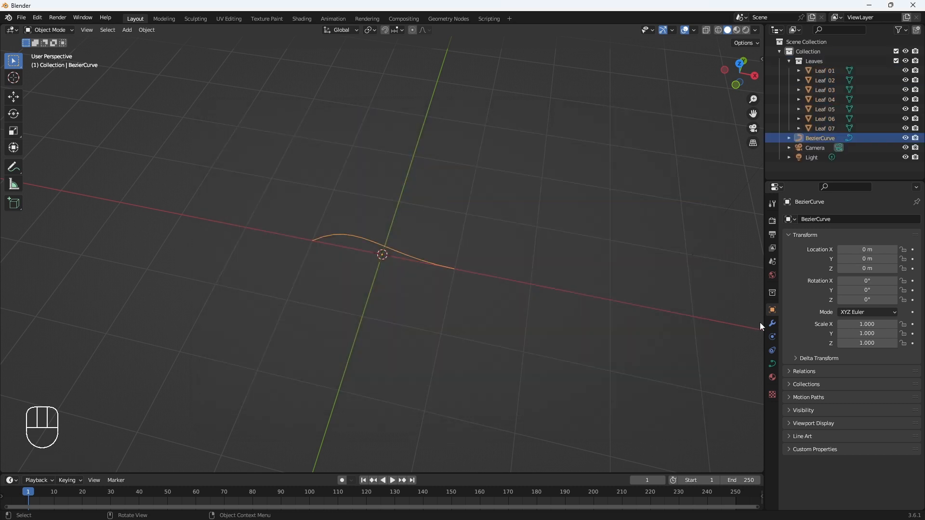
Put the GrowVine geometry nodes modifier on the Bezier curve and reshape its points in Edit Mode
click(772, 323)
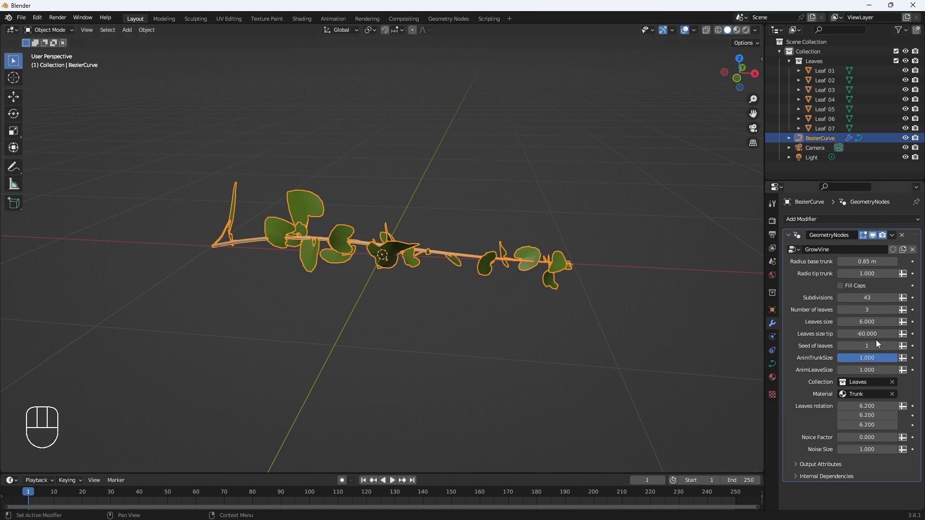
key(Tab)
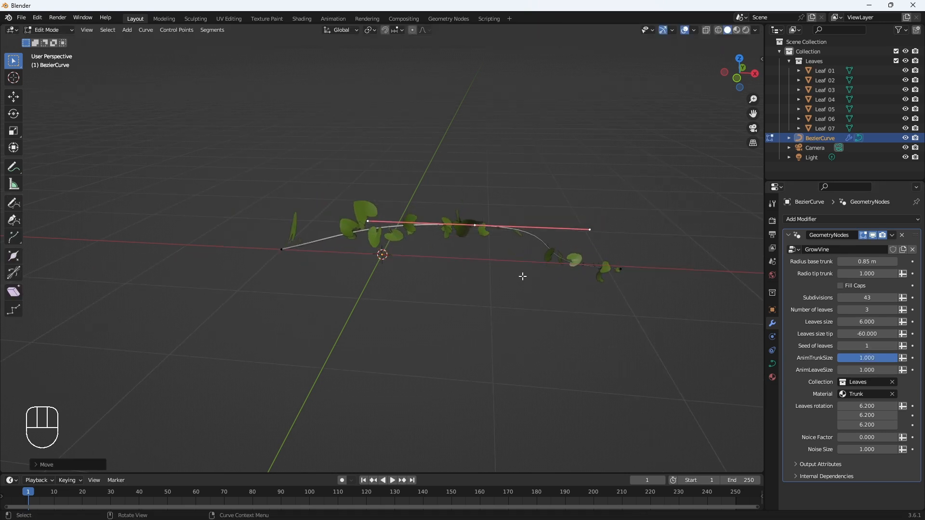
click(13, 204)
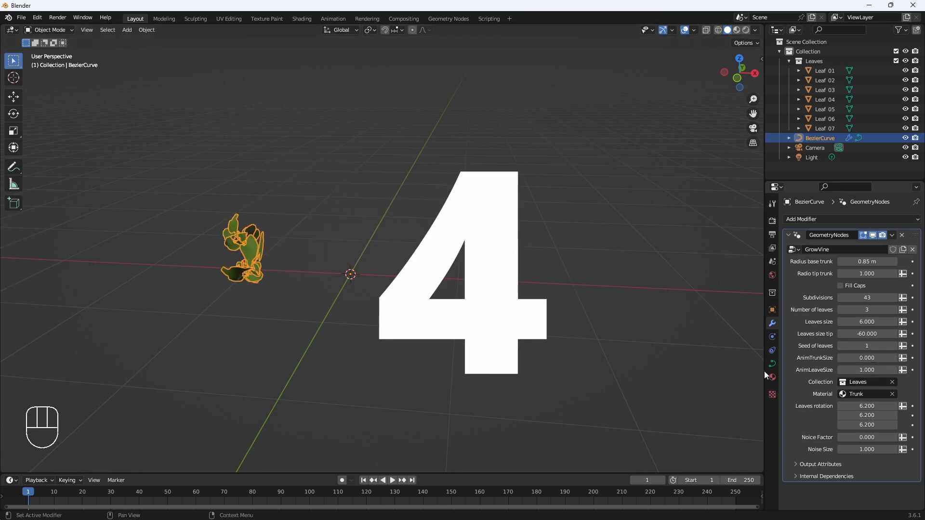
Keyframe AnimTrunkSize and the other growth values, starting from 0.000
right_click(867, 346)
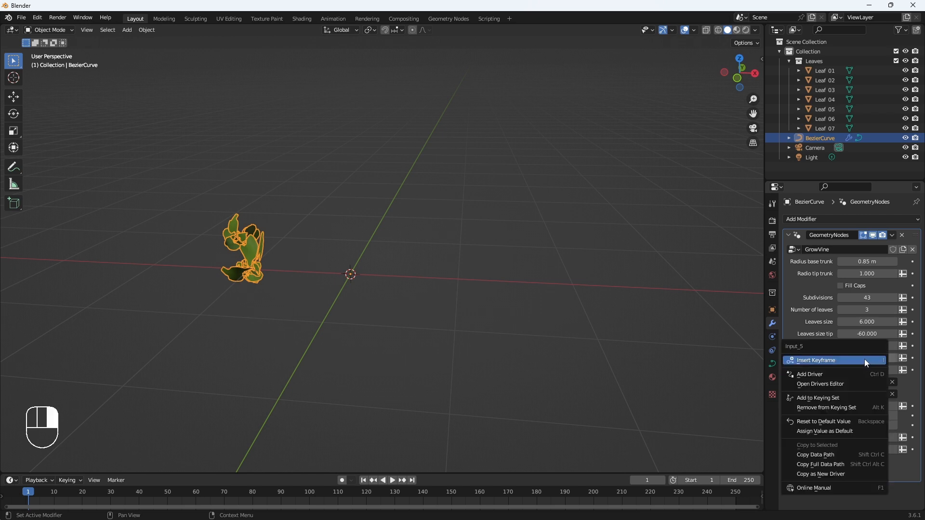
click(817, 360)
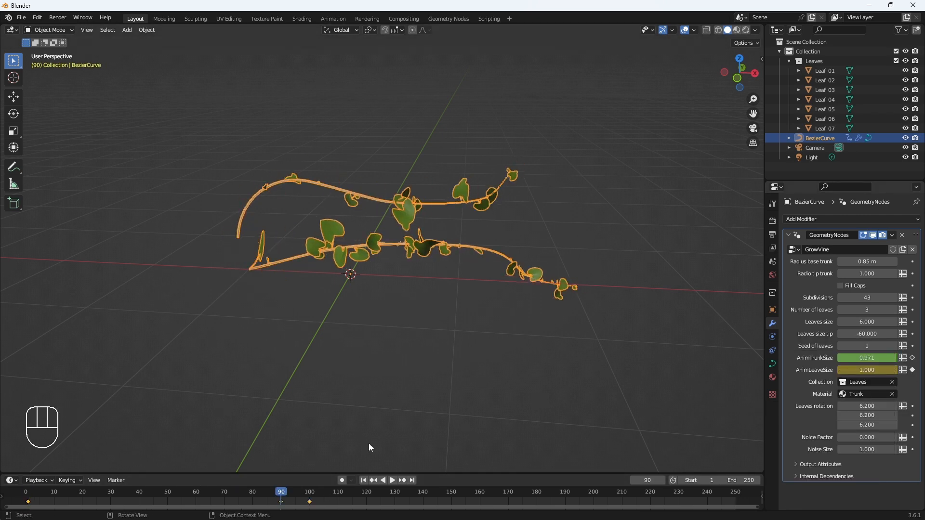
right_click(867, 358)
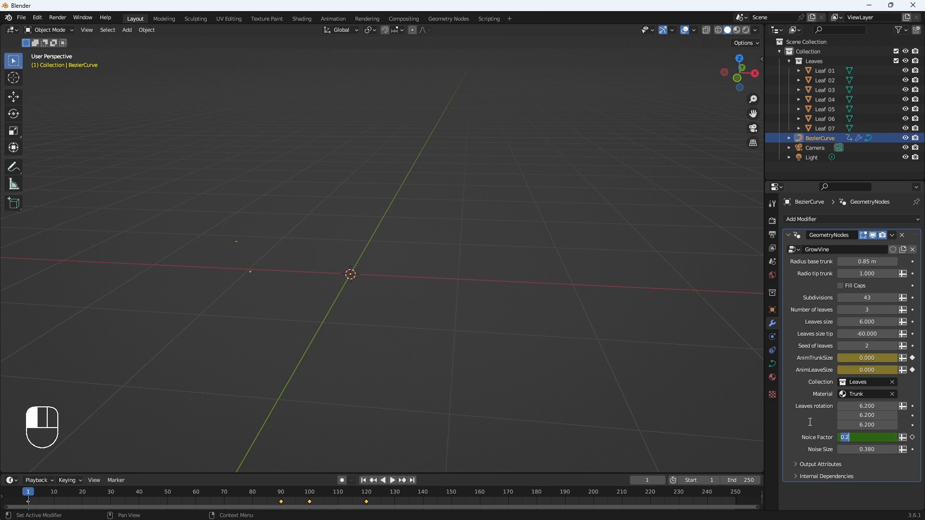
text(0.000)
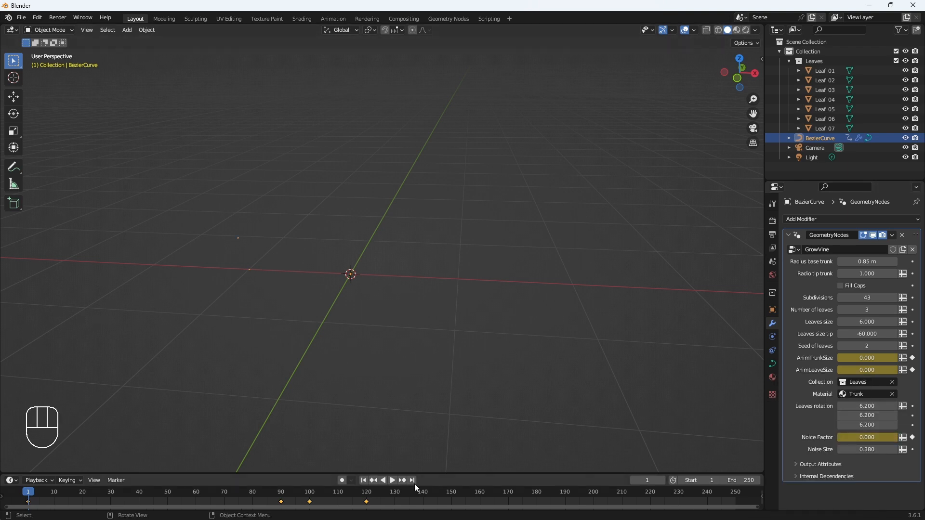
Play the timeline so the vines grow in, then stop playback
click(392, 479)
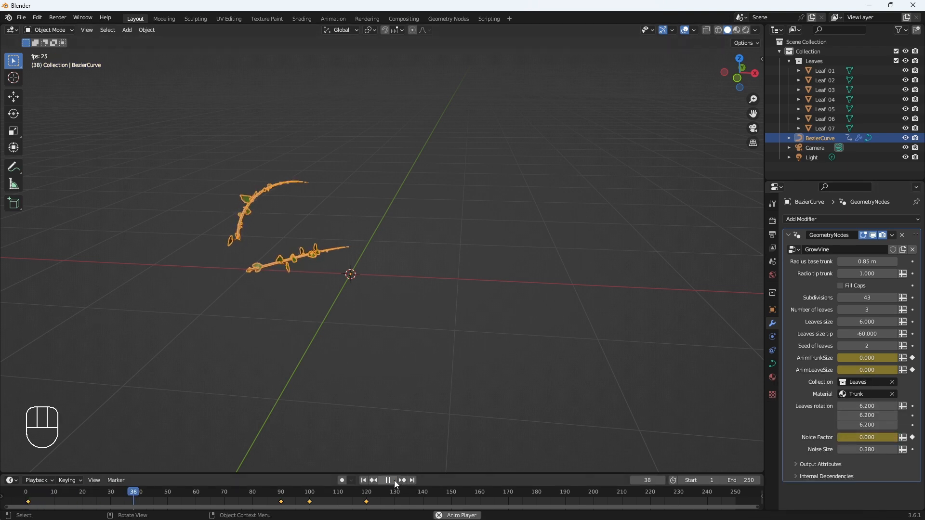
click(388, 479)
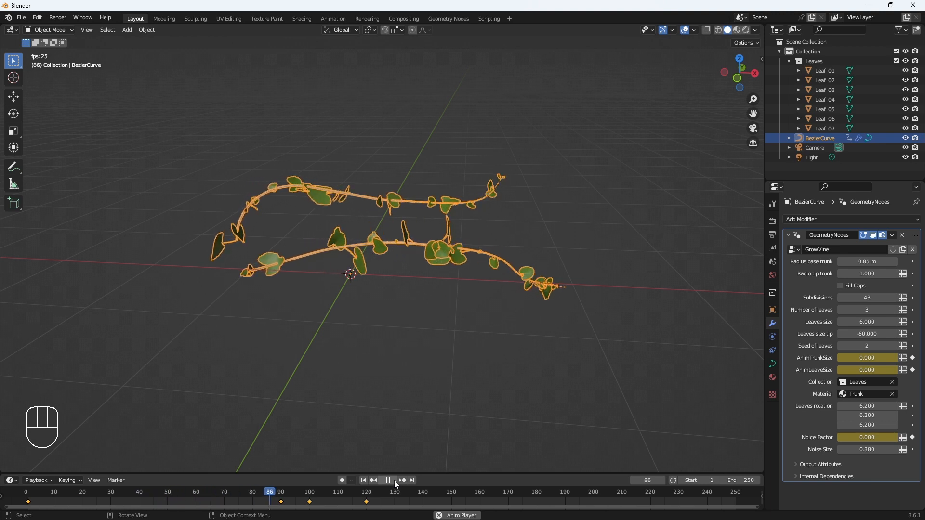
click(387, 480)
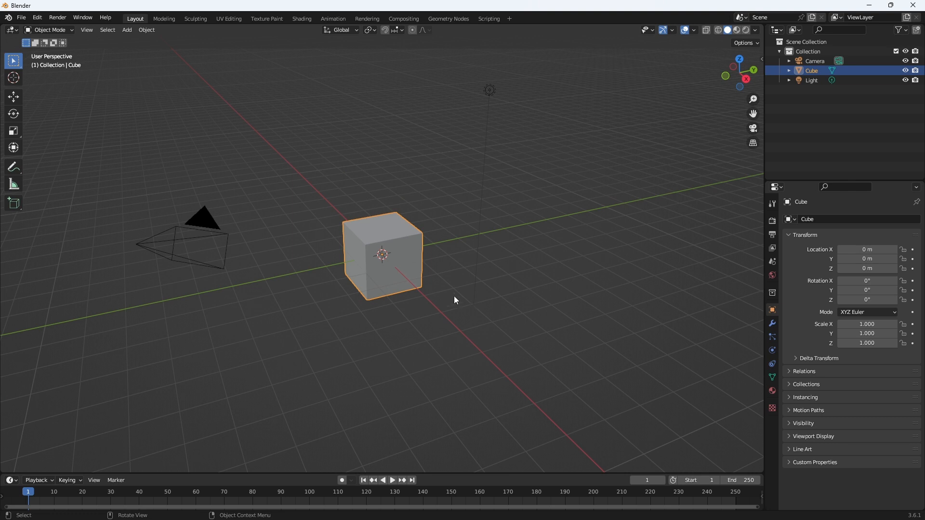
mouse_move(427, 283)
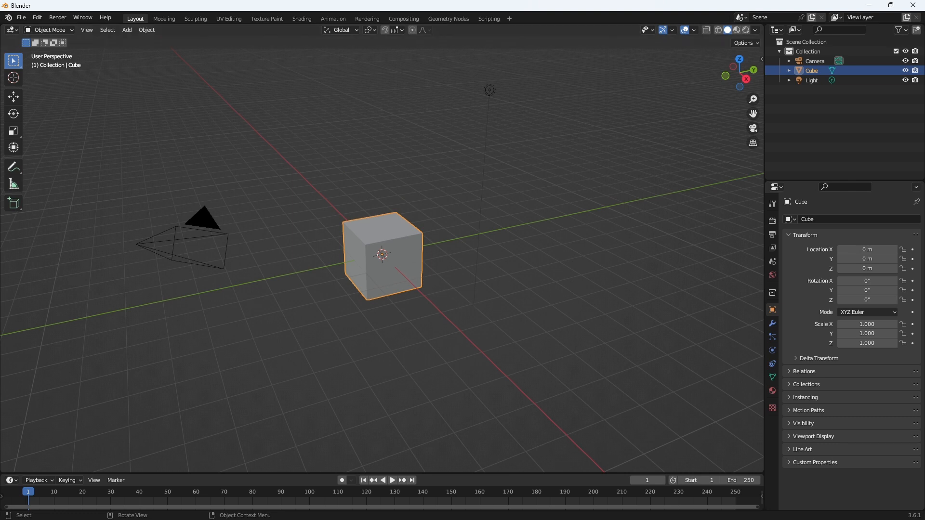
mouse_move(404, 234)
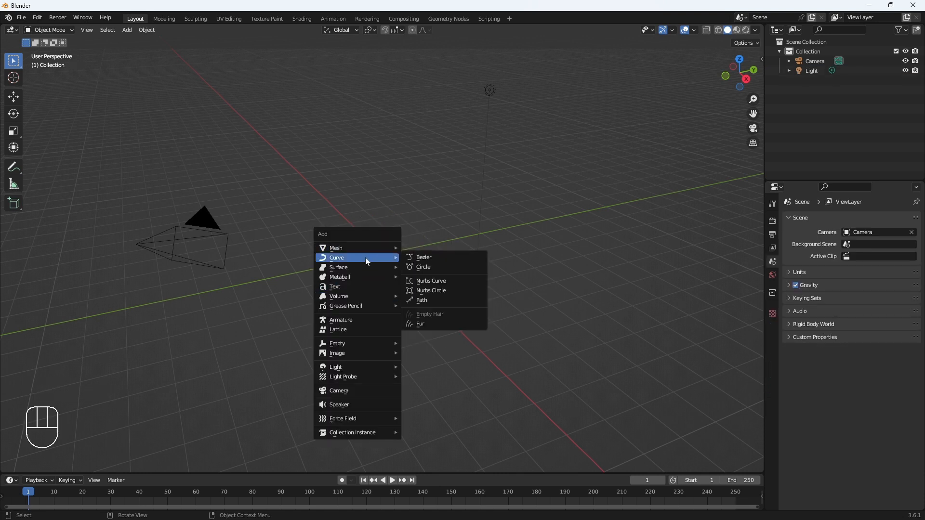
Append the Leaves collection (Leaf 01–07) from GrowVine.blend into the scene
click(423, 258)
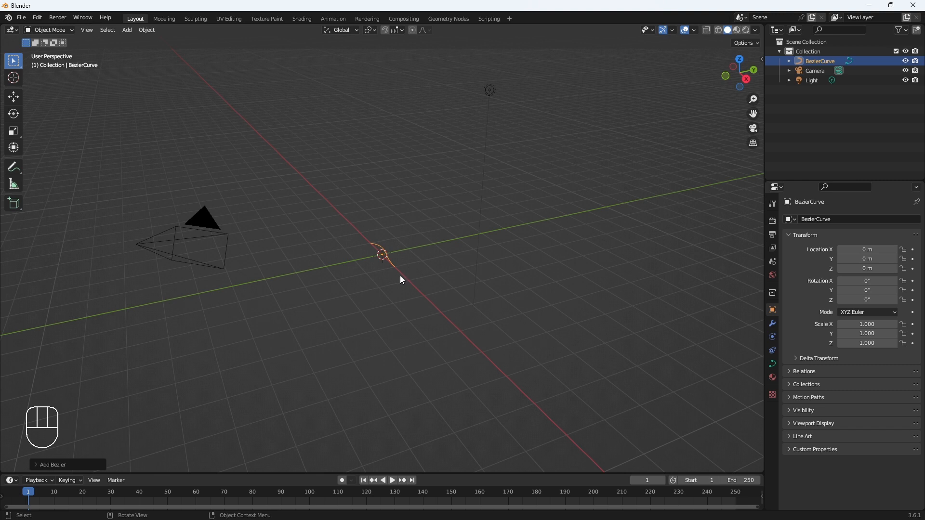
click(22, 18)
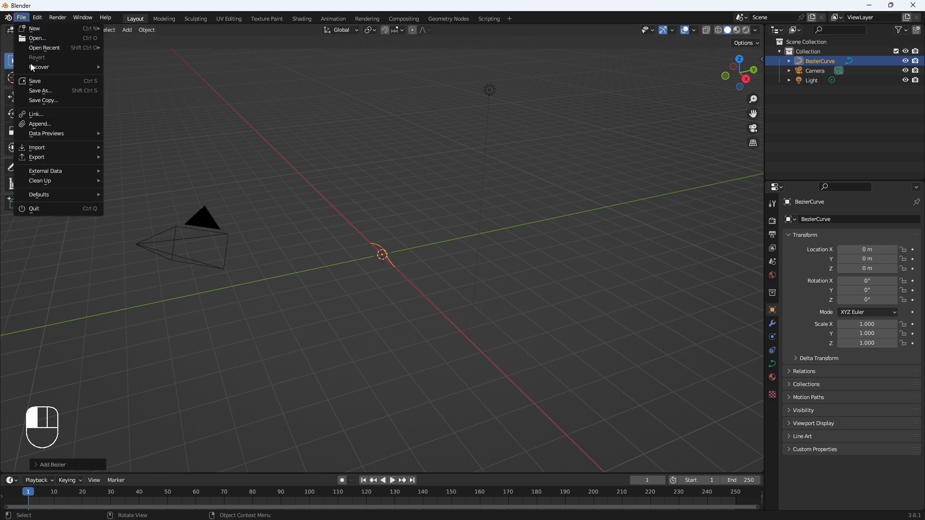
click(40, 124)
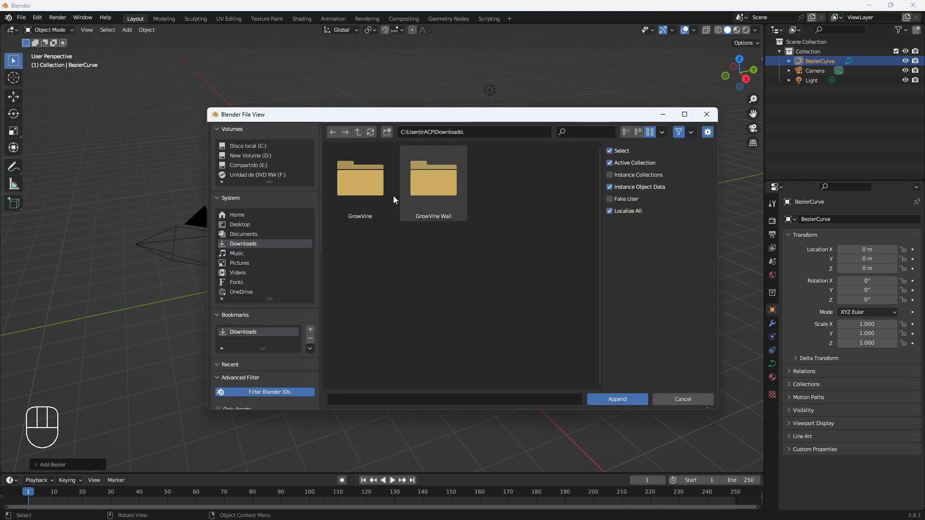
double_click(360, 177)
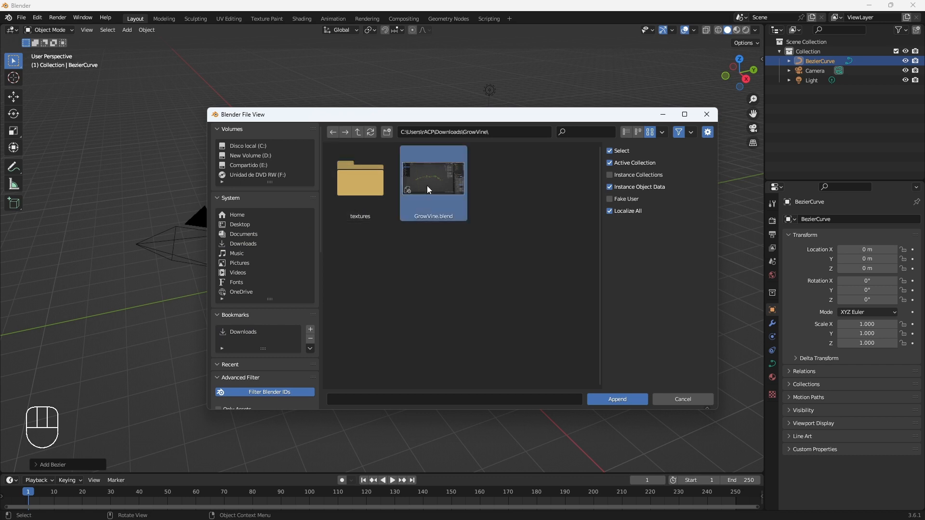
double_click(433, 177)
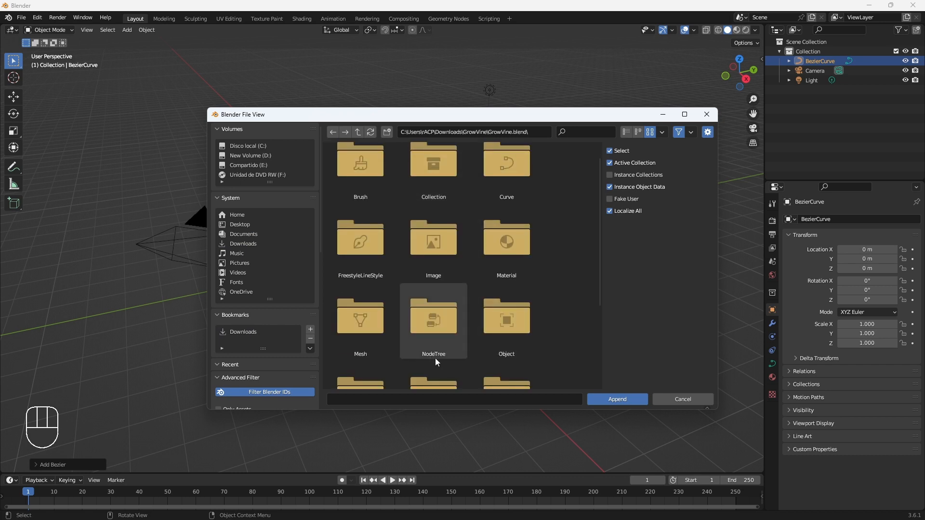
click(615, 399)
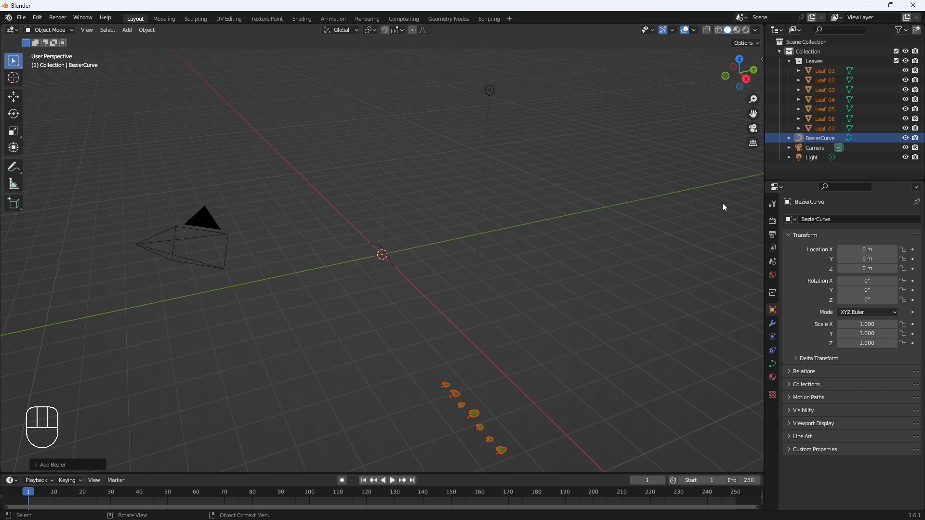
mouse_move(813, 62)
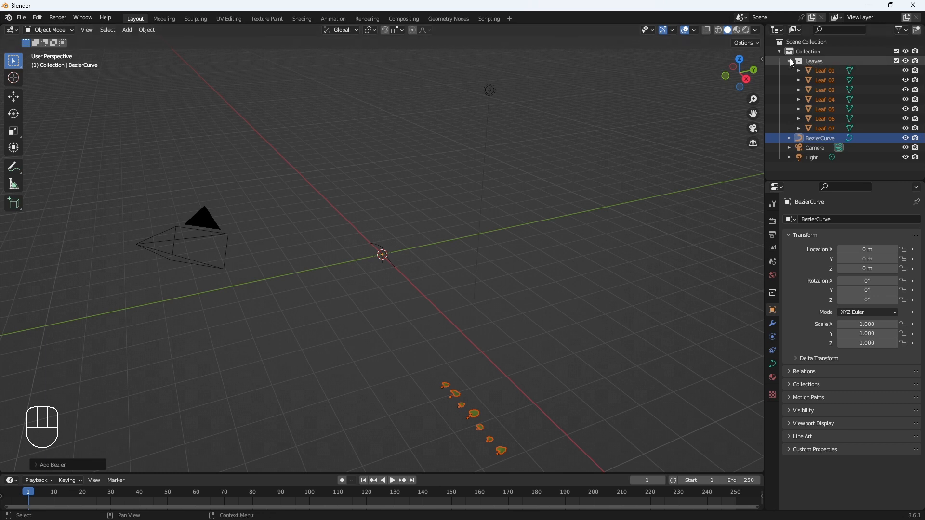
Collapse the Leaves collection and add a Geometry Nodes modifier to the Bezier curve for GrowVine
click(789, 60)
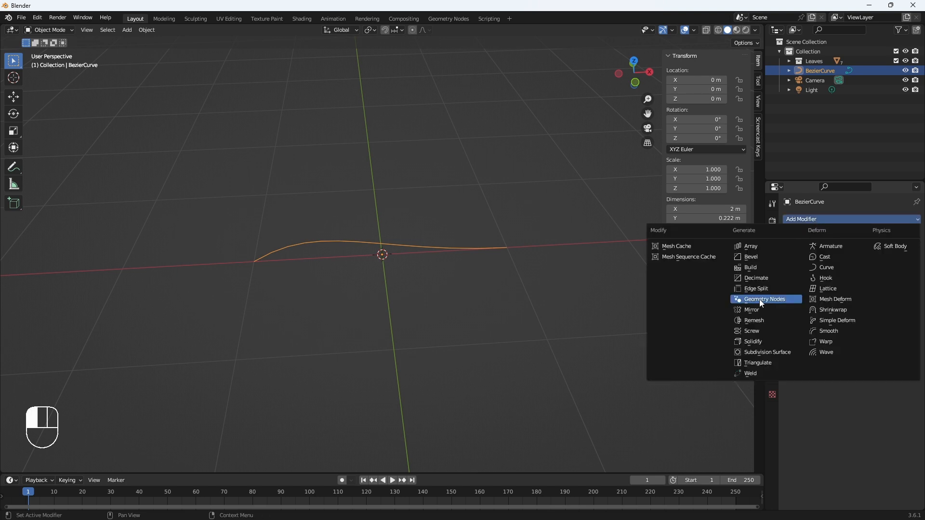
click(764, 299)
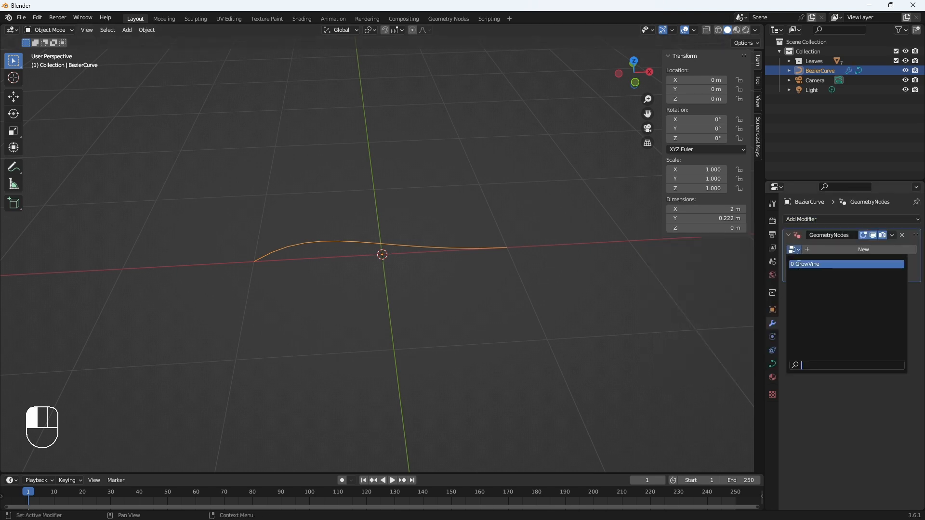
mouse_move(805, 264)
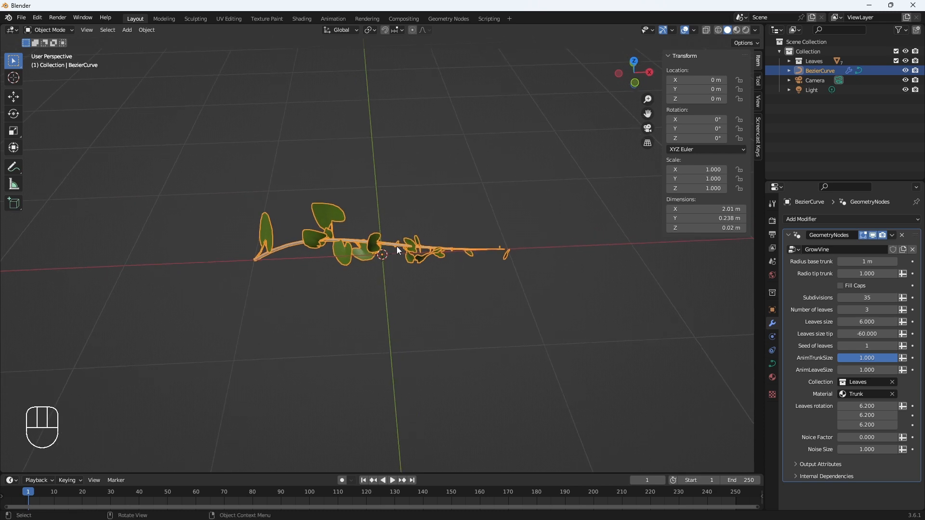
Delete all the curve's vertices and switch to the Draw tool to sketch a new winding vine path
key(Tab)
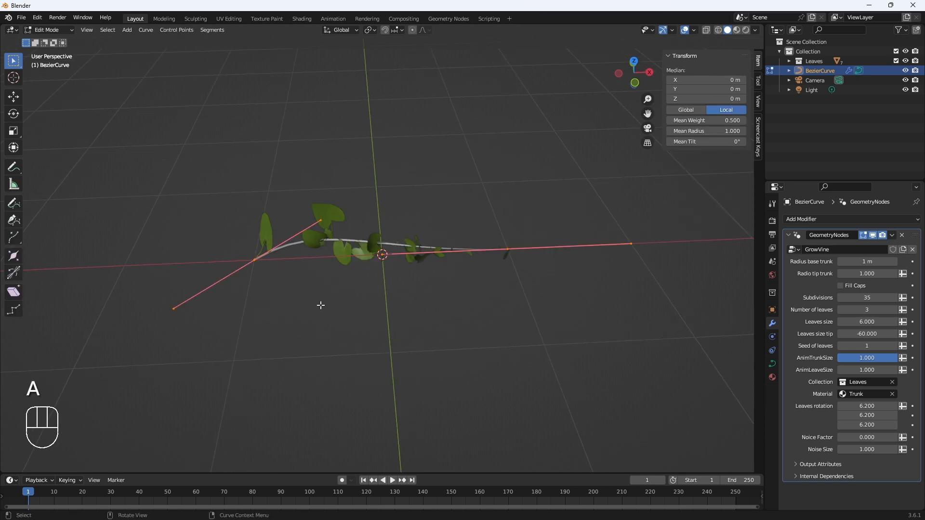
mouse_move(315, 263)
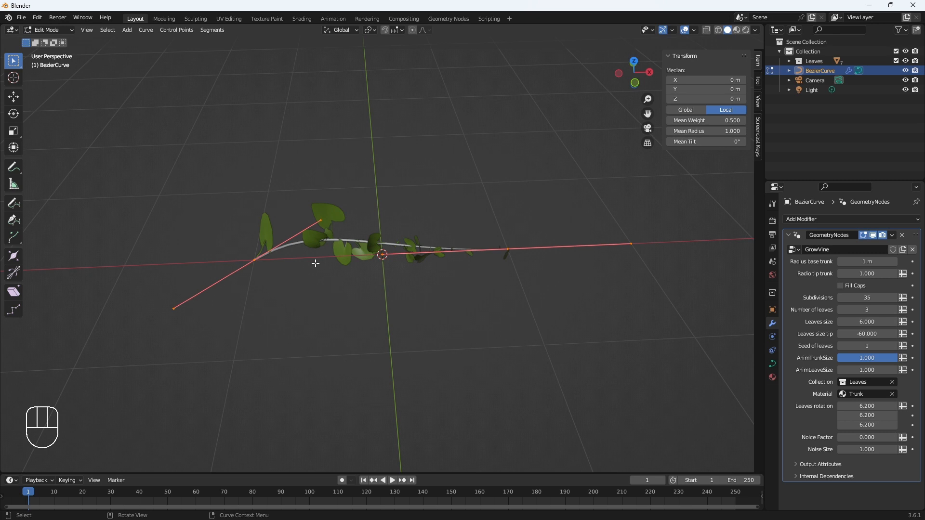
key(x)
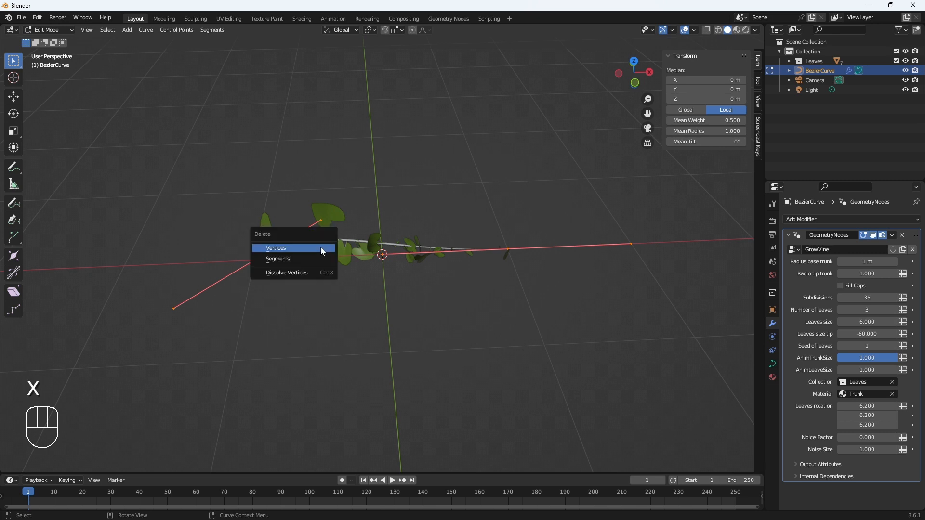
click(275, 248)
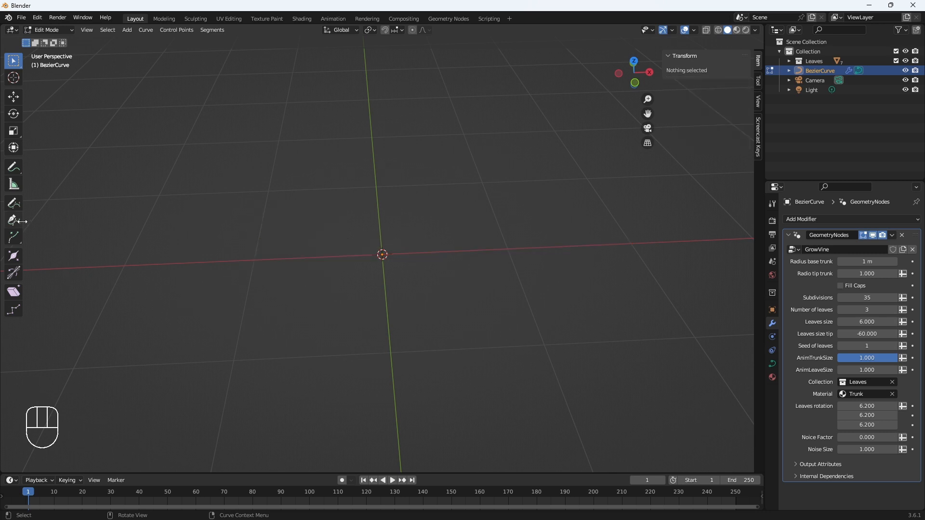
click(13, 203)
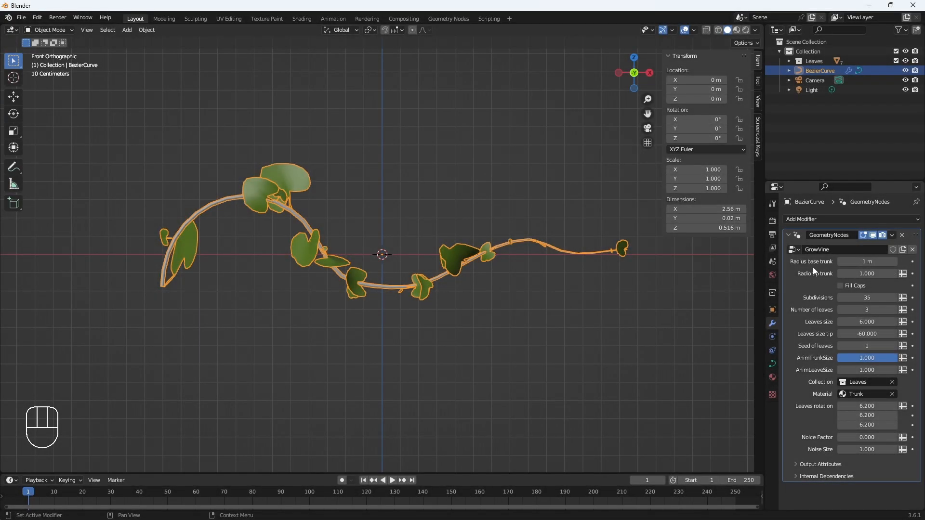
mouse_move(876, 269)
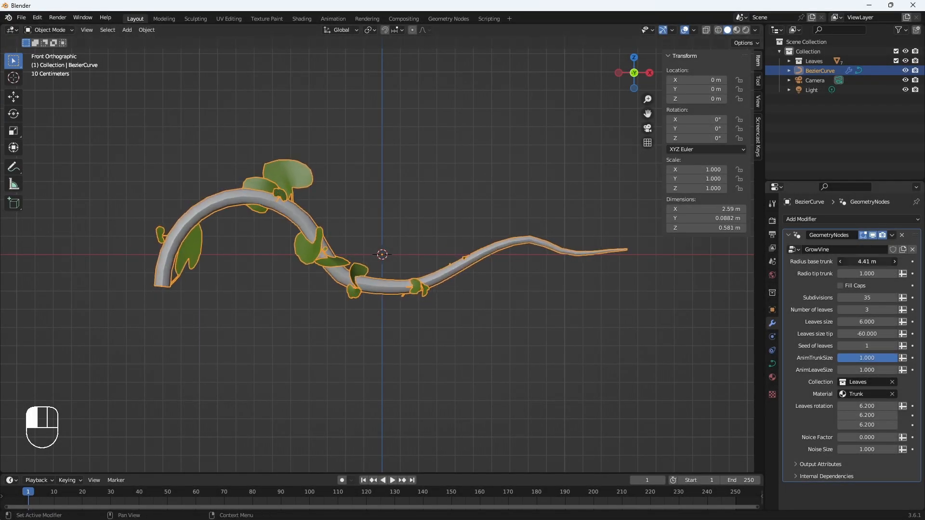
Test a thicker trunk radius in the GrowVine modifier and show the viewport in Wireframe
click(867, 261)
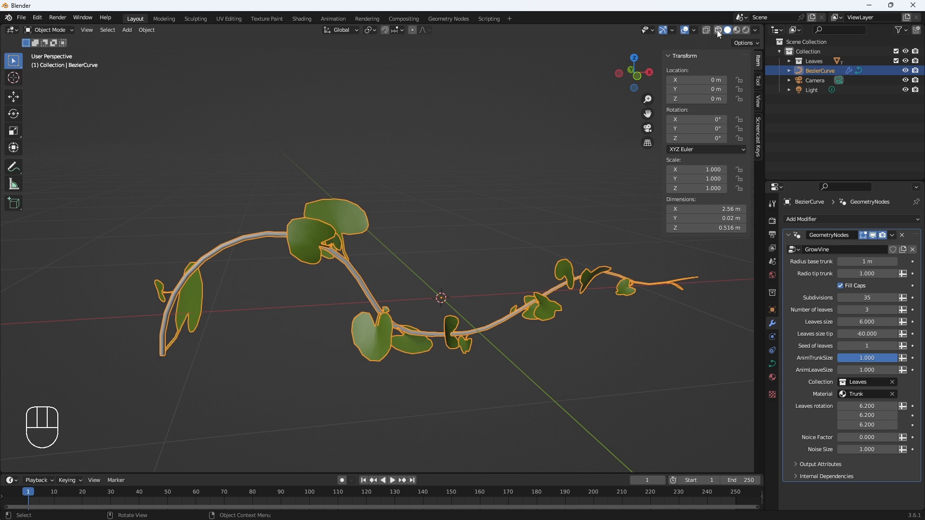
click(718, 30)
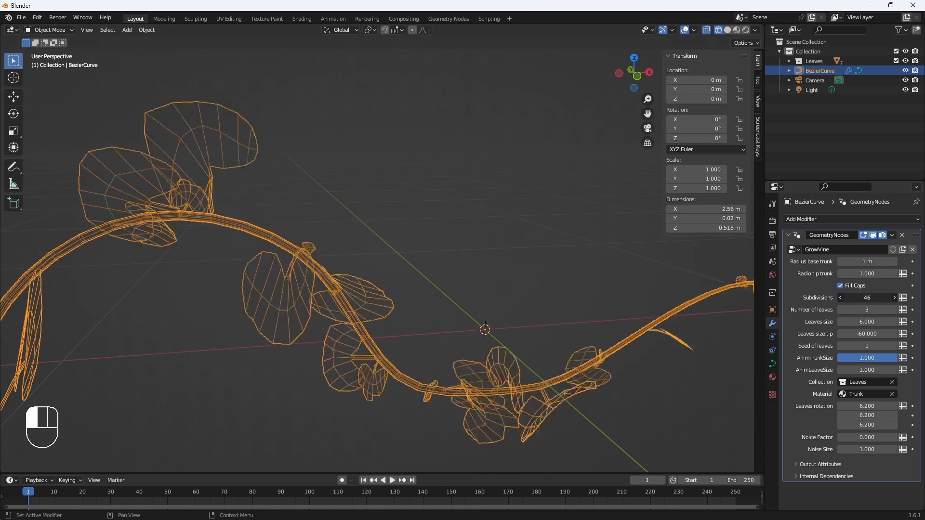
Set Subdivisions to 44 and step Number of leaves through 10, 9 and 15
click(839, 298)
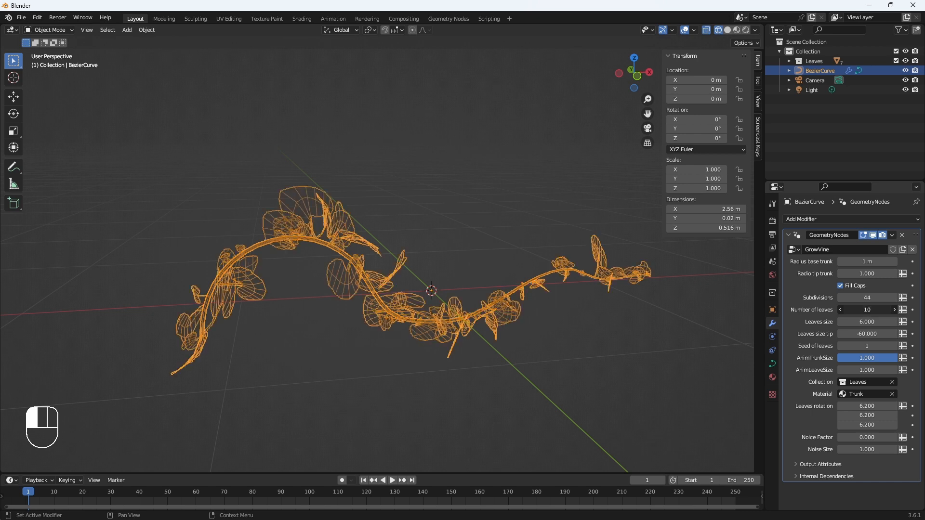
click(840, 309)
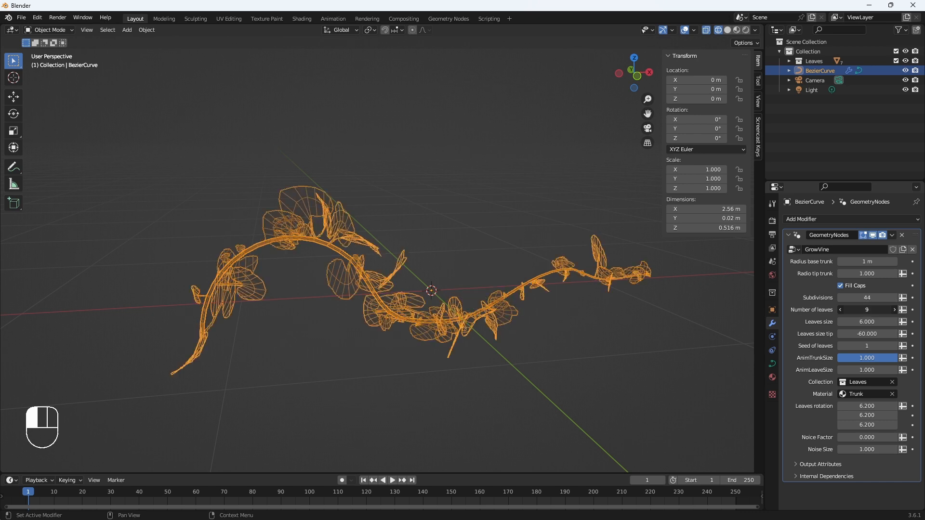
click(892, 309)
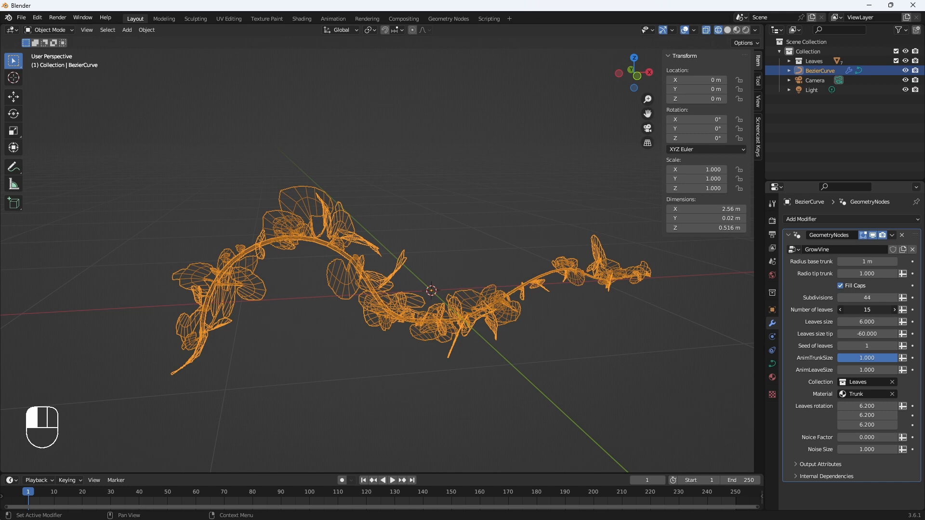
click(840, 309)
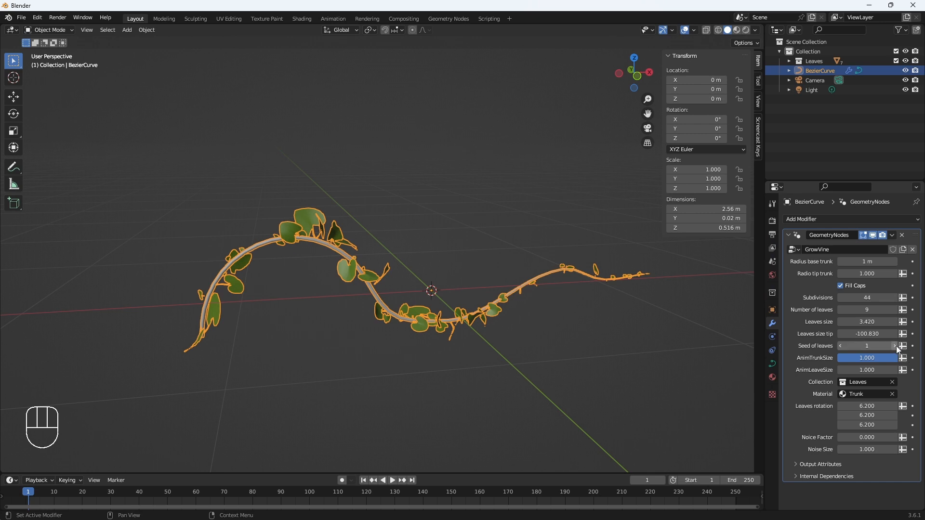
Raise Seed of leaves to 12, reshuffling where leaves sprout along the trunk
click(892, 346)
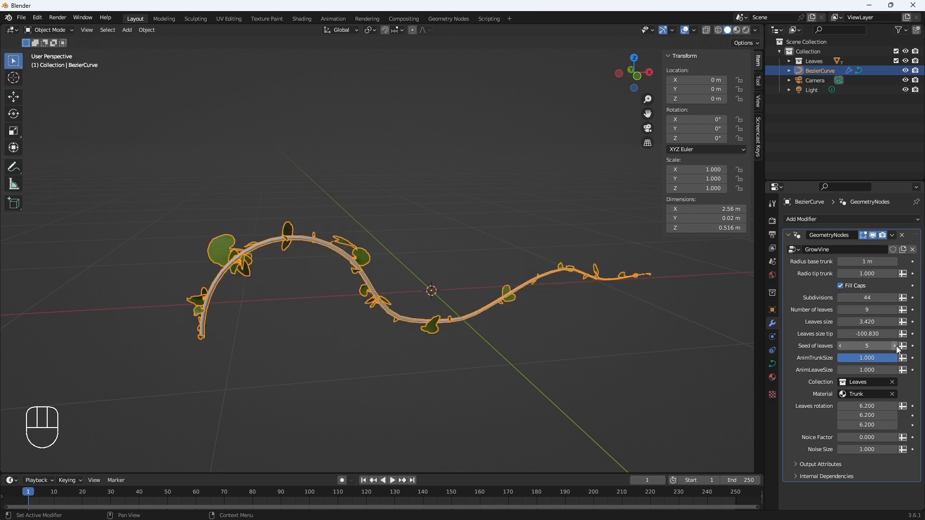
click(894, 346)
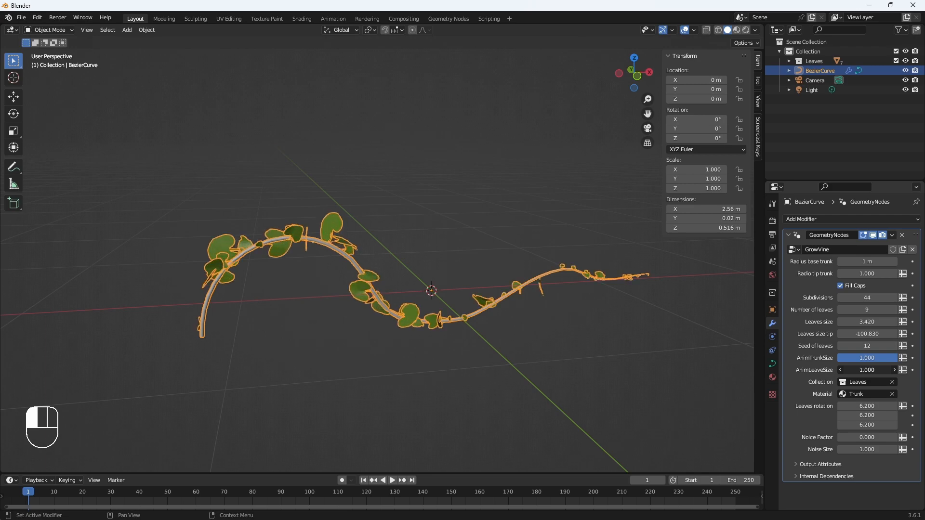
mouse_move(816, 414)
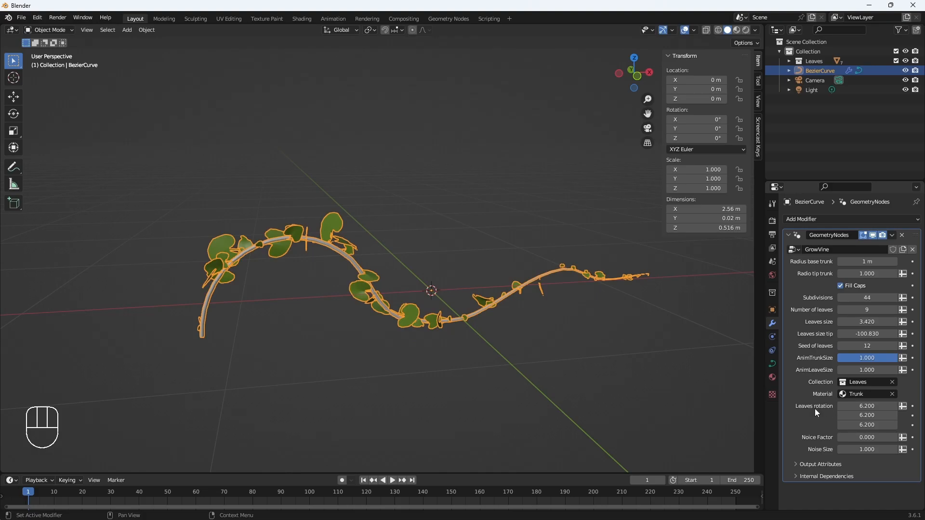
mouse_move(358, 258)
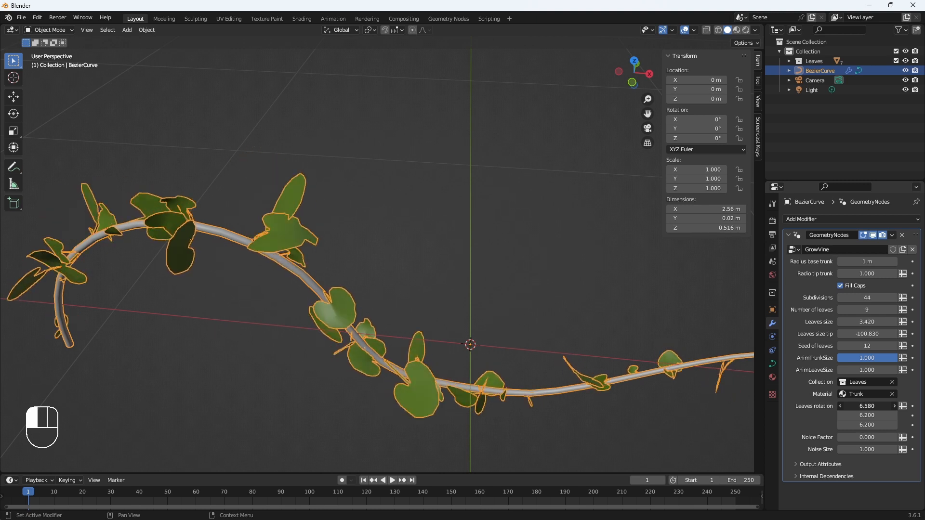
Confirm the new first leaf rotation value of 6.580
click(840, 406)
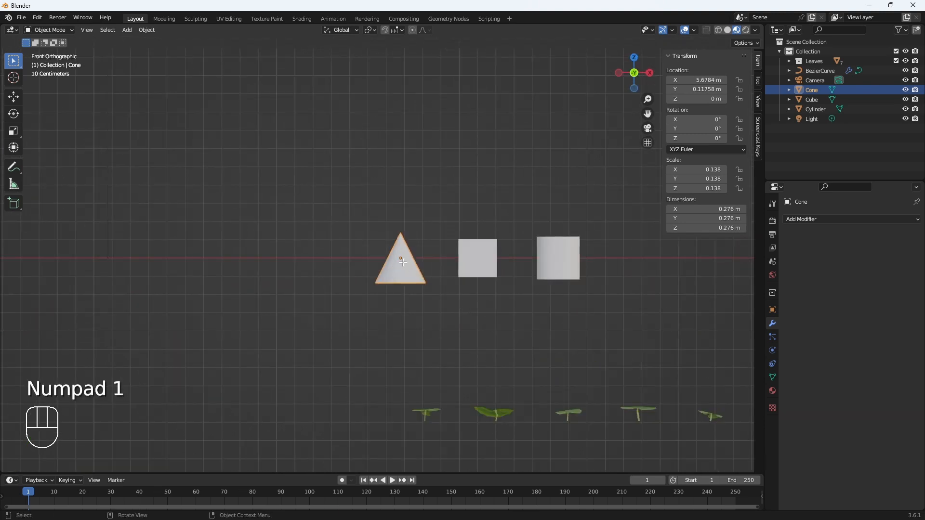
Rest the cone and cube on the ground line and apply the cylinder's scale to 1.000
key(g)
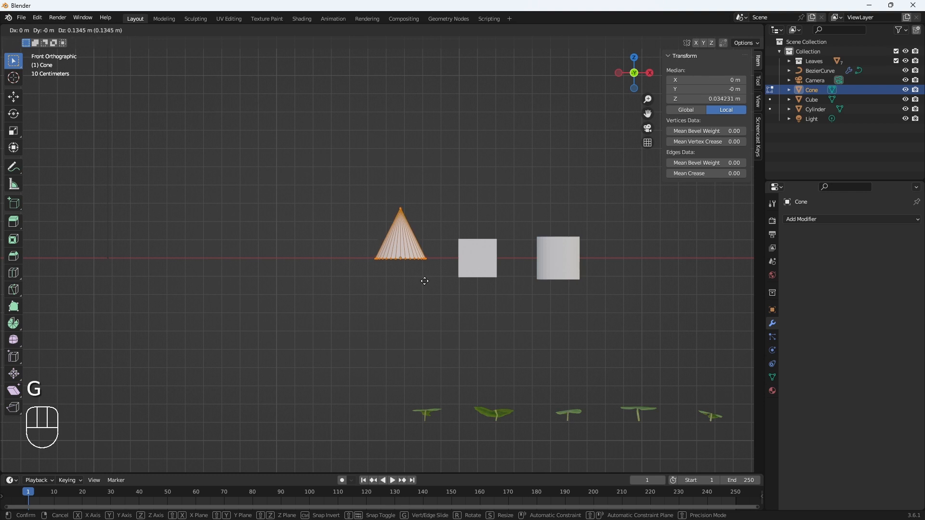
click(401, 252)
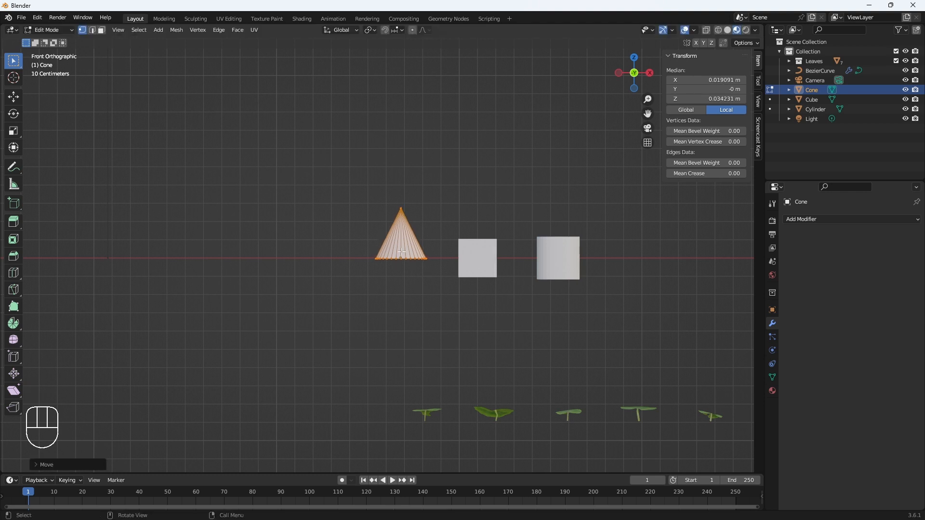
key(Tab)
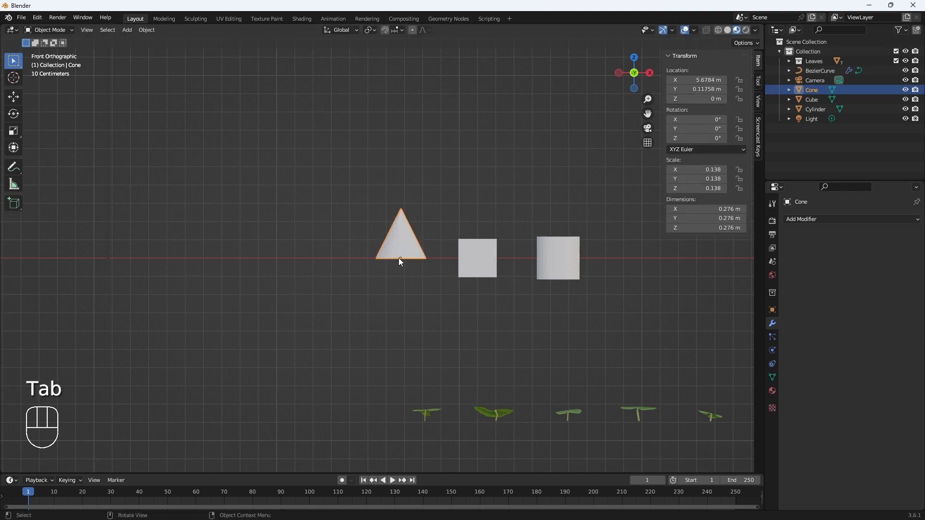
key(Tab)
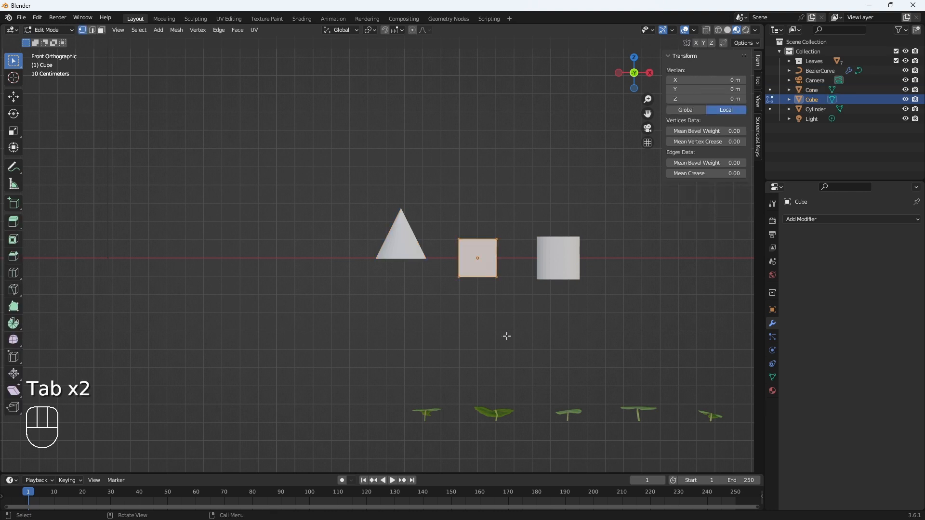
key(Tab)
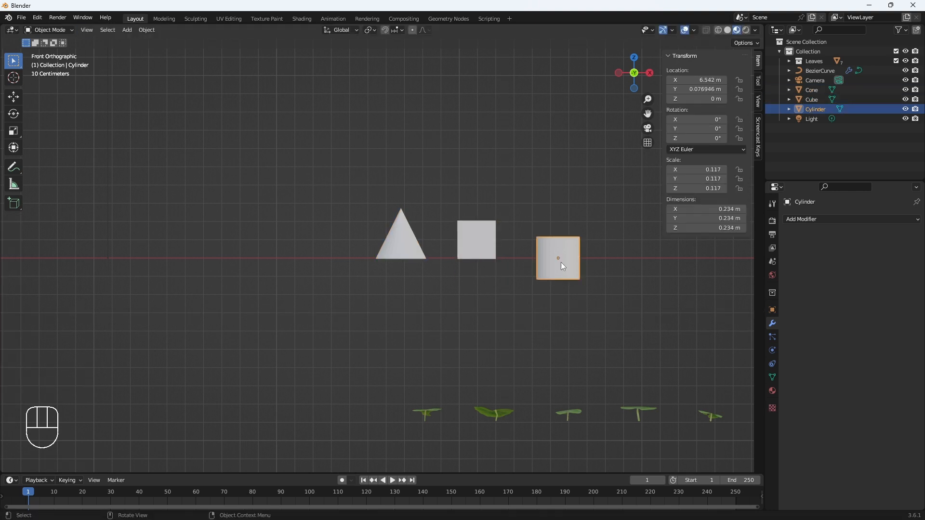
key(Tab)
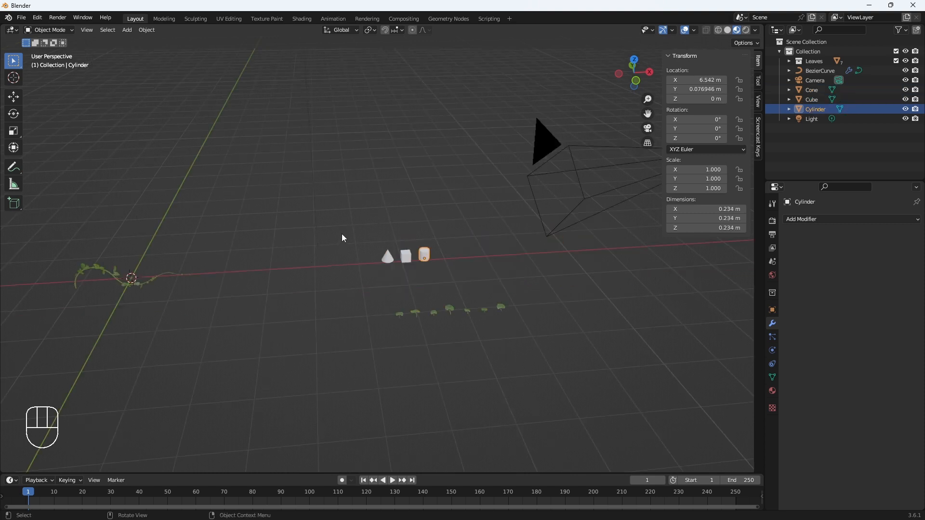
Move the cone, cube and cylinder into a new collection named New, then reselect the vine curve
key(m)
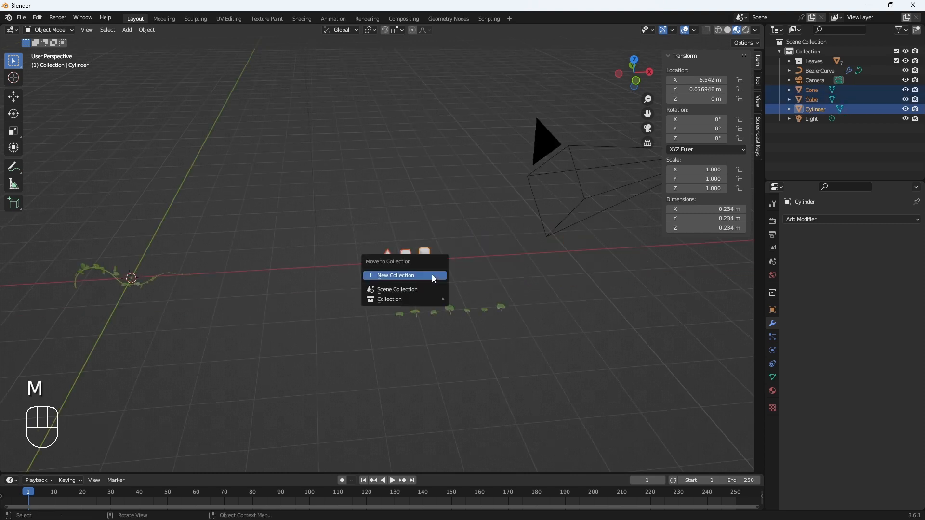
click(395, 275)
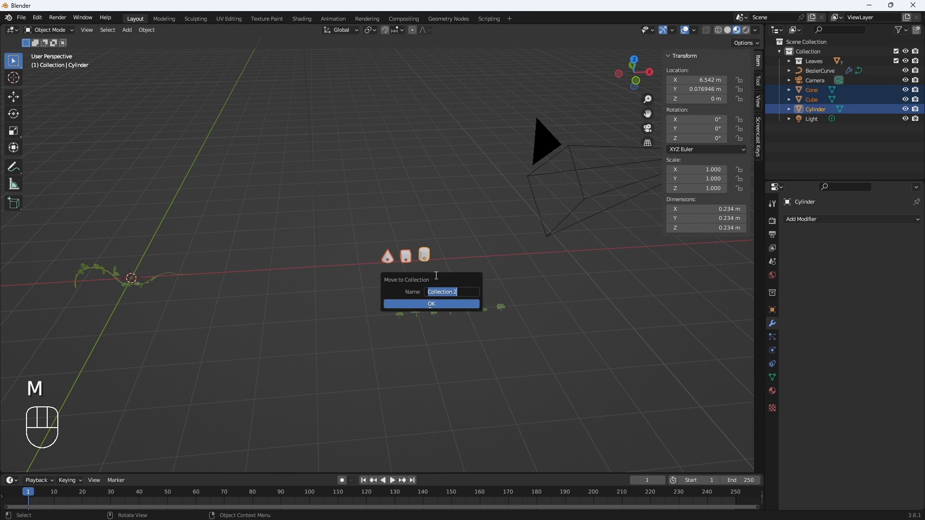
text(New)
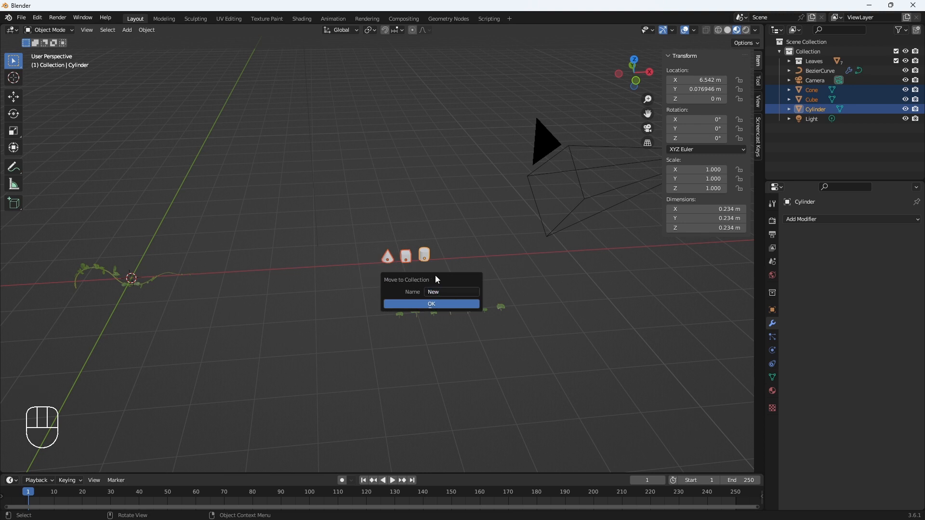
click(431, 303)
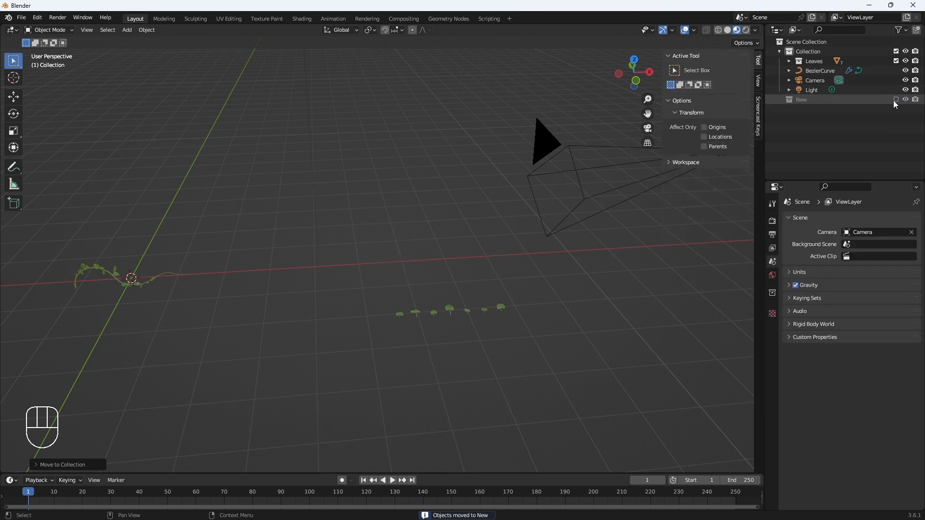
click(820, 71)
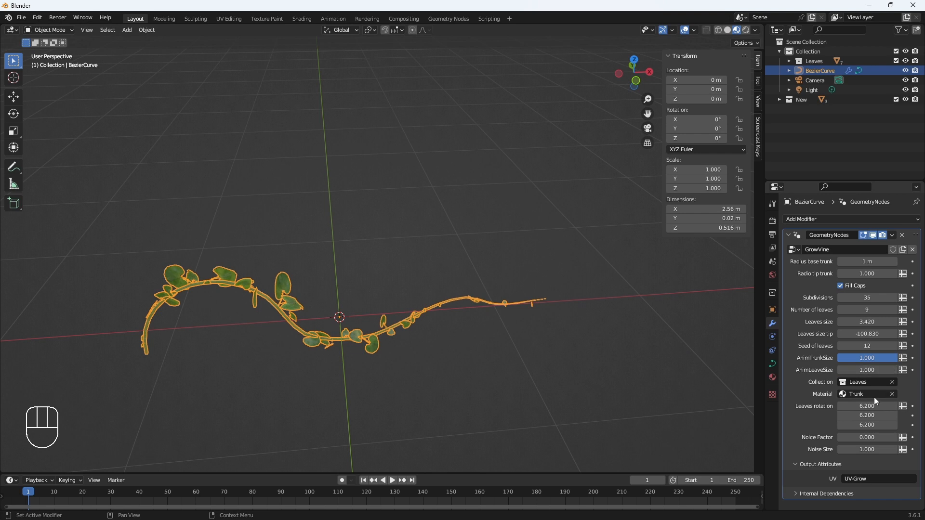
Try the New collection as leaf instances, then return to the Leaves collection with leaf size 3.550
click(867, 382)
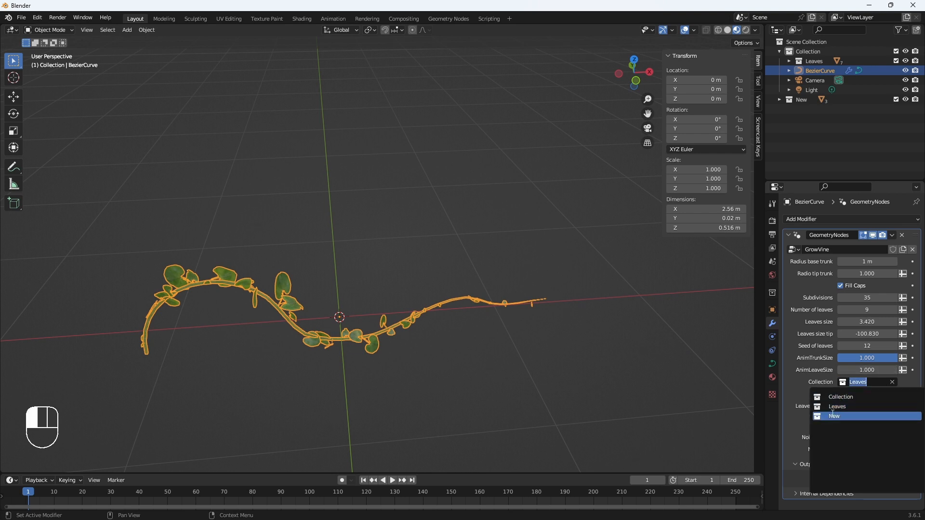
click(835, 417)
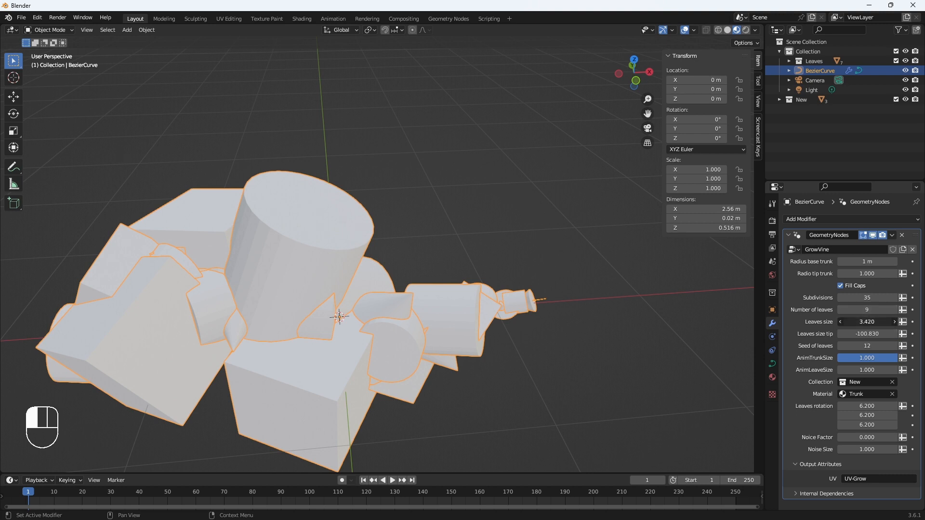
click(866, 321)
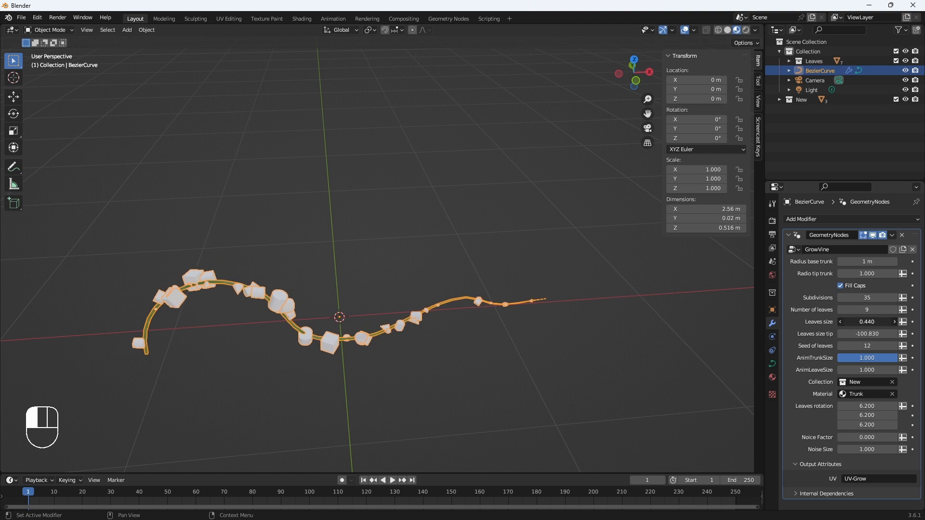
click(866, 382)
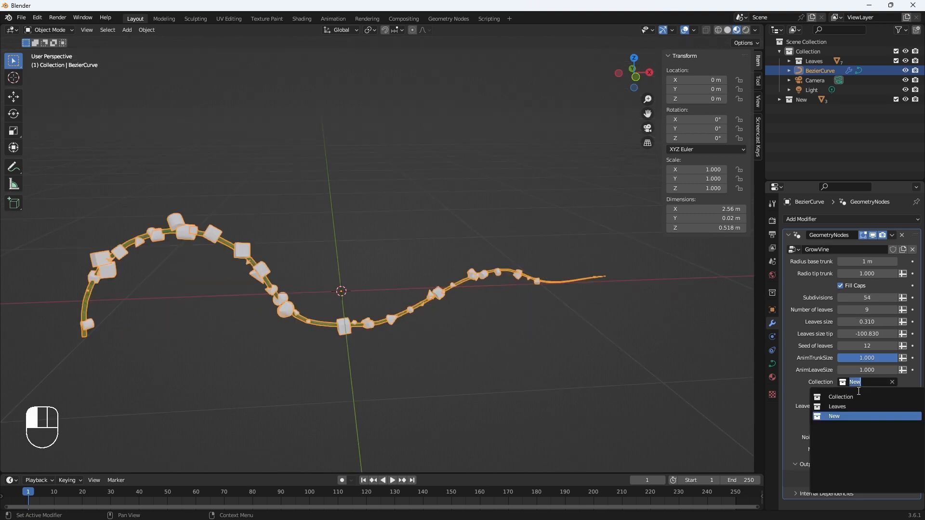
click(837, 405)
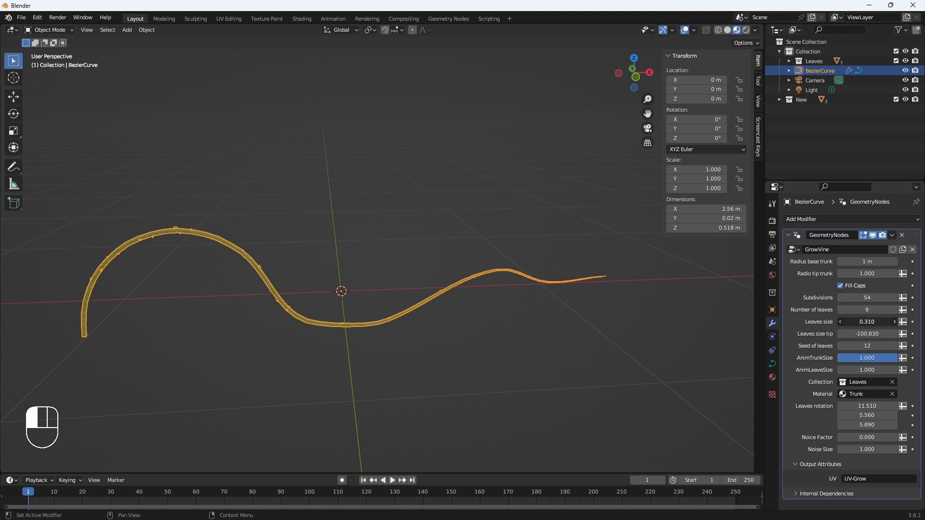
click(867, 322)
text(3.550)
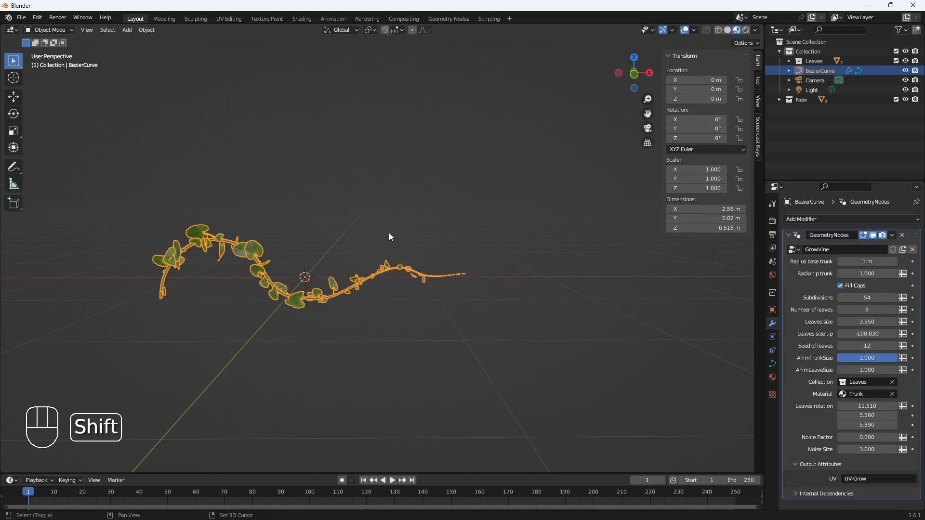
Keep the Trunk material, expand the modifier's Output Attributes showing UV-Grow, and view the Shading workspace
click(865, 393)
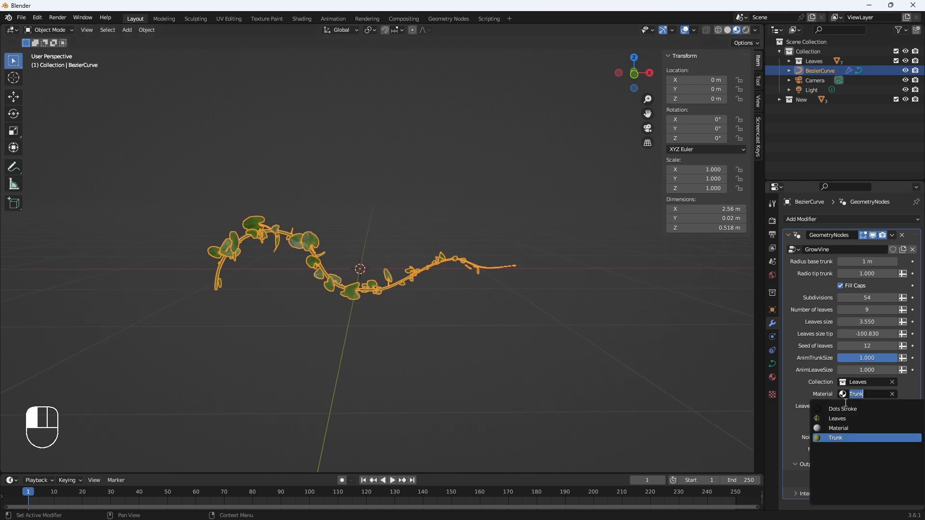
mouse_move(665, 348)
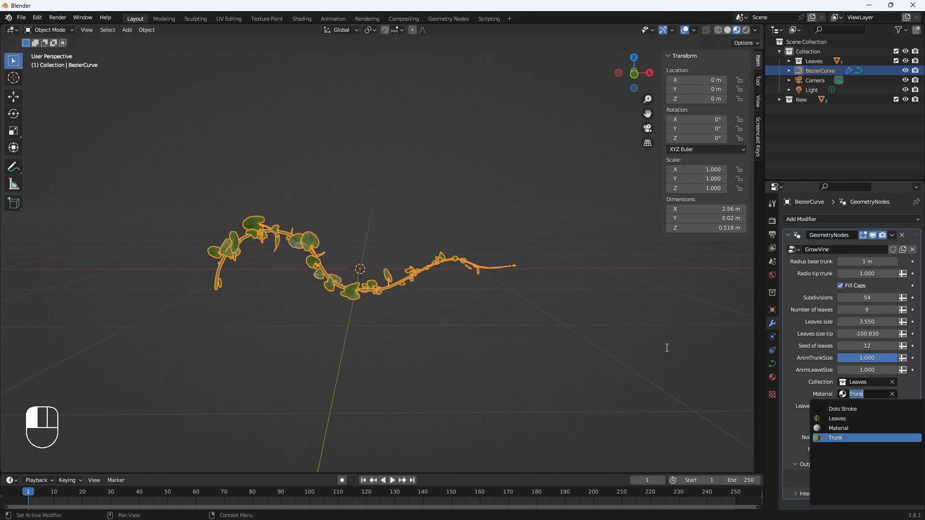
click(835, 438)
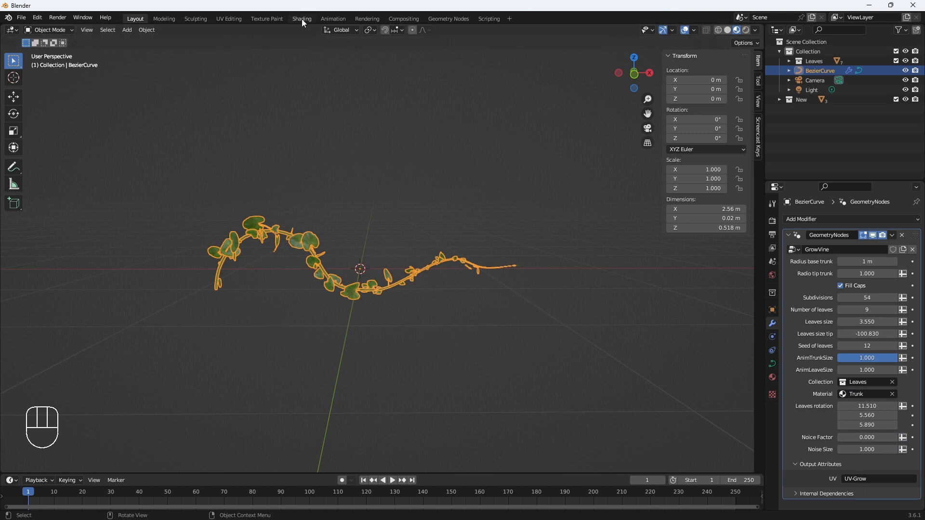
click(301, 19)
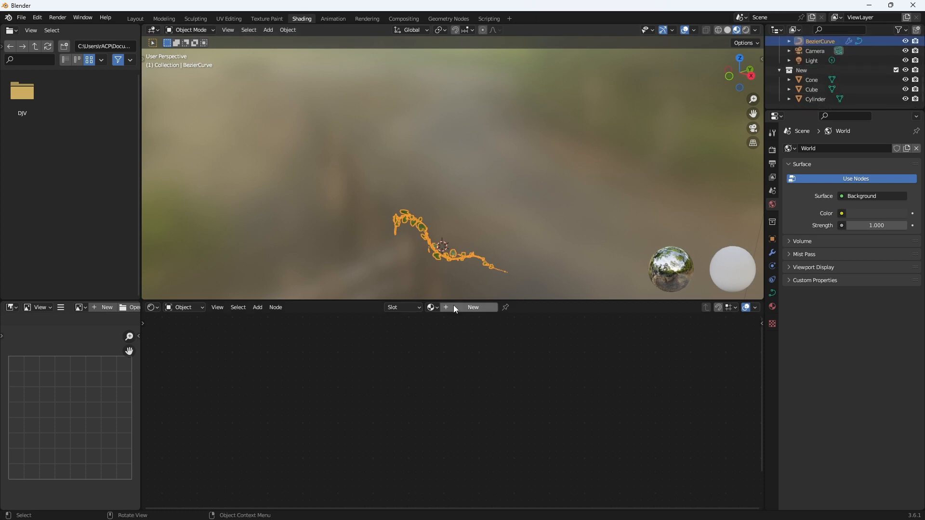
click(433, 308)
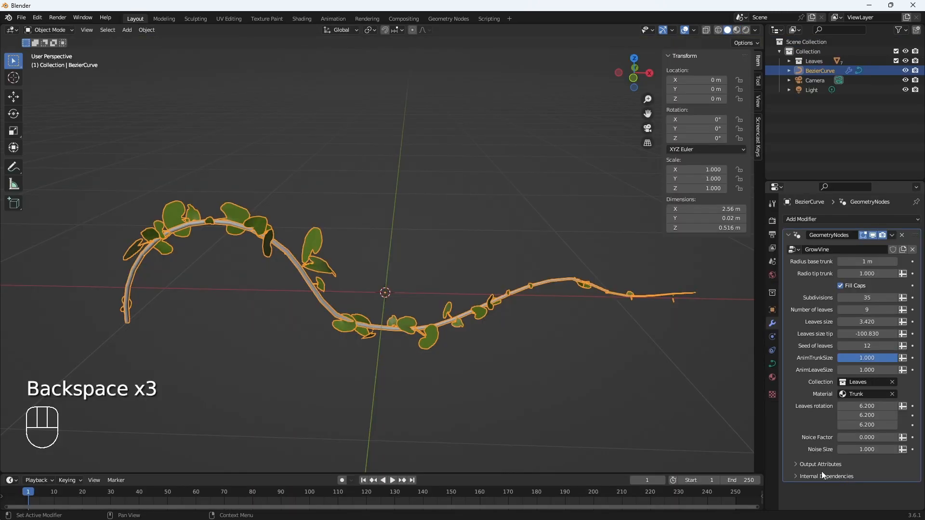
click(819, 465)
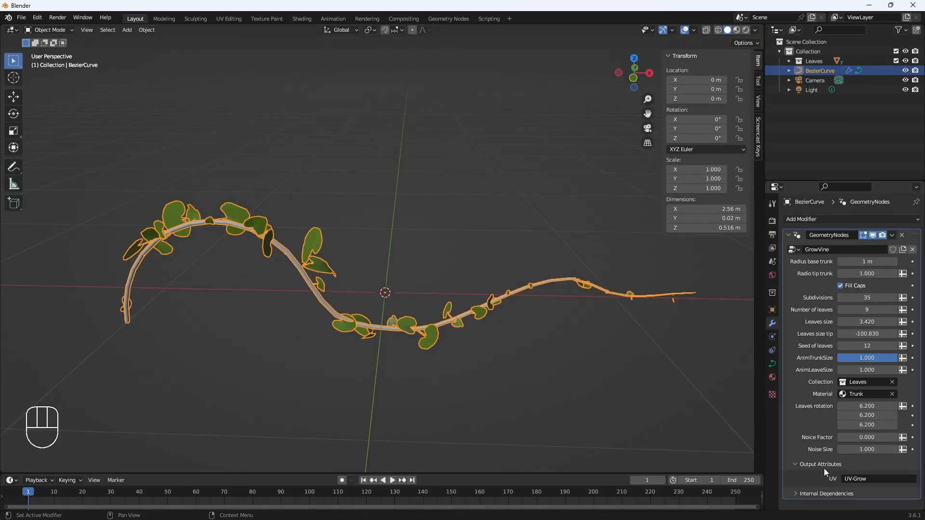
mouse_move(811, 439)
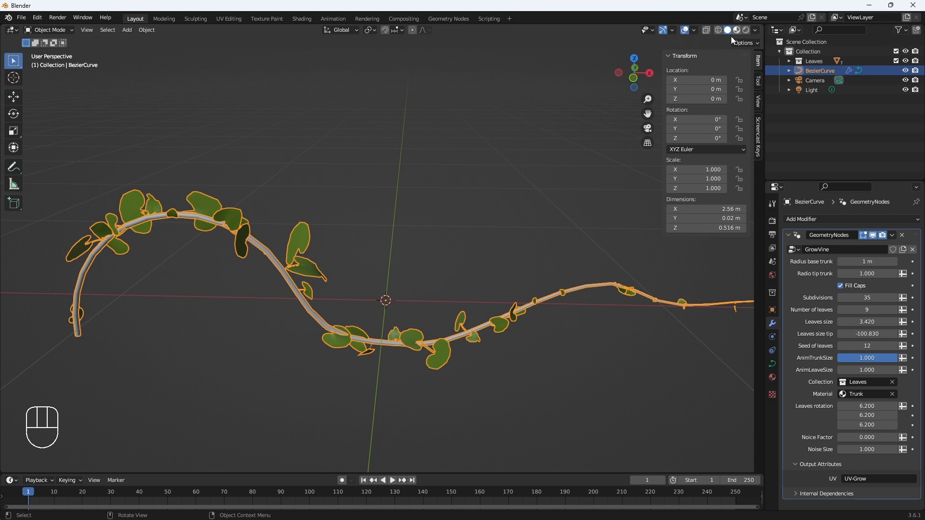
click(300, 19)
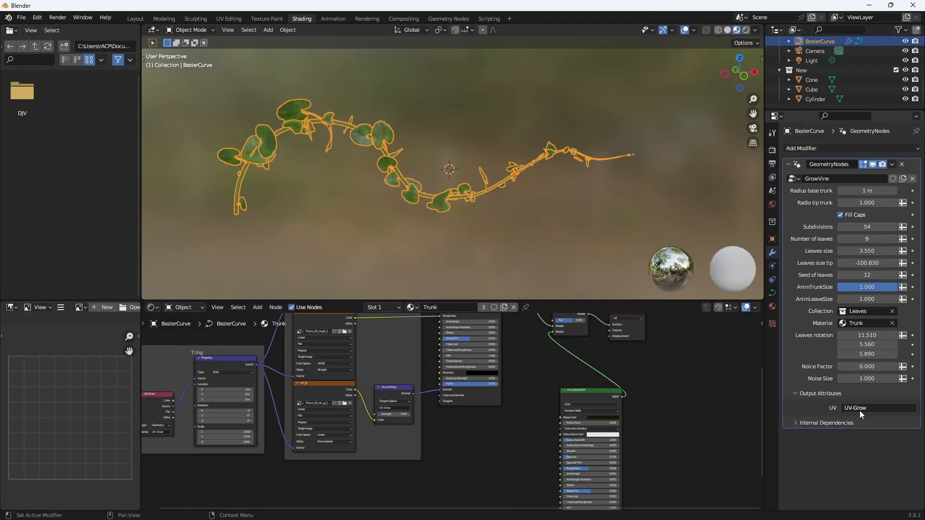
Rename the vine's UV output and the Normal Map node's UV field to Other
click(856, 407)
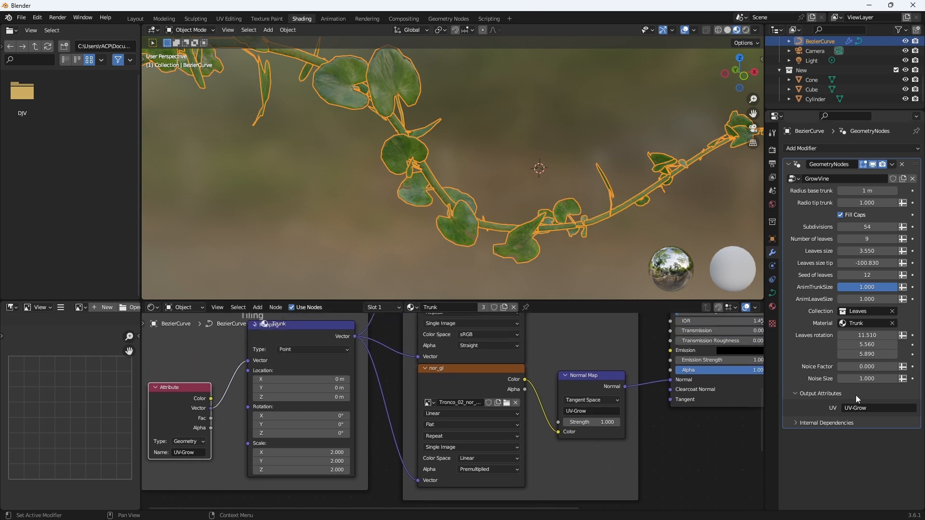
mouse_move(830, 390)
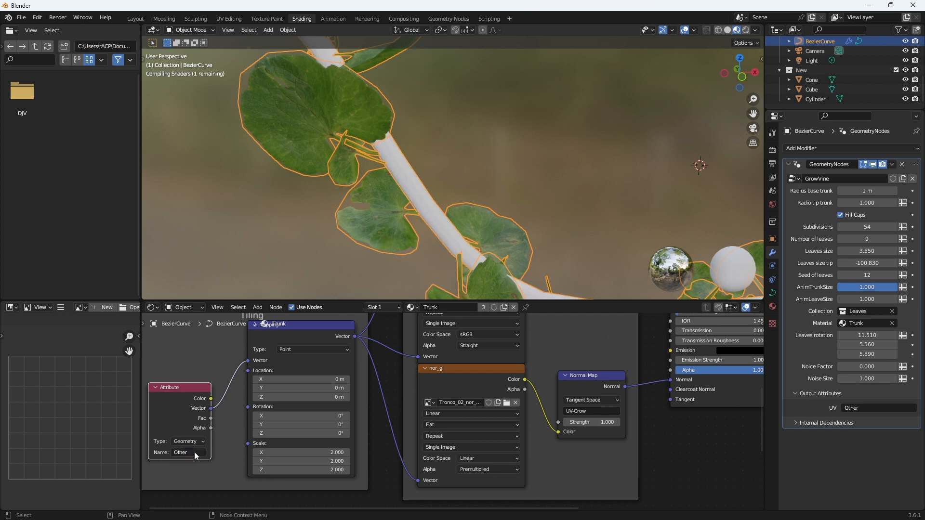
double_click(581, 411)
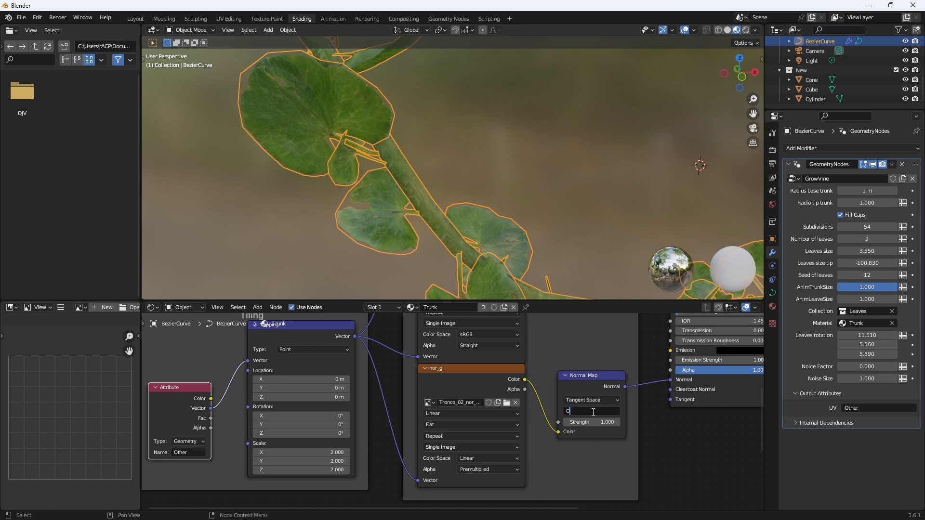
text(Other)
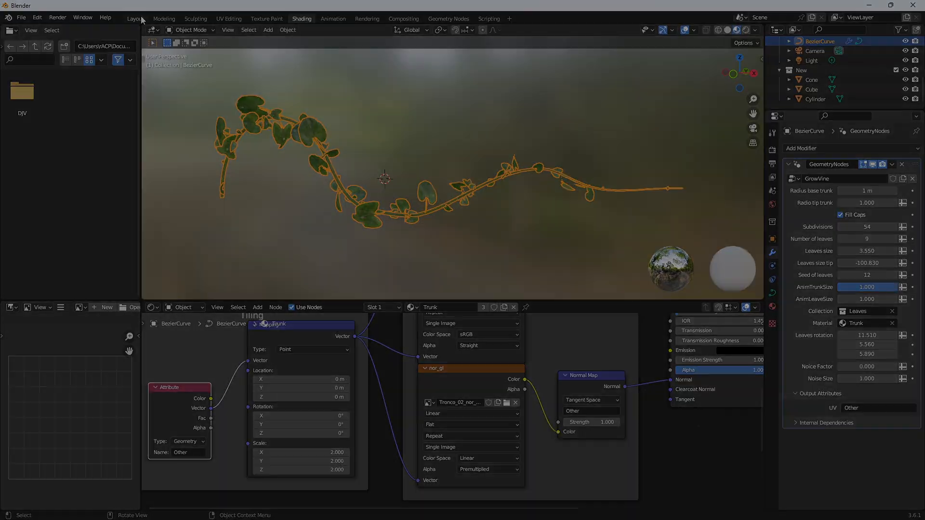
Keyframe the trunk growth, then key AnimLeaveSize at 0.180 on frame 1
click(135, 19)
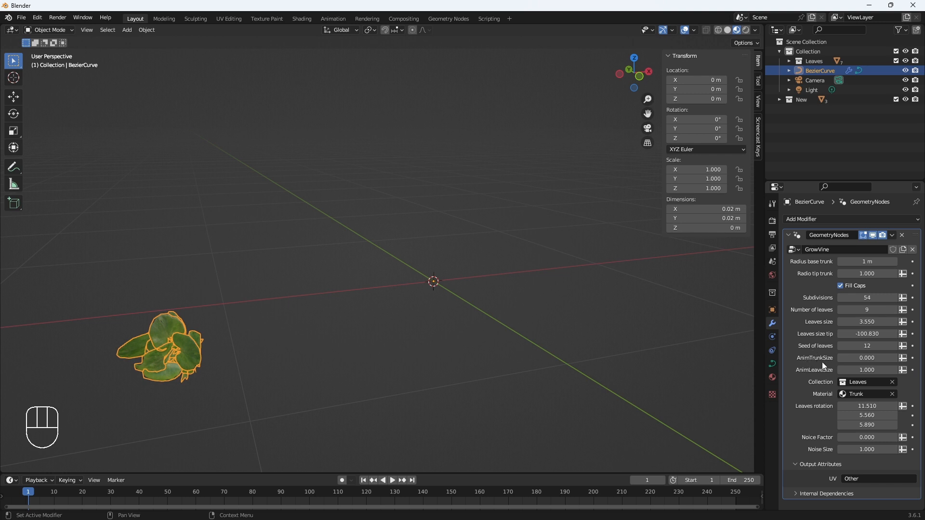
right_click(867, 358)
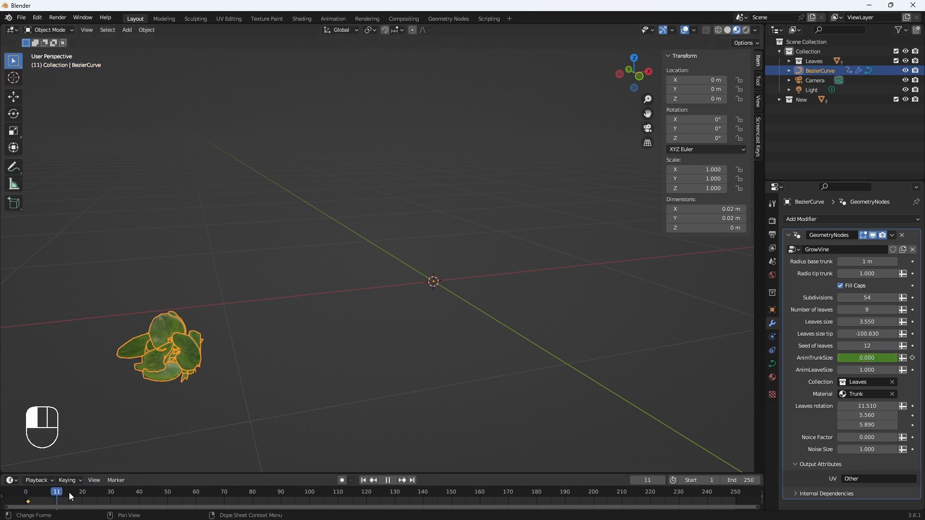
click(453, 491)
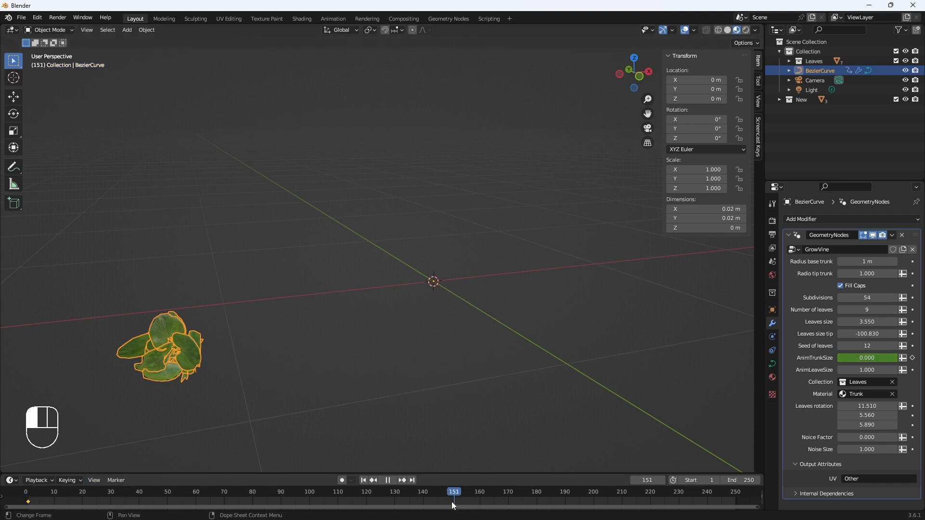
click(382, 479)
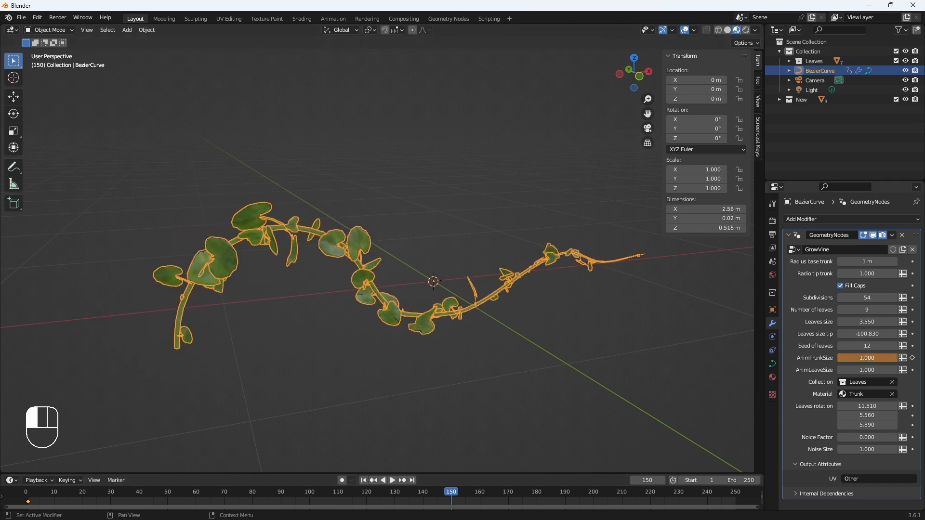
mouse_move(735, 400)
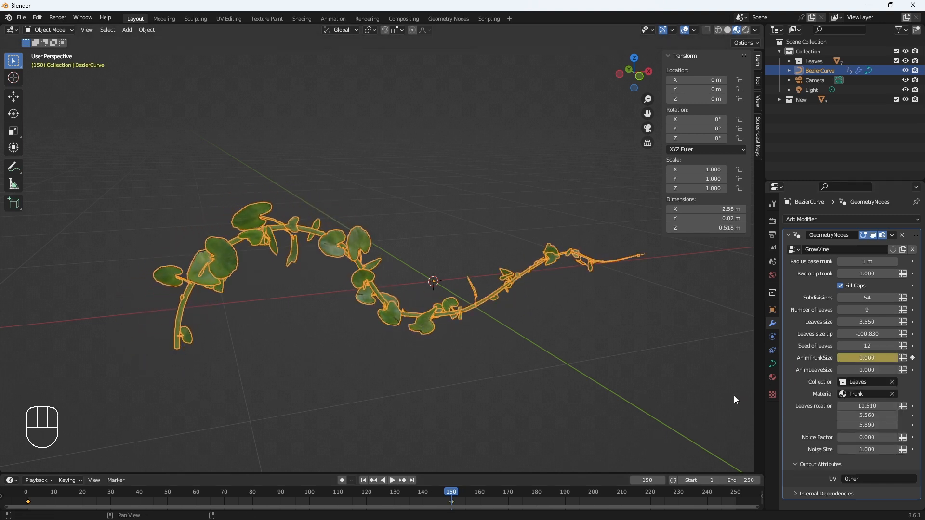
click(40, 492)
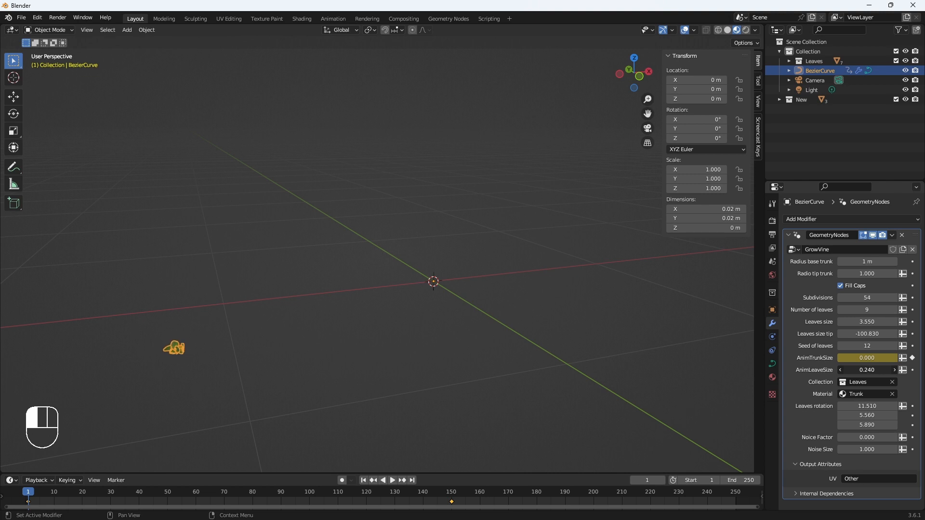
right_click(868, 370)
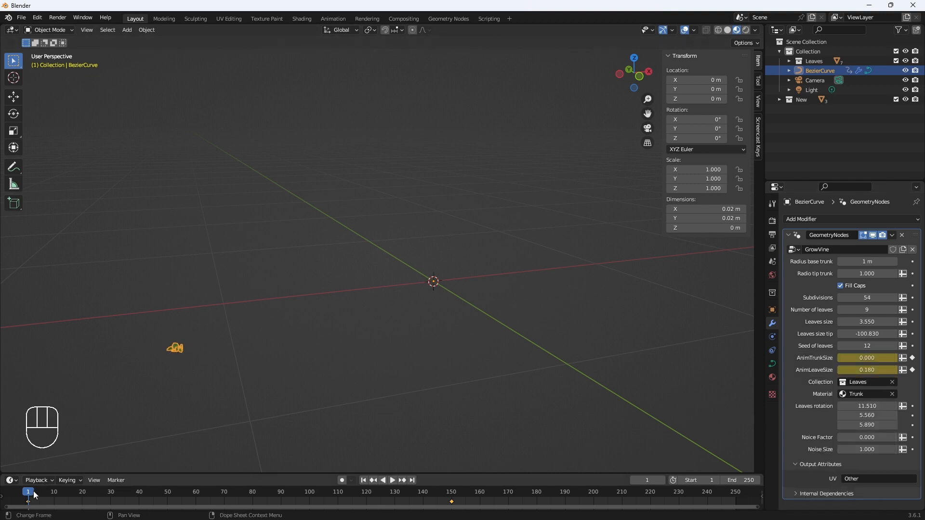
Key full leaf size 1.000 at frame 140 and scrub the timeline to preview the vine growing
click(392, 479)
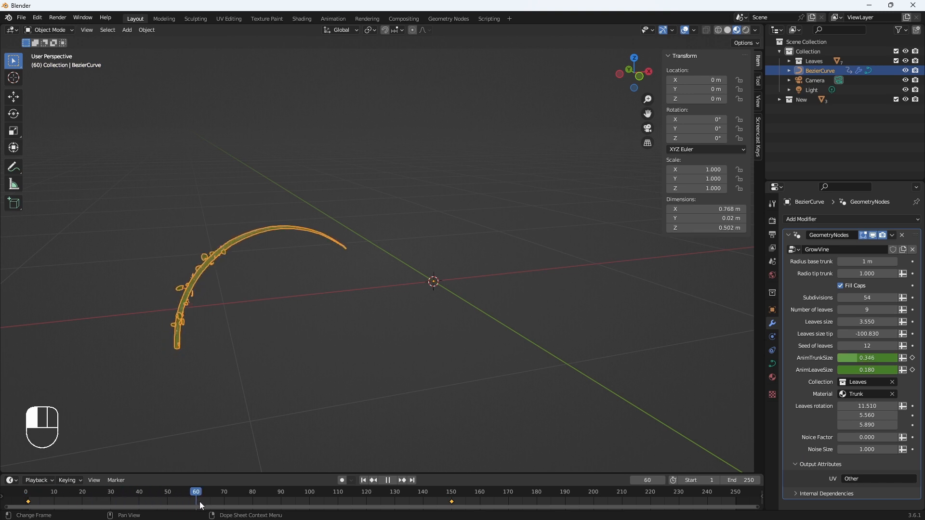
click(448, 491)
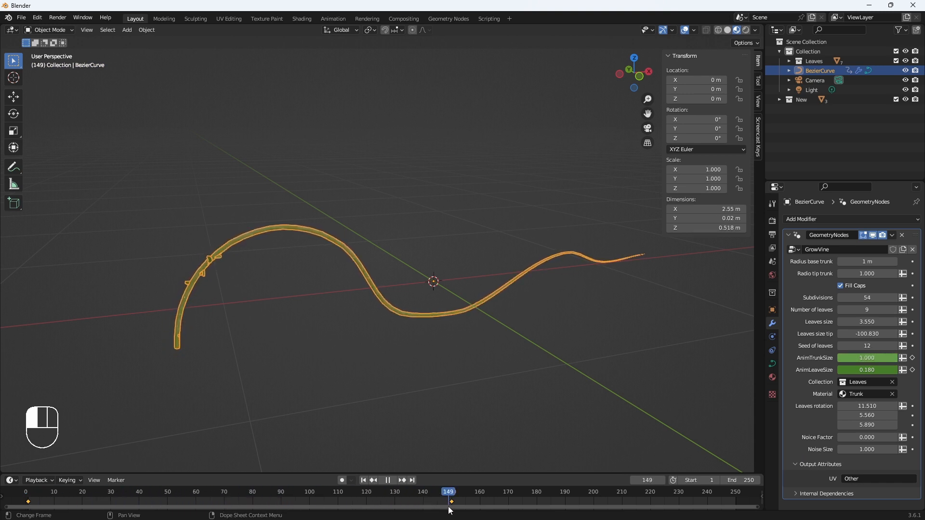
click(422, 491)
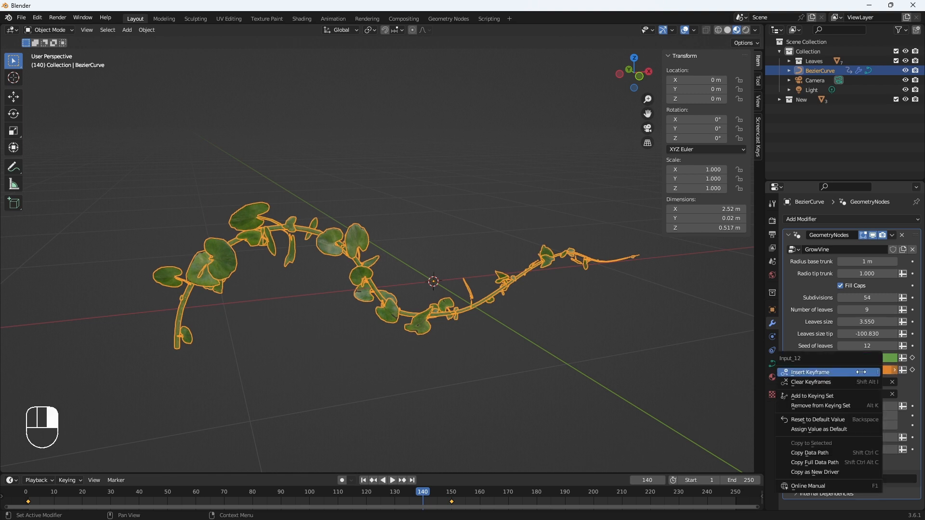
click(811, 372)
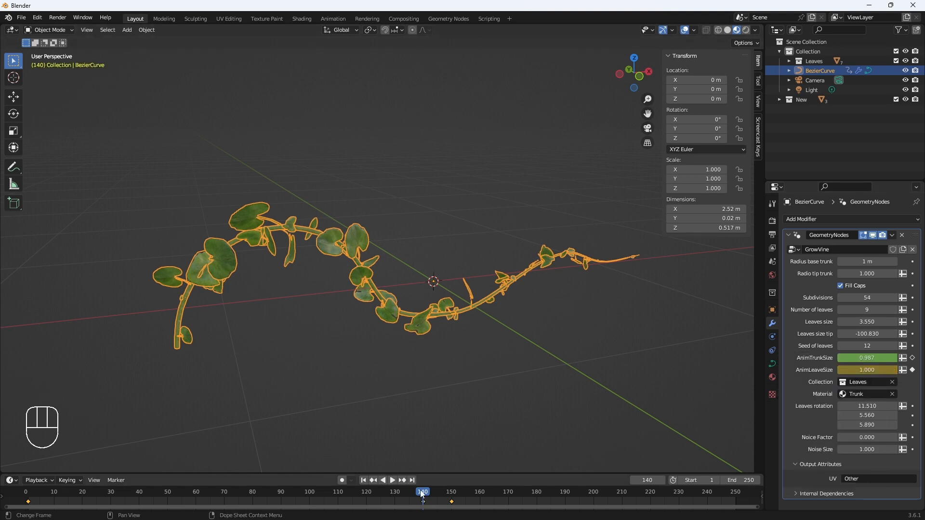
click(392, 480)
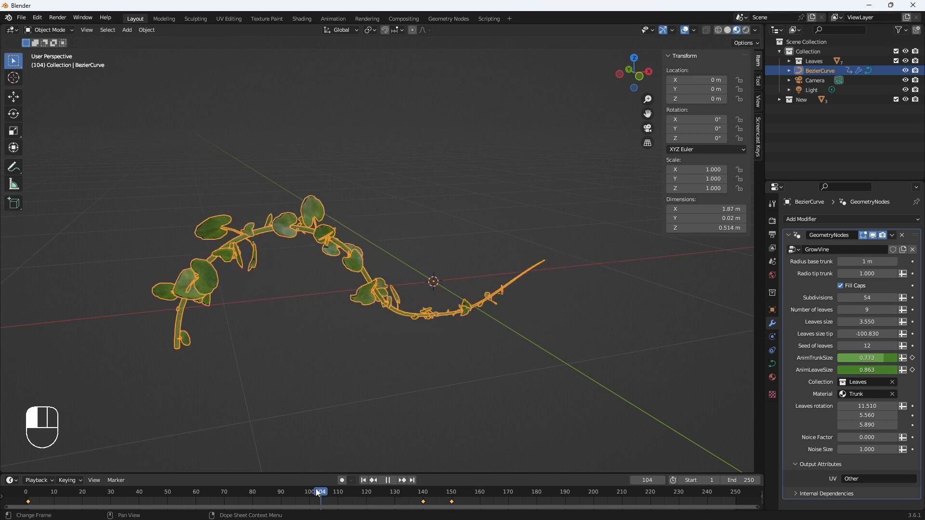
click(54, 491)
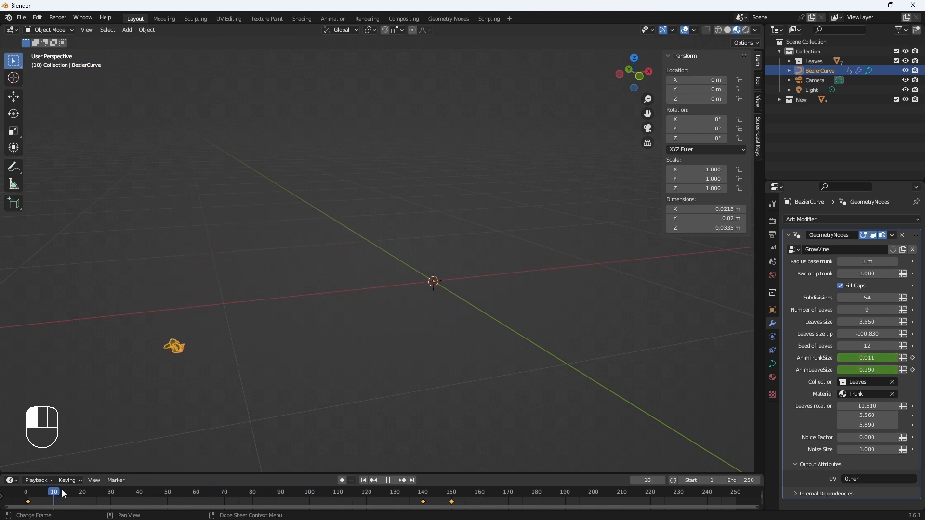
click(261, 491)
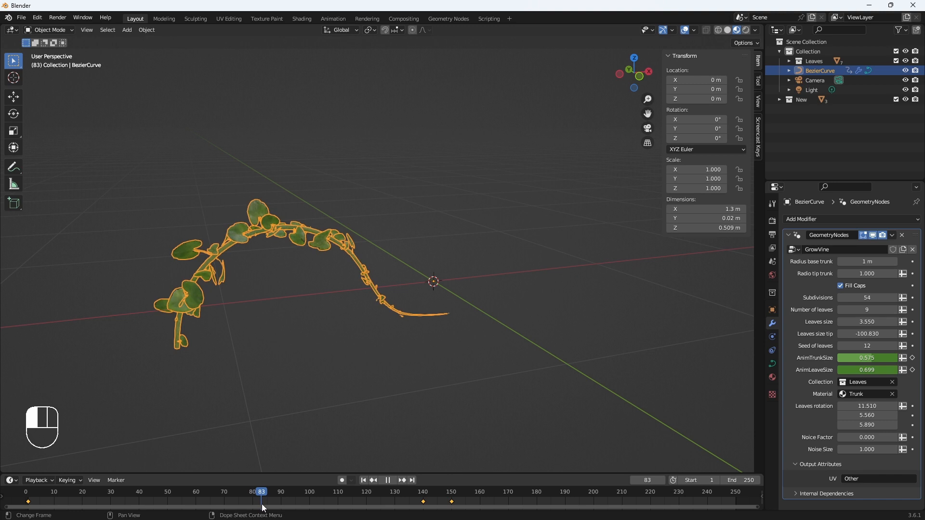
click(388, 493)
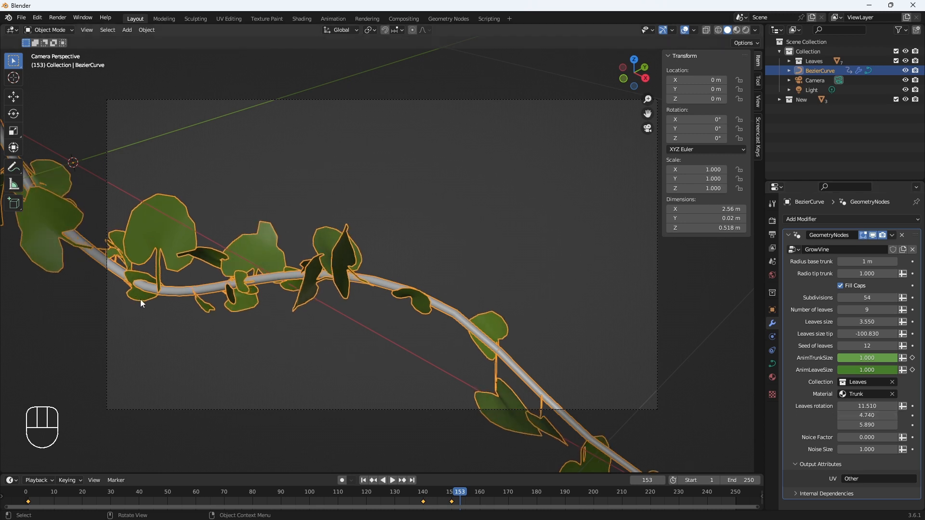
mouse_move(171, 299)
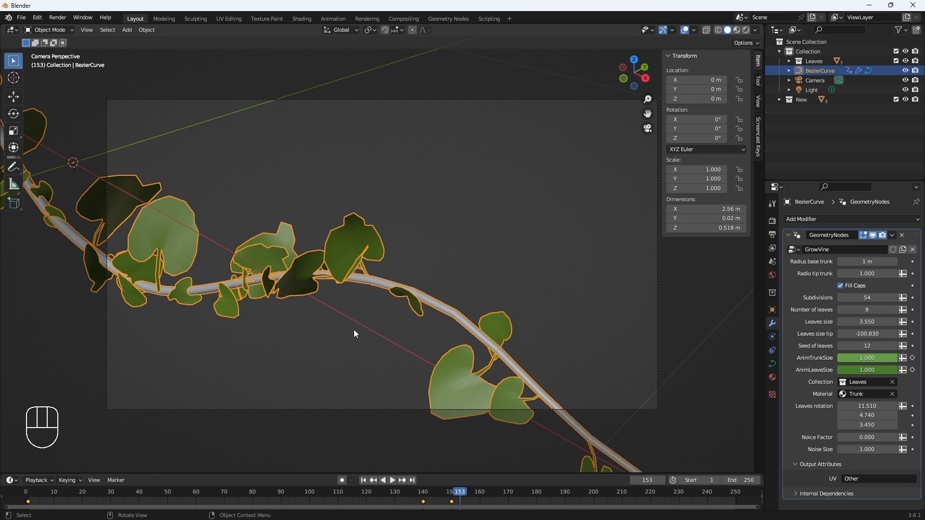
mouse_move(233, 294)
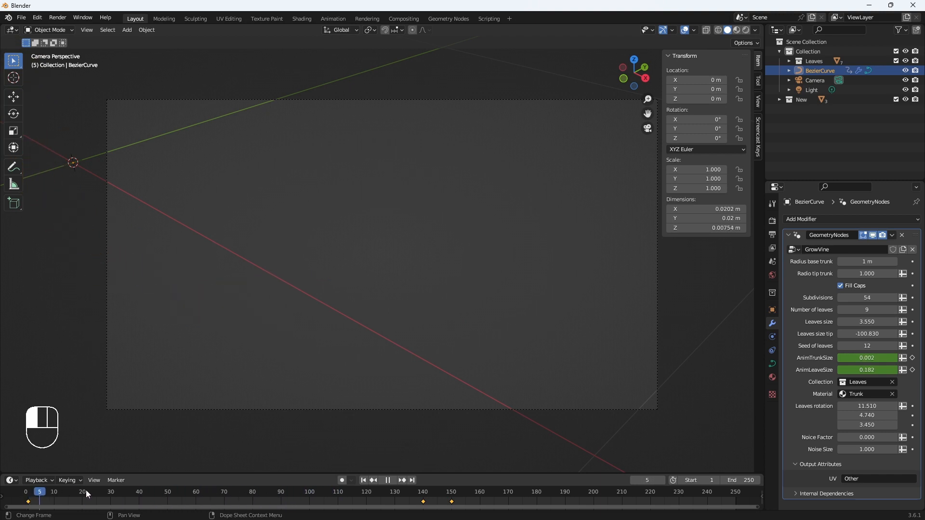
Jump to frame 150 to view the fully grown vine with rotation 11.510, 4.740, 3.450
click(427, 492)
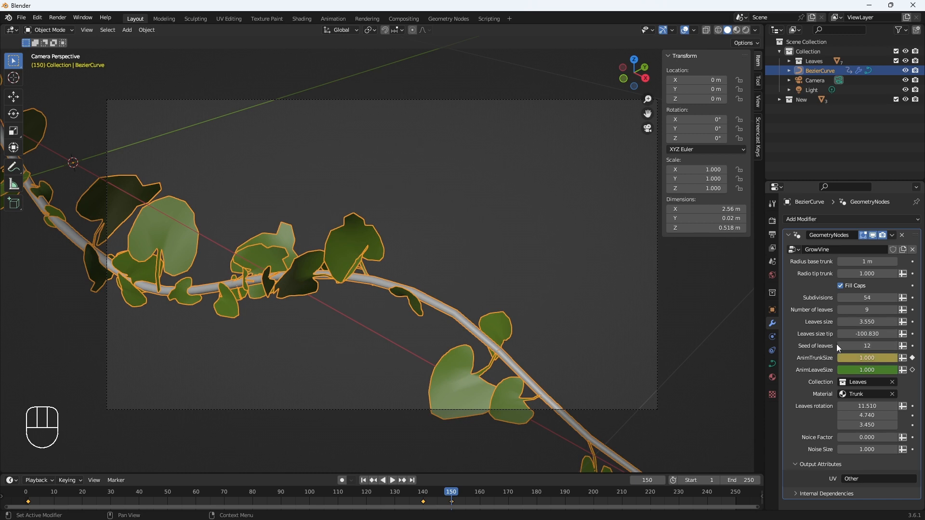
Raise Seed of leaves to 13 for a different leaf arrangement
click(894, 346)
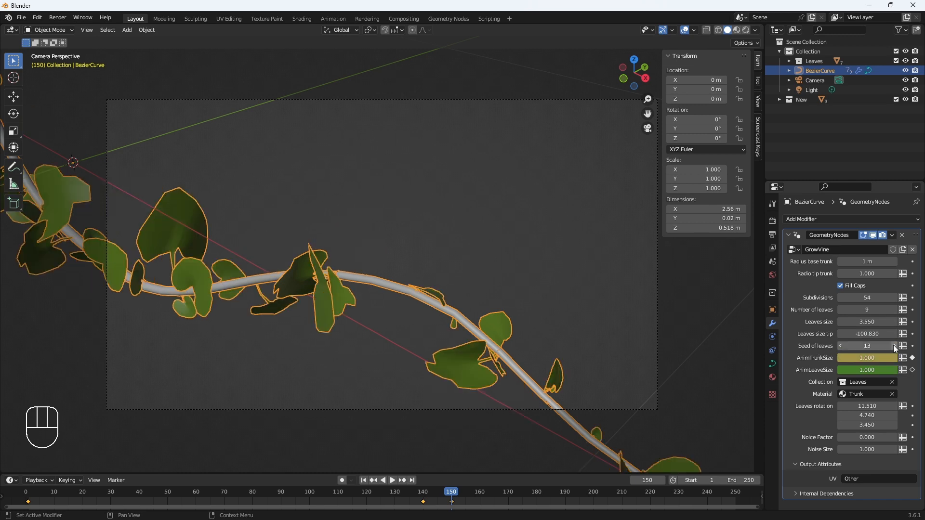
click(501, 287)
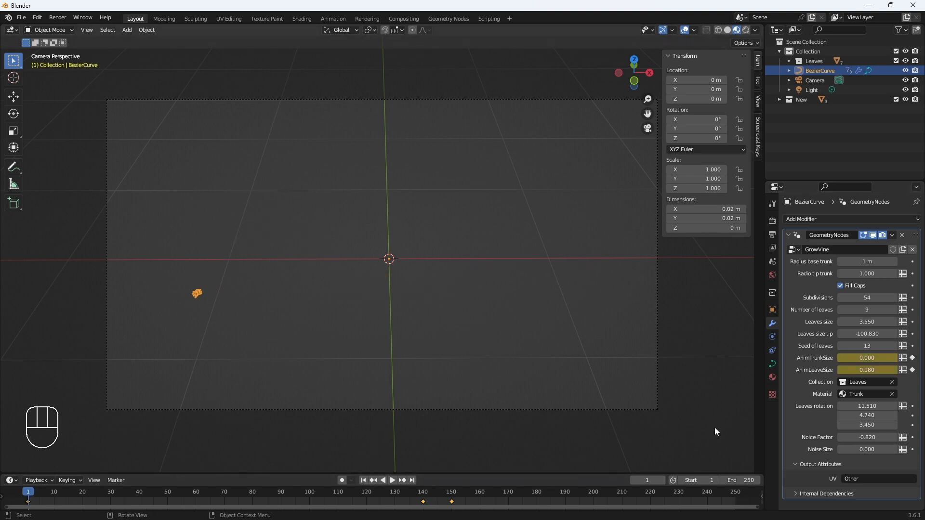
Key Noise Size at 0 on frame 1 and a higher value on frame 180
right_click(867, 370)
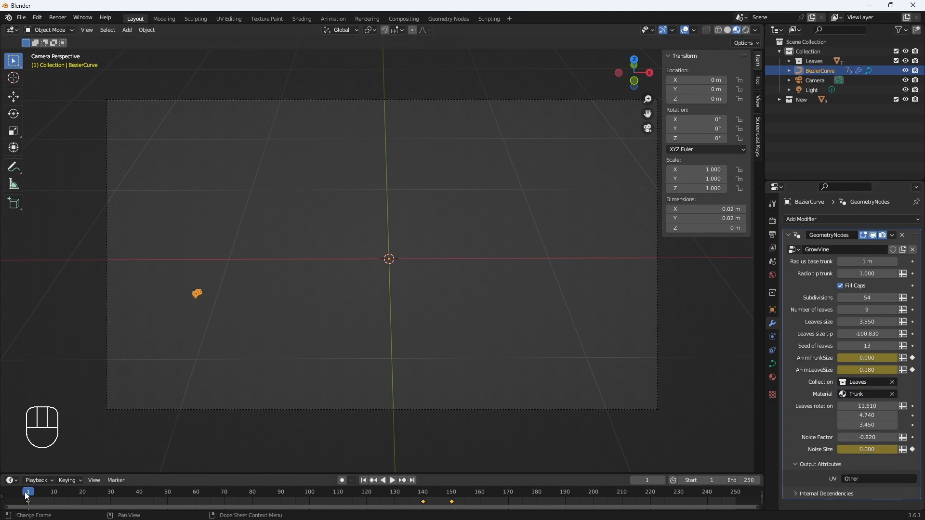
click(392, 480)
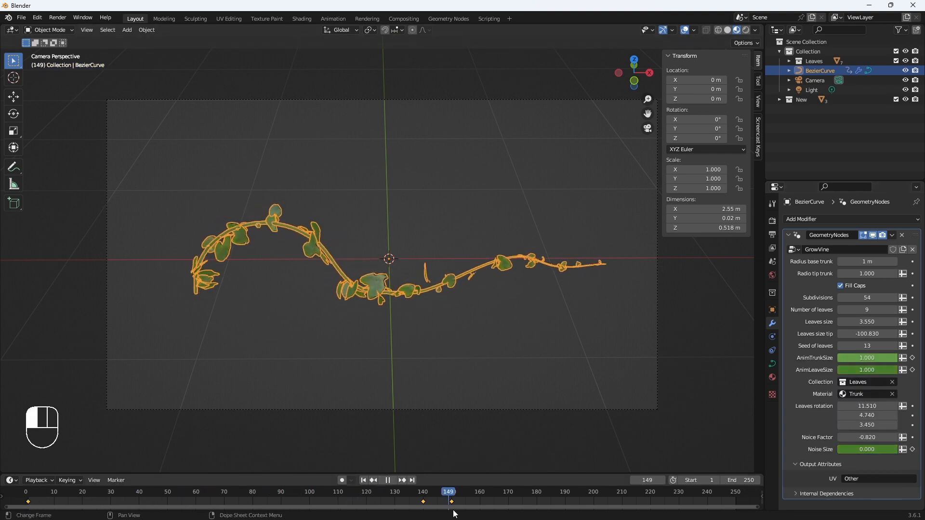
click(536, 491)
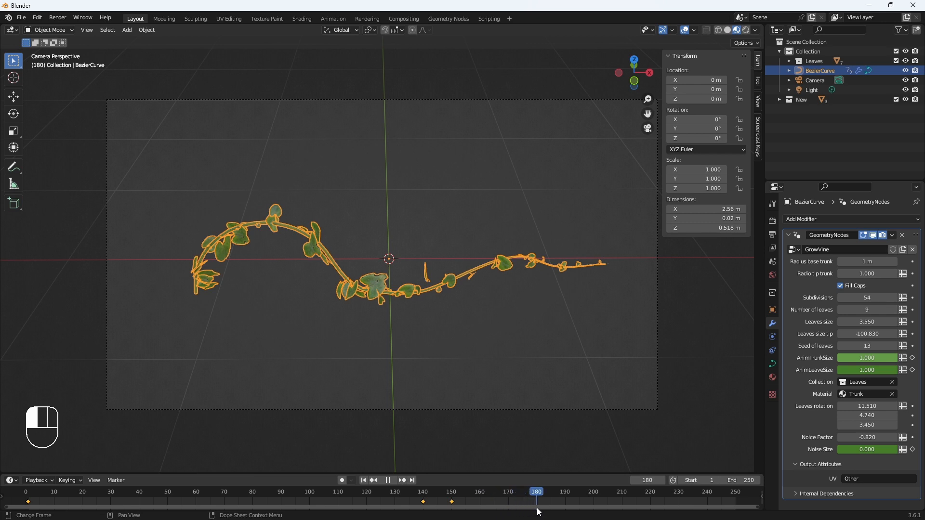
click(866, 450)
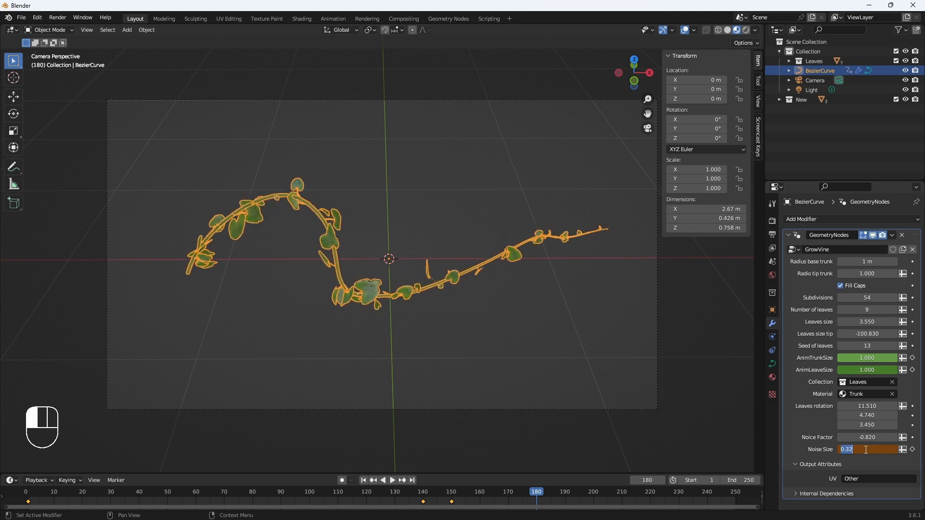
right_click(845, 449)
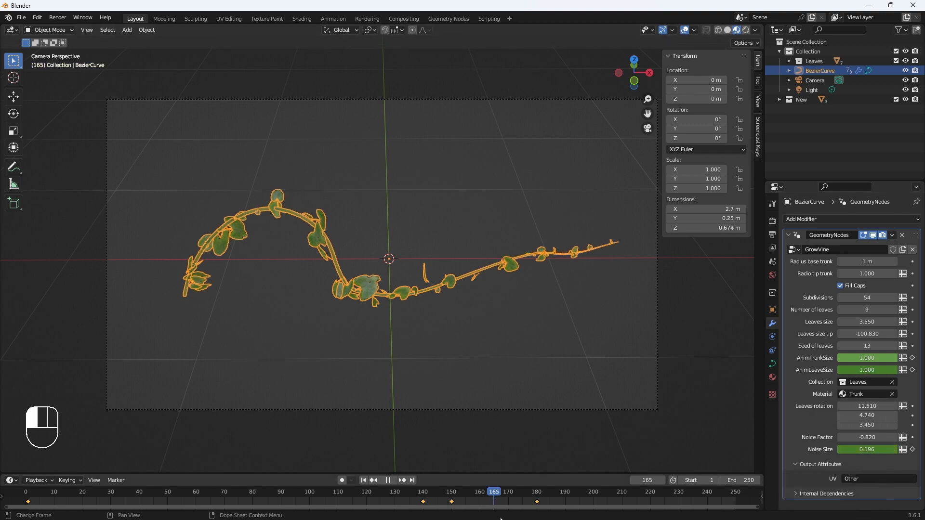
Scrub through the growth to check the waviness, jump to frame 250 and begin raising leaf size
click(616, 491)
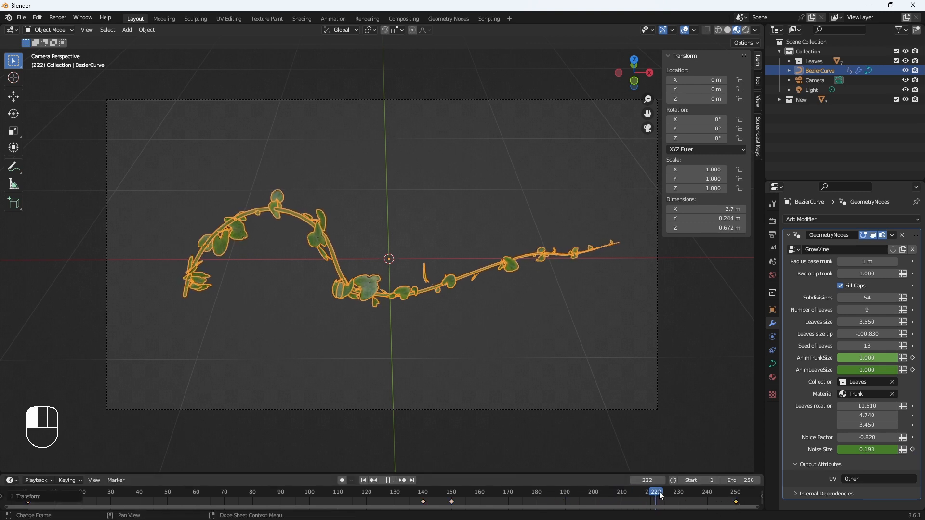
click(346, 491)
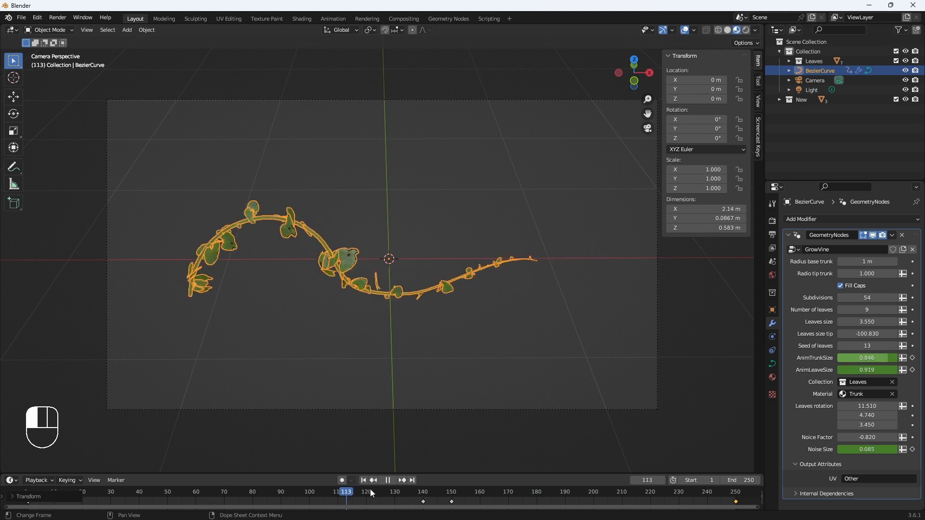
click(146, 491)
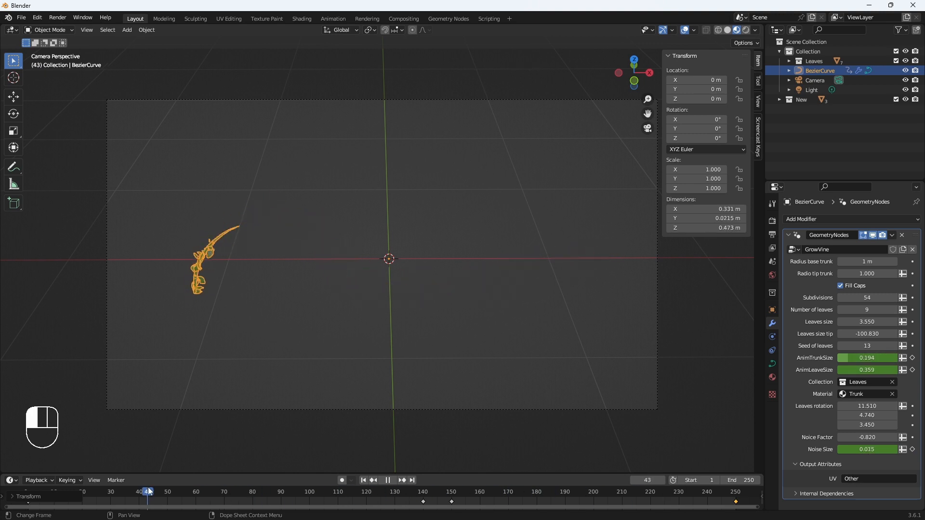
click(456, 491)
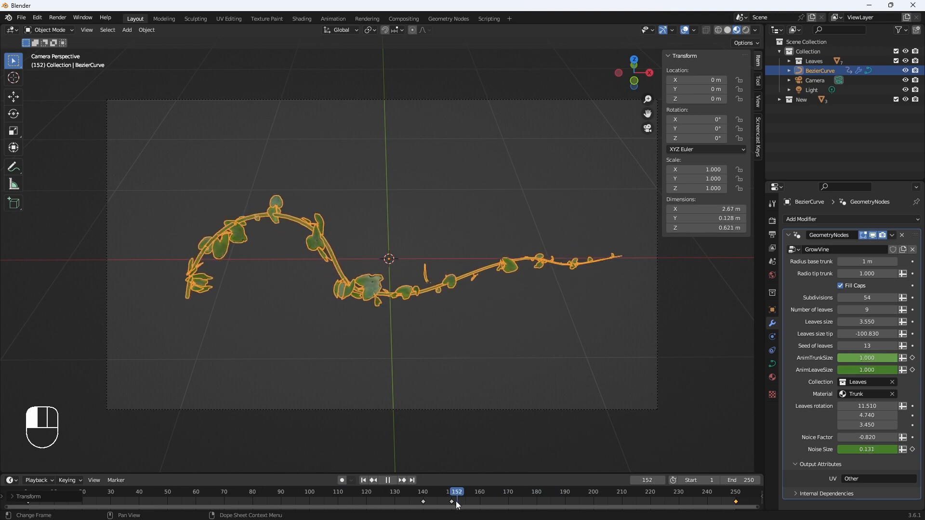
click(735, 491)
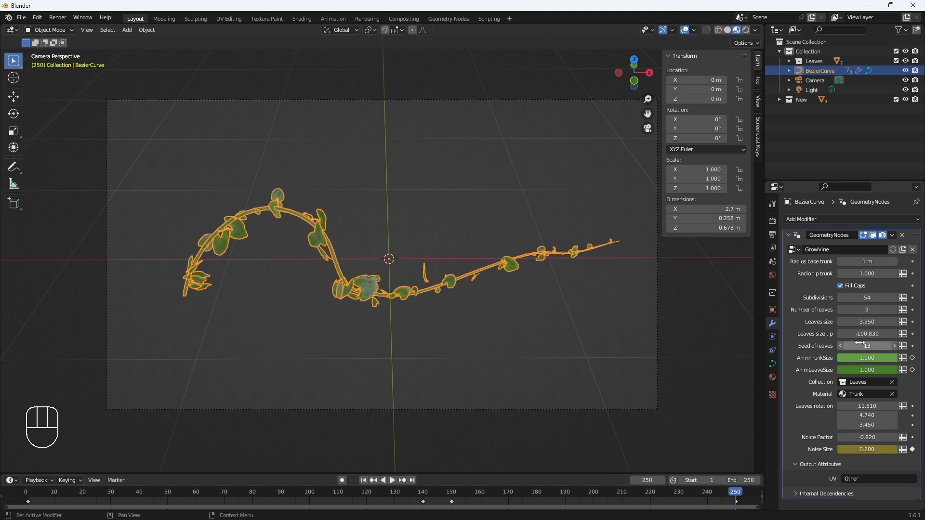
click(867, 322)
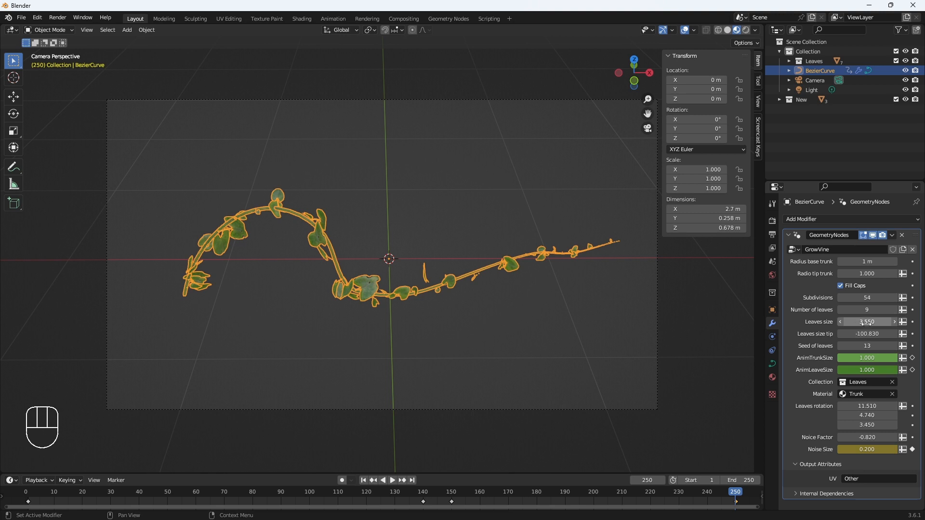
click(392, 479)
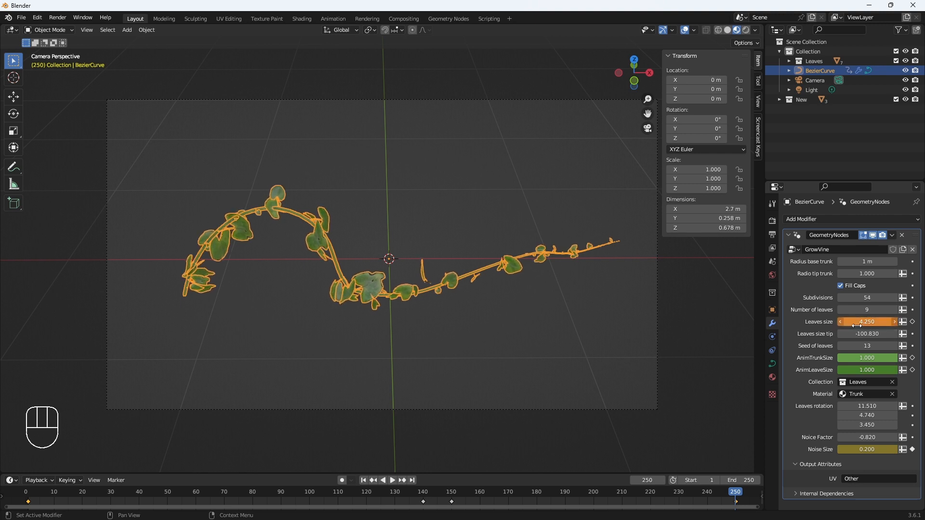
Scrub several growth frames, then start a fresh General scene with only camera and light
click(722, 491)
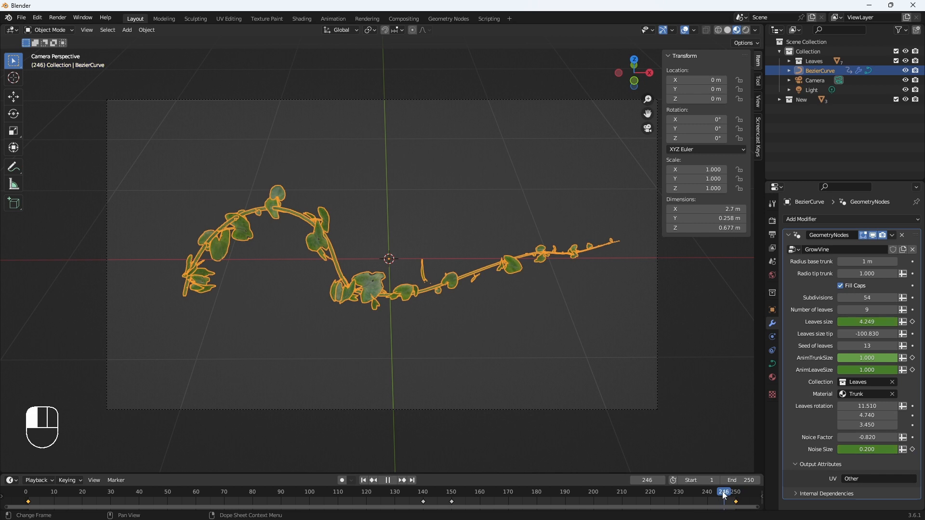
click(428, 492)
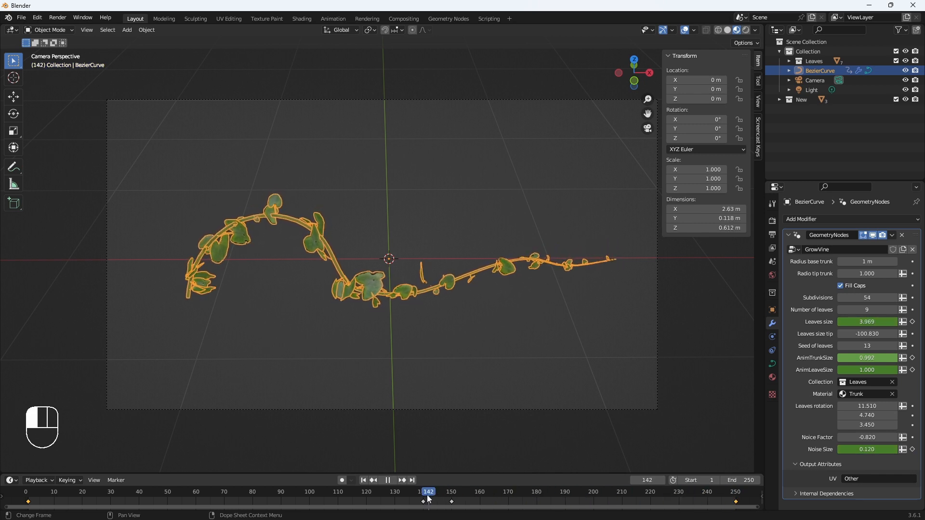
click(614, 491)
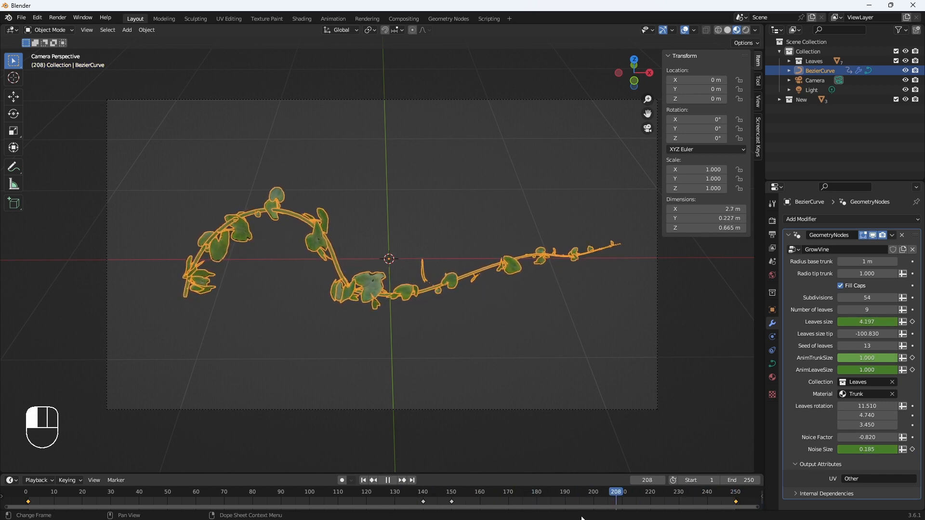
click(416, 491)
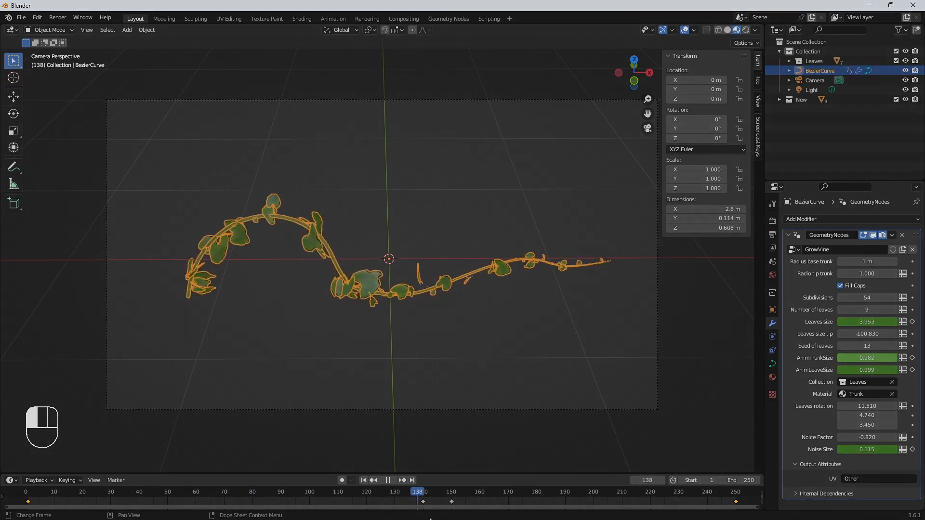
click(437, 491)
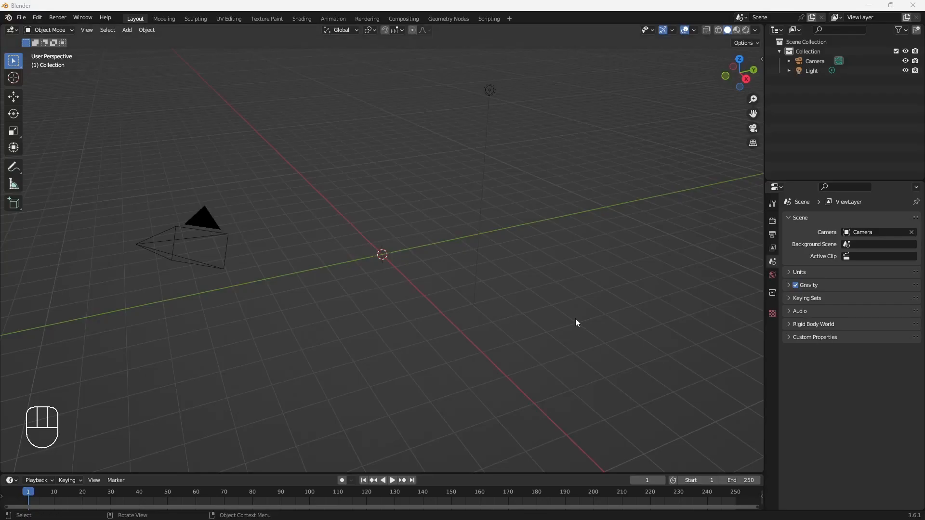
mouse_move(394, 310)
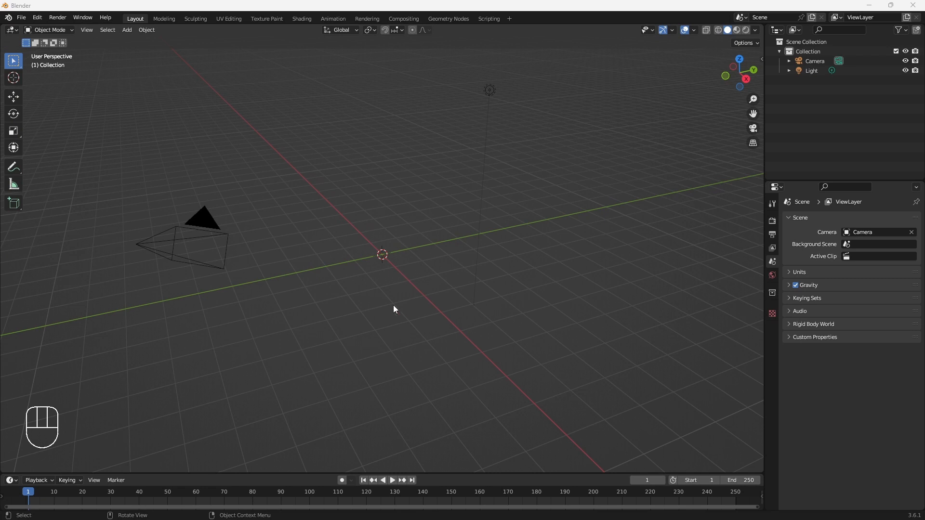
mouse_move(374, 301)
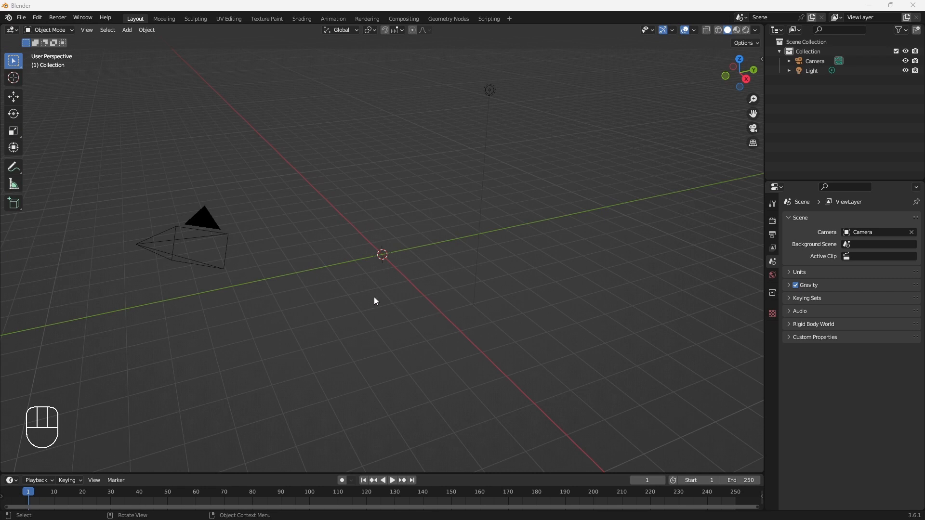
Add a Bezier curve and append the GrowVine Wall node group from GrowVine Wall.blend in Downloads
click(126, 30)
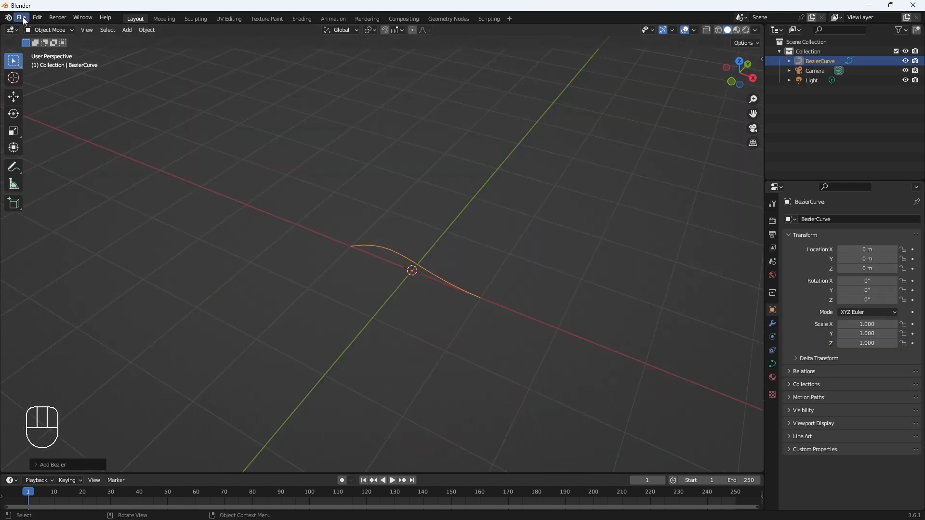
click(22, 18)
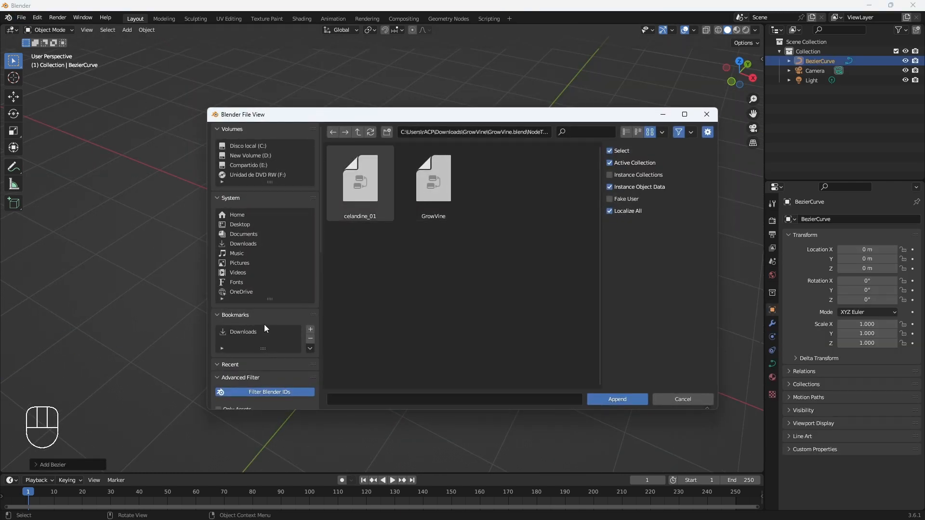
click(243, 243)
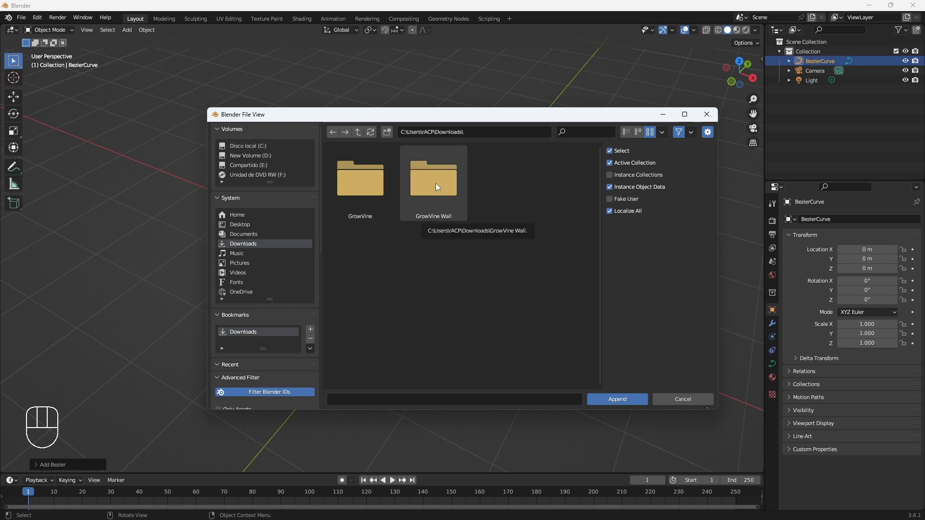
double_click(432, 178)
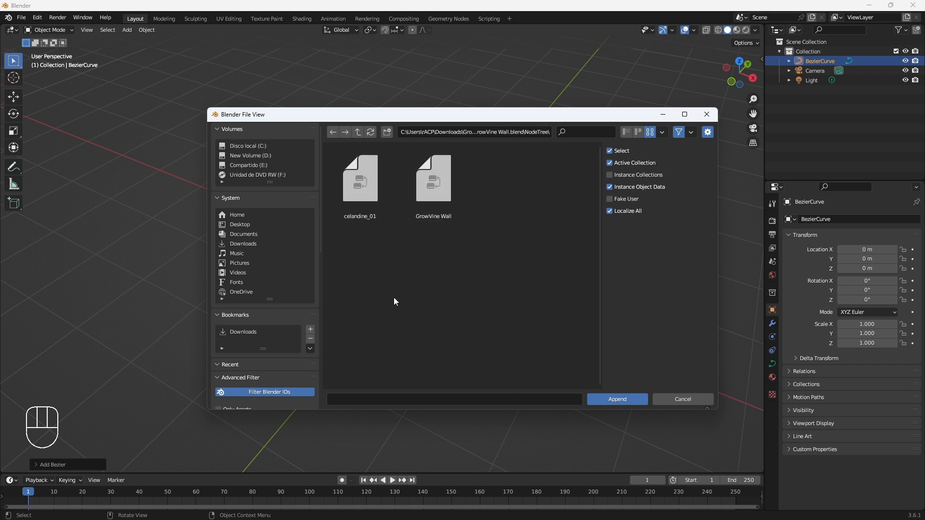
click(617, 399)
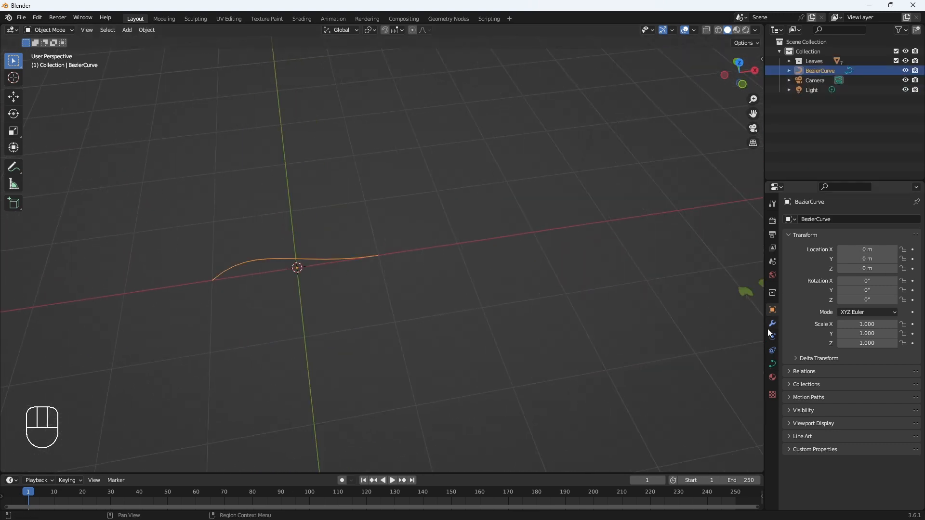
Give the curve a Geometry Nodes modifier using the GrowVine Wall node group
click(771, 323)
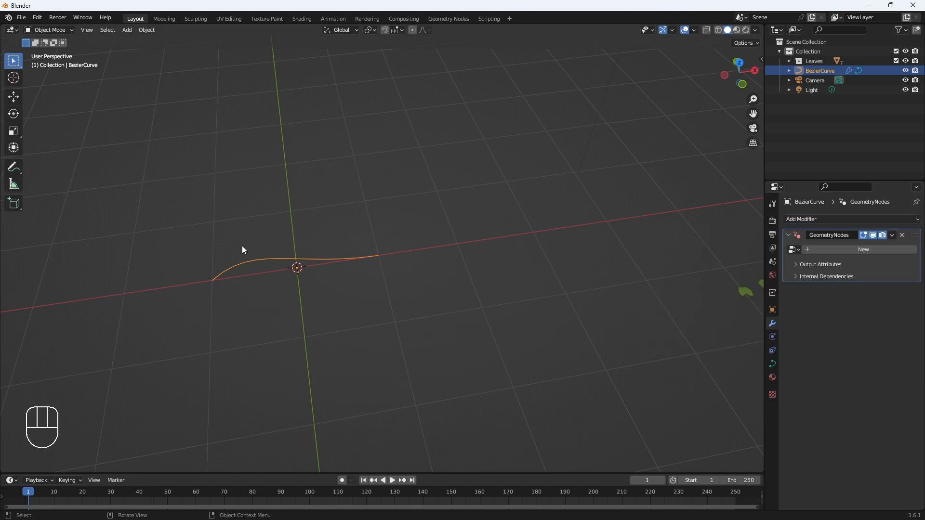
click(863, 249)
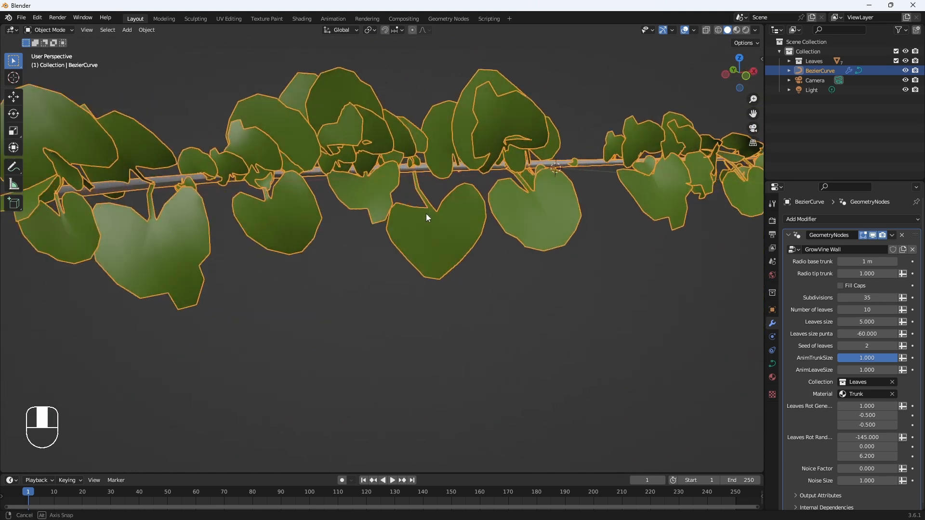
key(shift+a)
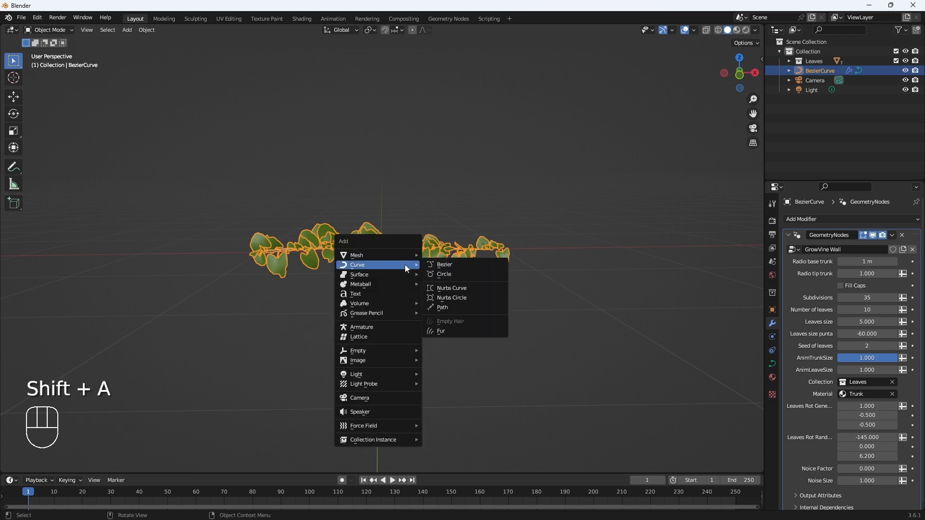
Add a wall plane, delete all the curve's vertices and switch to freehand curve drawing
click(356, 255)
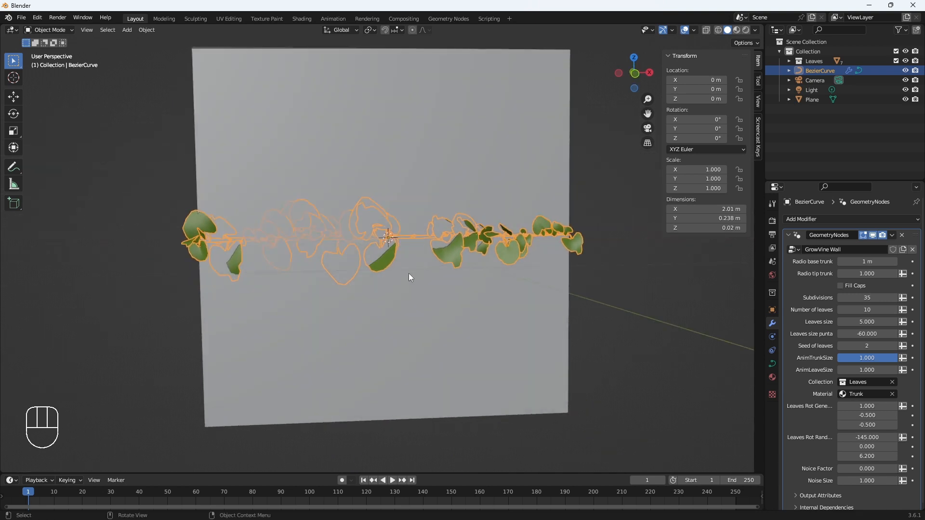
key(Tab)
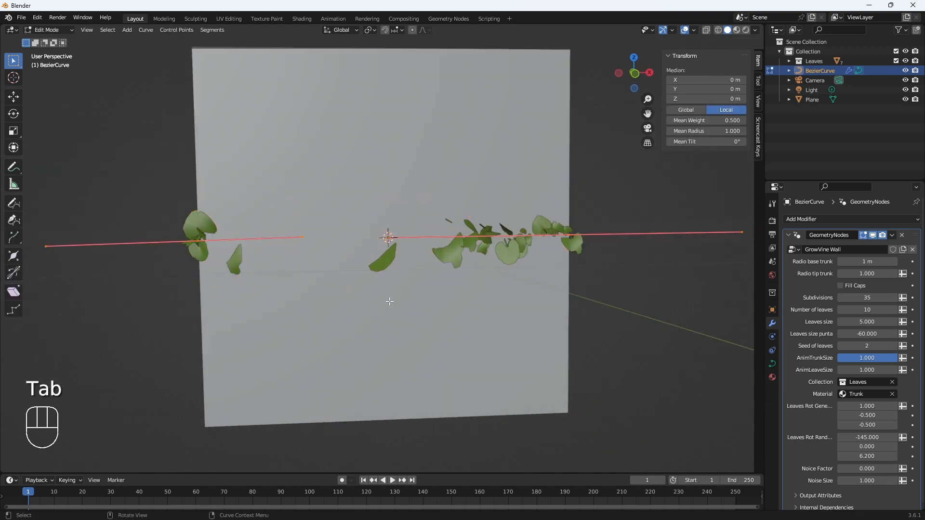
key(a)
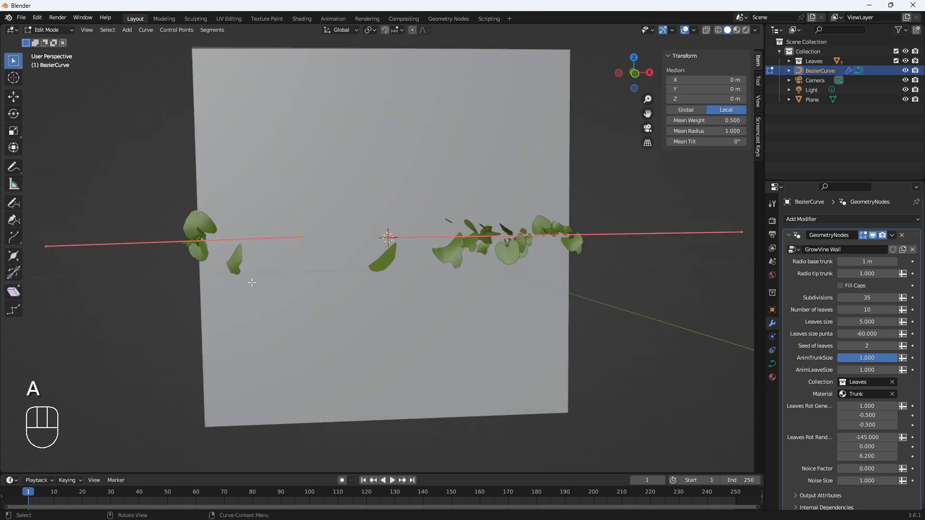
mouse_move(271, 274)
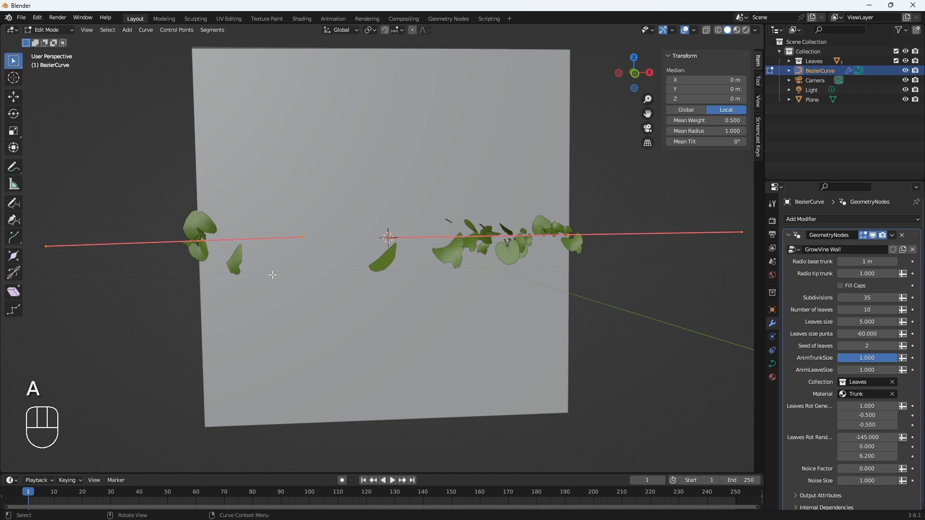
key(x)
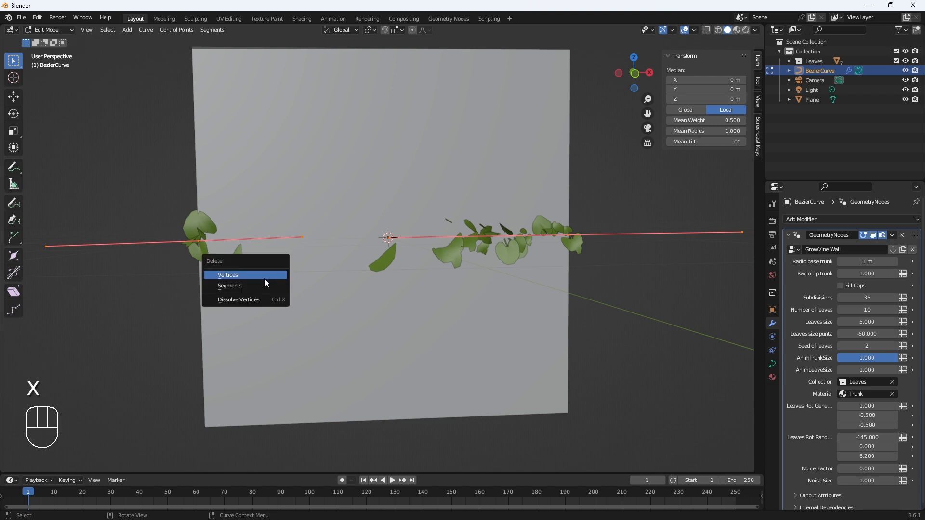
click(227, 275)
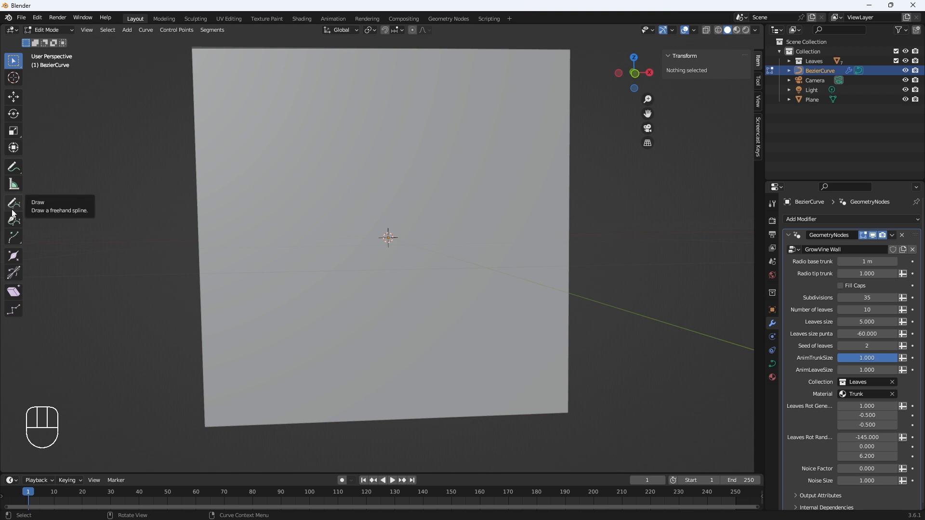
mouse_move(17, 206)
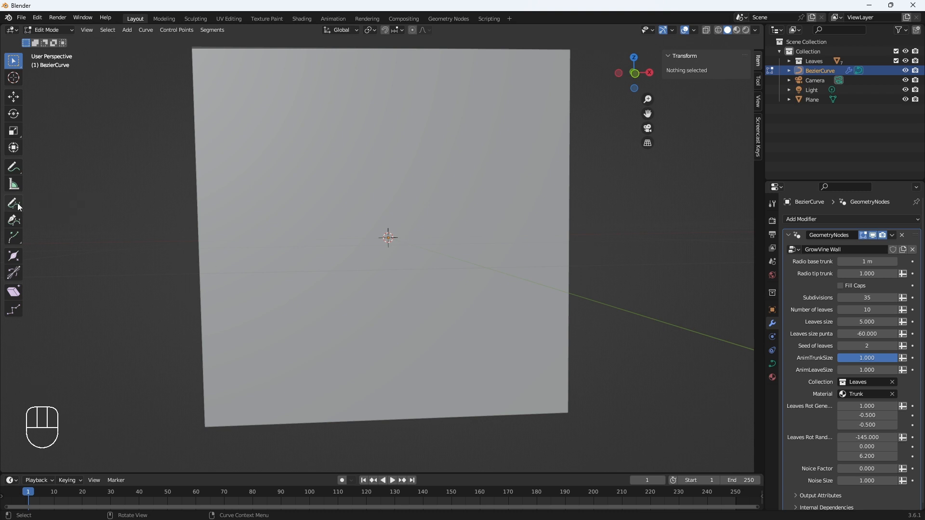
click(13, 204)
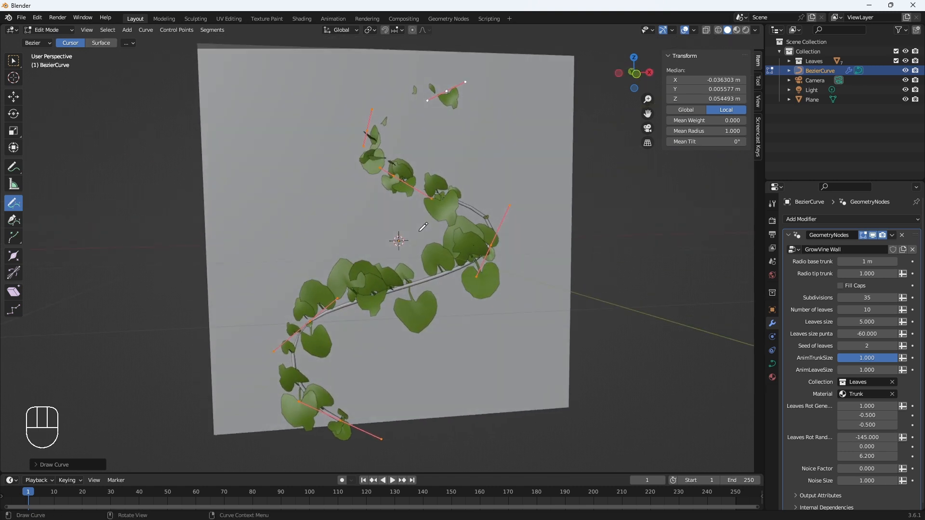
Finish the surface-projected vine across the plane and return to Object Mode
key(ctrl+z)
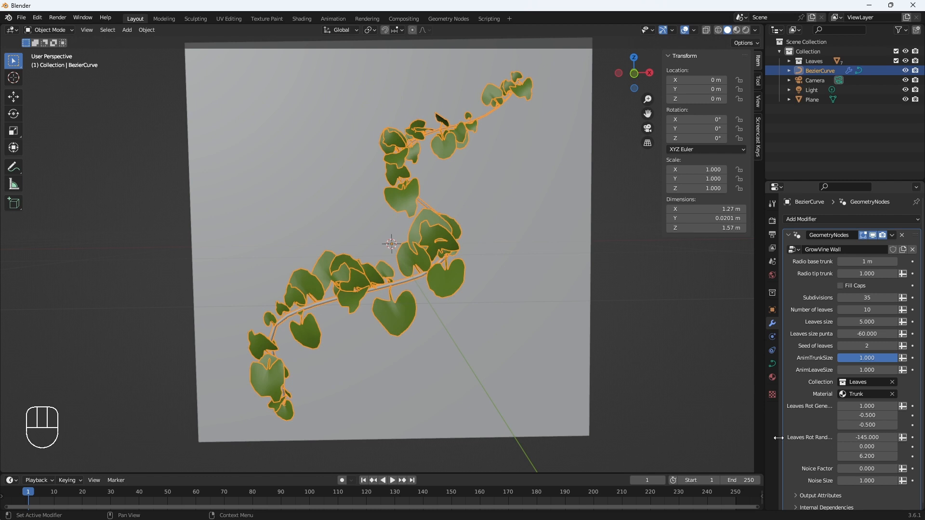
Set Leaves Rot Random to -145, 1.78, 5.69 and leaf growth to 0.14
click(861, 446)
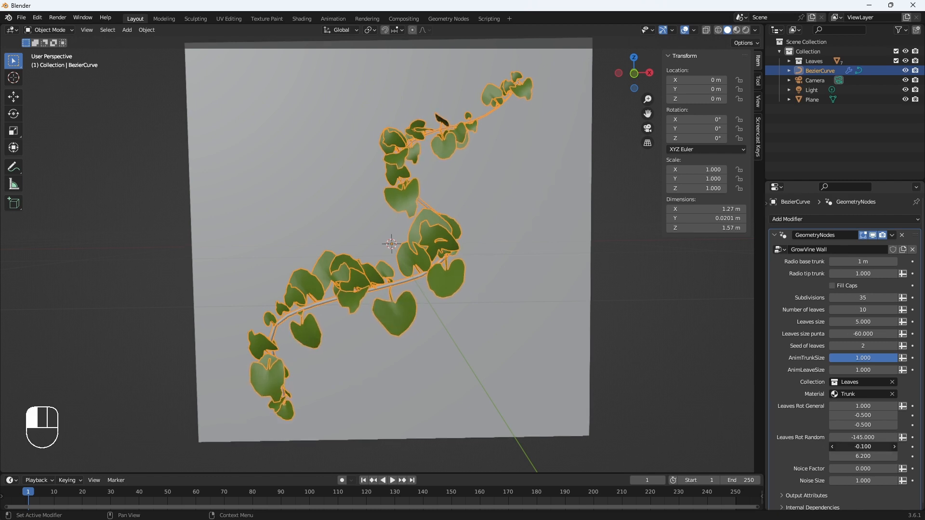
click(861, 446)
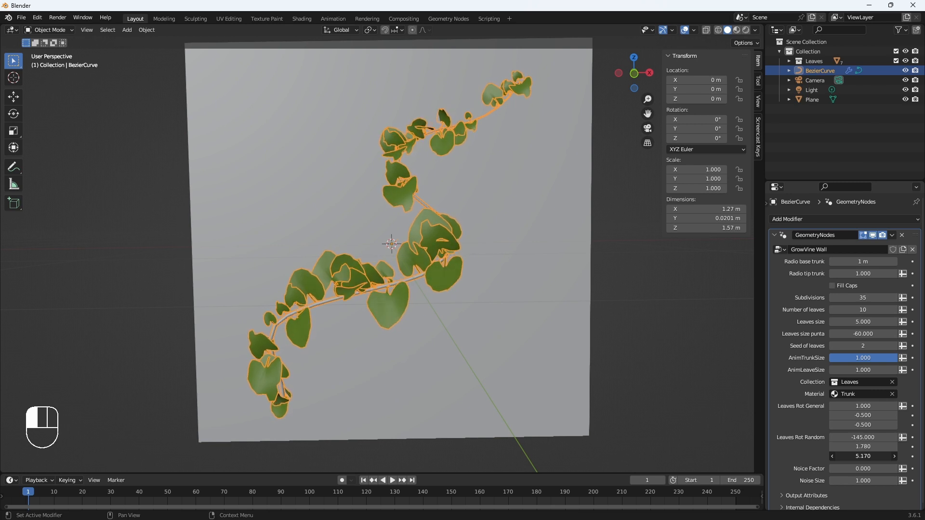
click(862, 425)
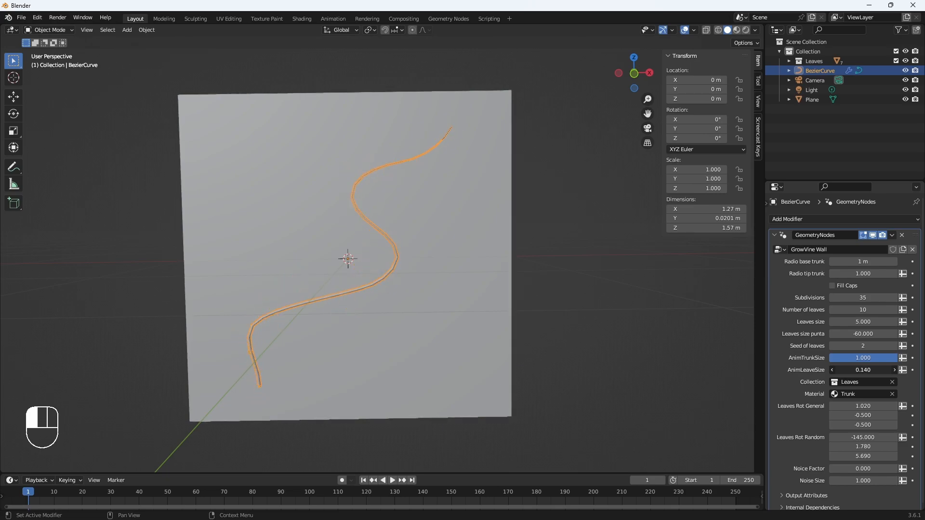
key(shift+a)
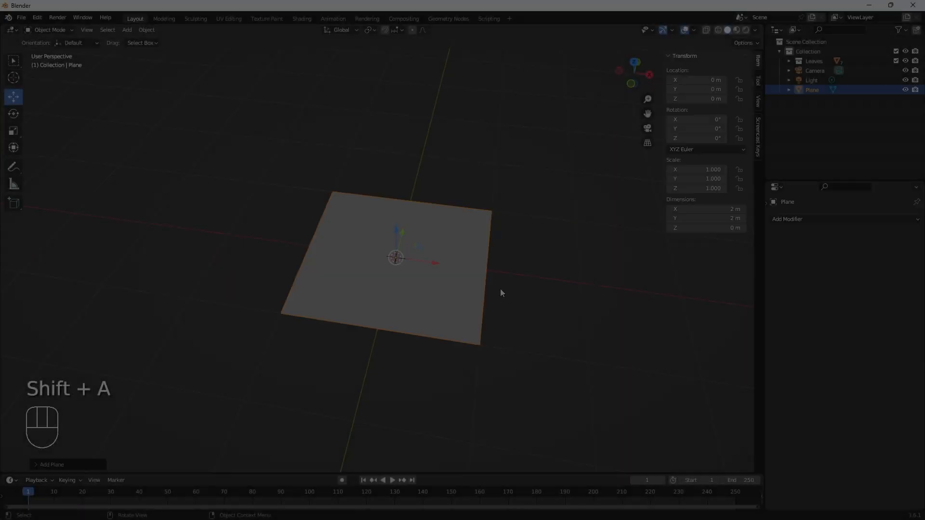
Scale the floor plane ×2, add a Bezier with the GrowVine Wall modifier and rotate it -90° on X
key(s)
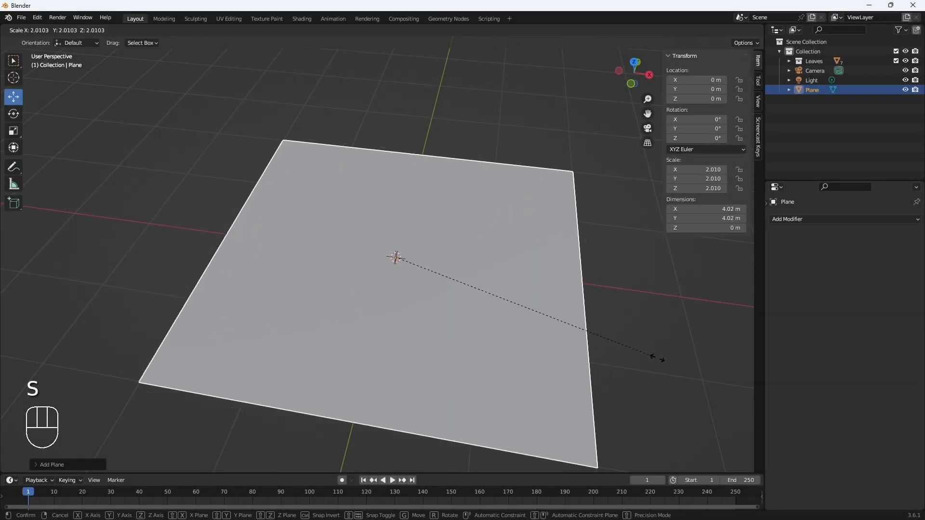
key(shift+a)
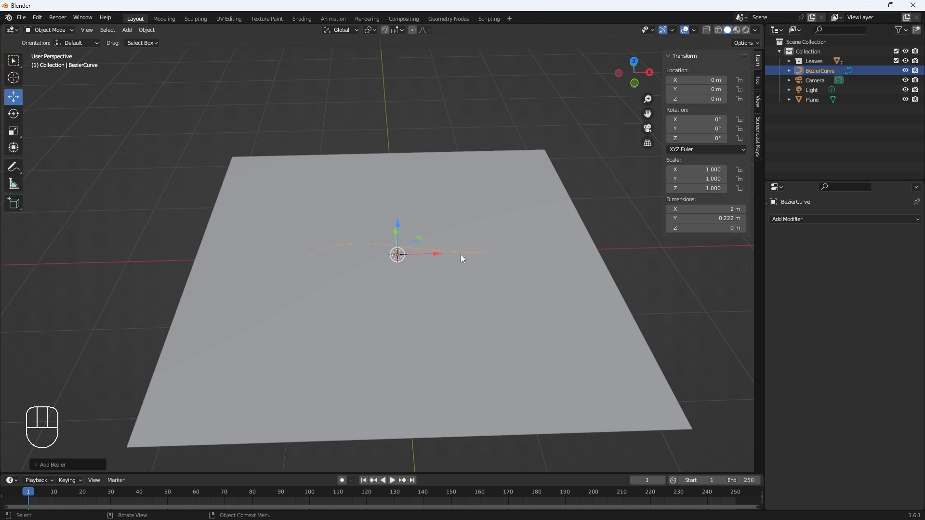
click(786, 219)
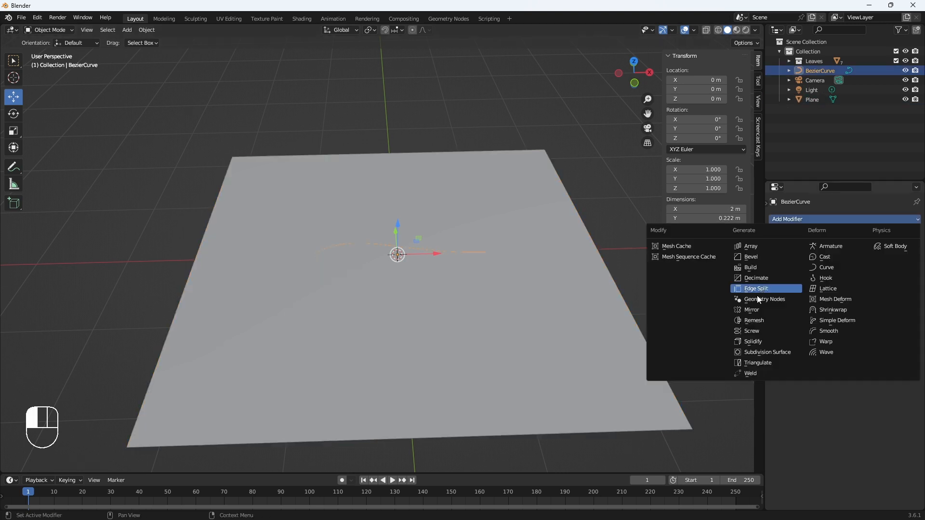
click(764, 299)
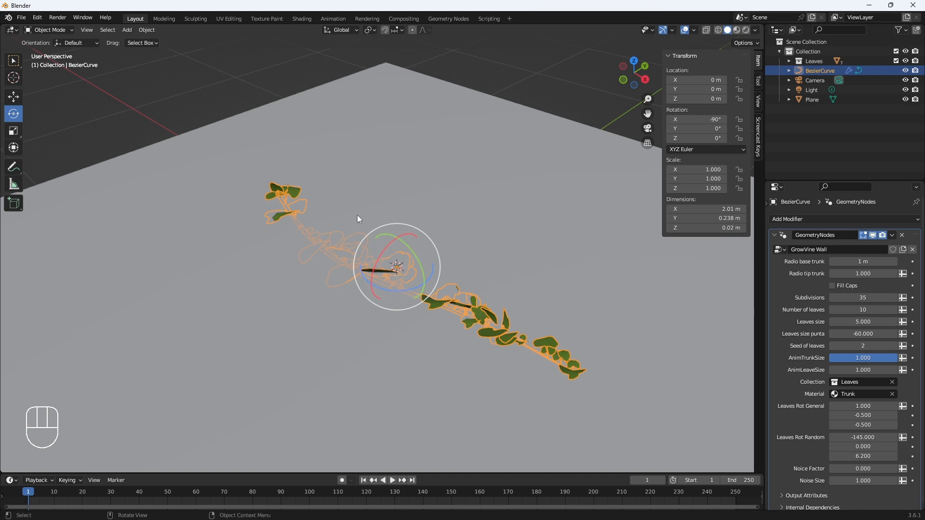
key(Tab)
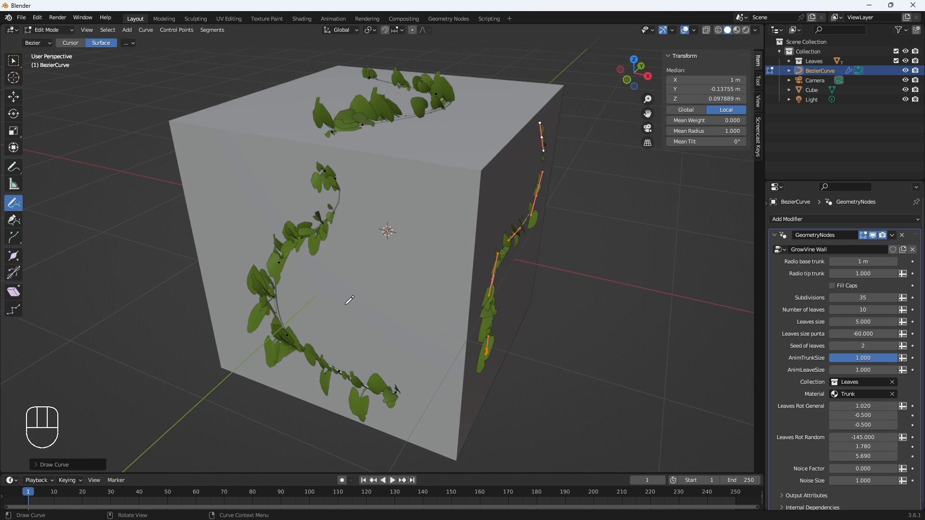
Try Leaves Rot General Z at 1.570, undo back to -0.500 and re-enter curve editing
key(Tab)
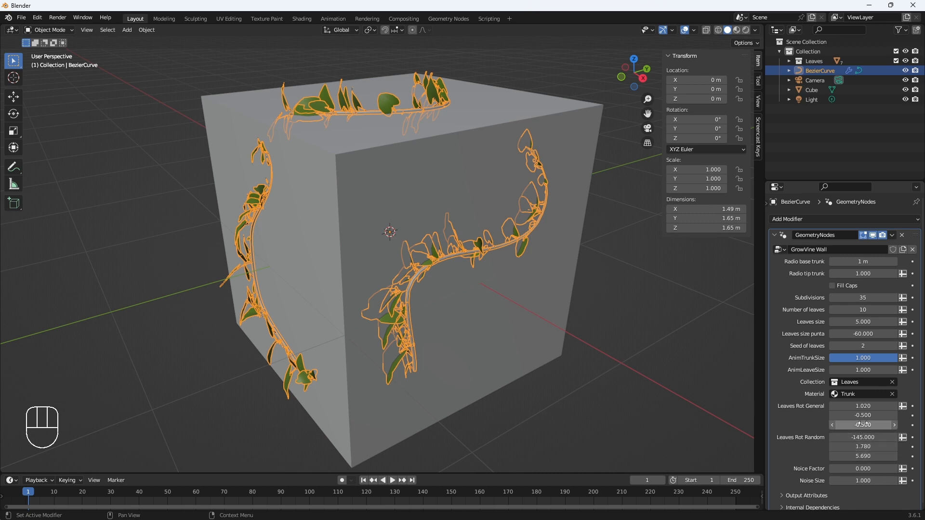
click(862, 425)
text(1.570)
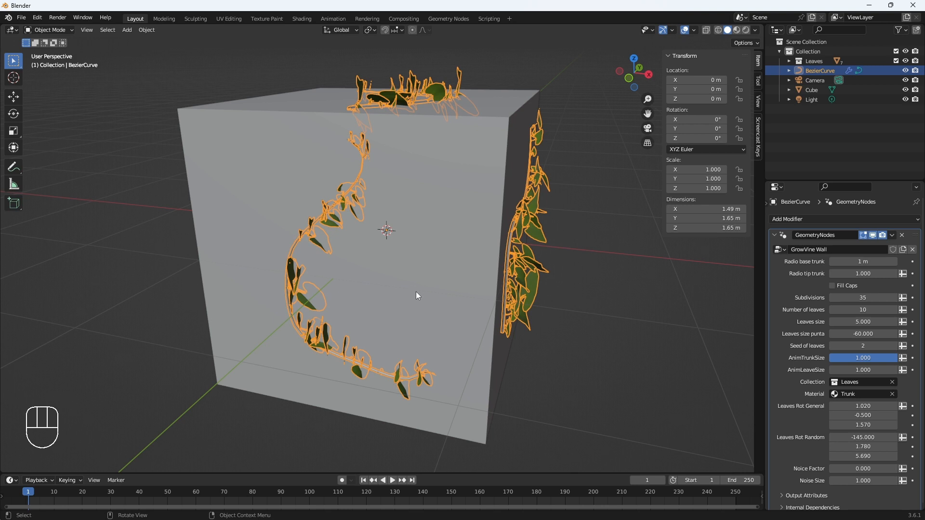
key(ctrl+z)
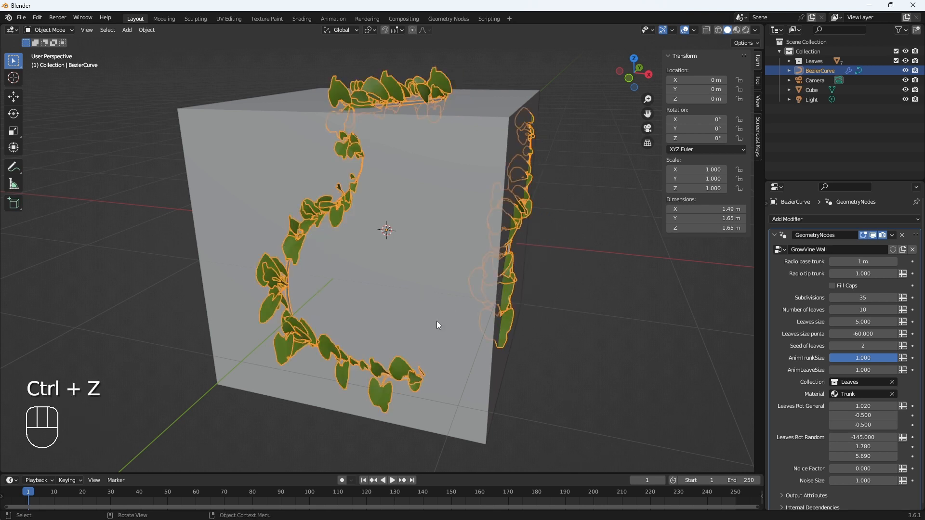
key(Tab)
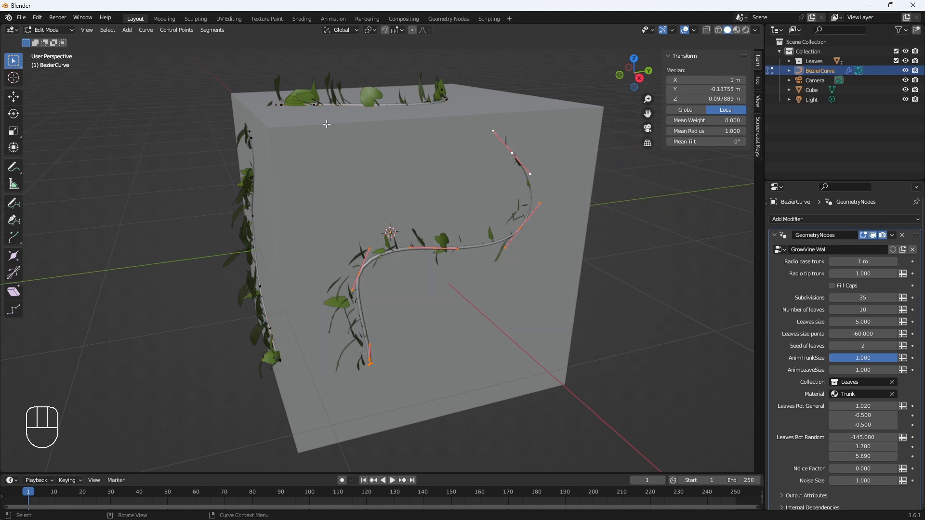
Delete the top-face vine vertices and duplicate the curve object as BezierCurve.001
key(x)
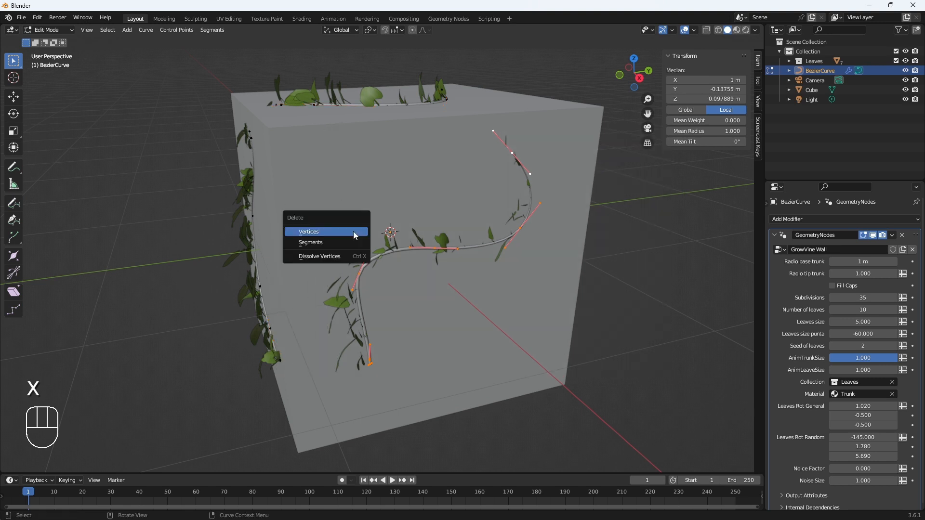
click(308, 231)
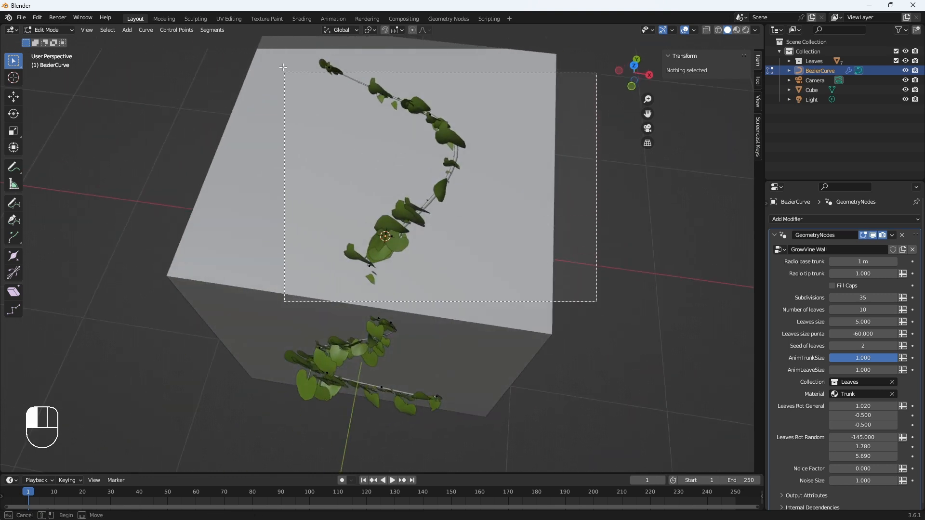
key(x)
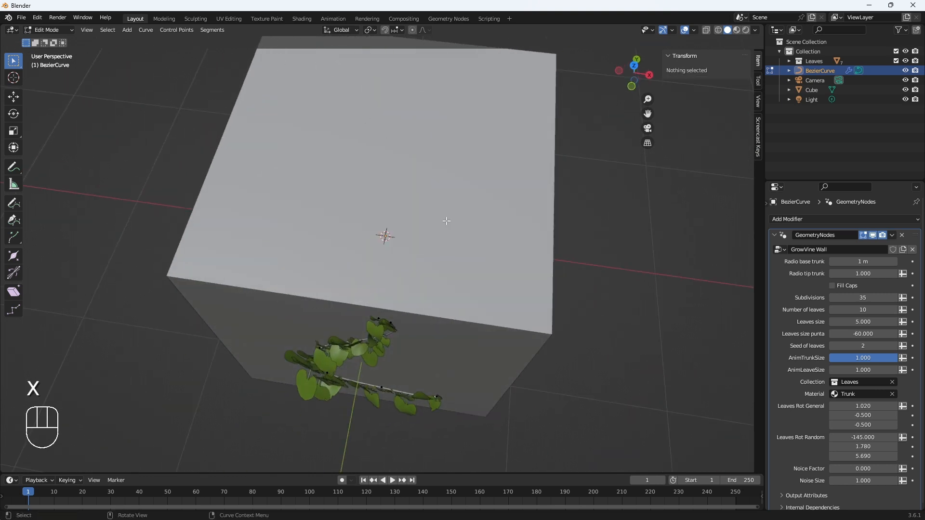
key(Tab)
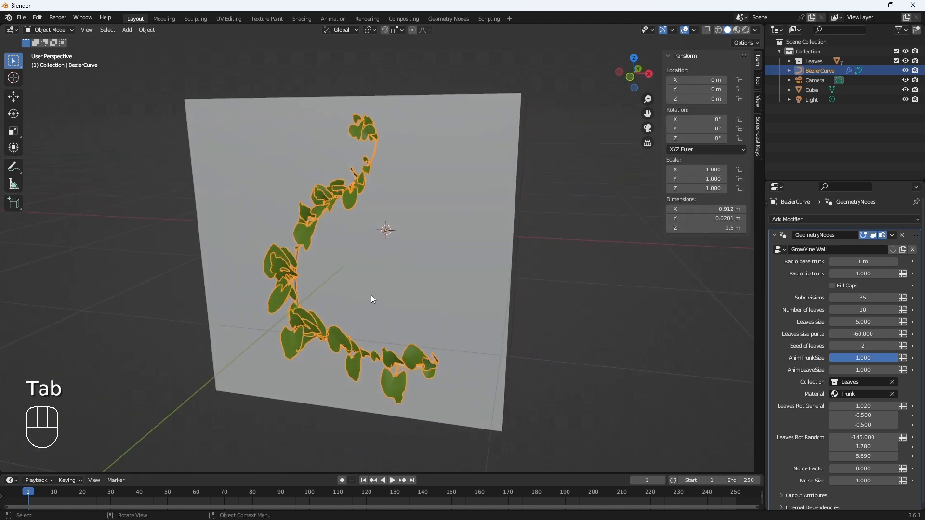
key(shift+d)
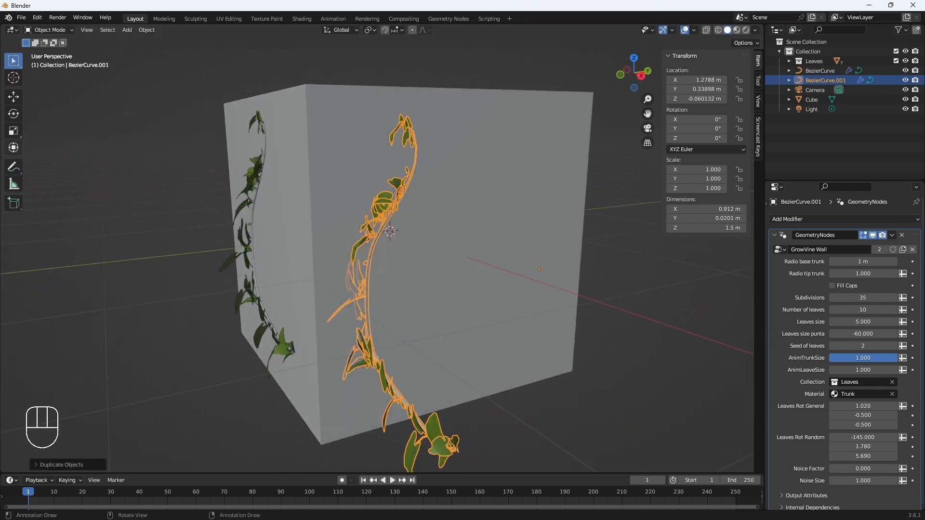
Edit the copied vine curve, undo its existing stroke and return to object mode
click(13, 114)
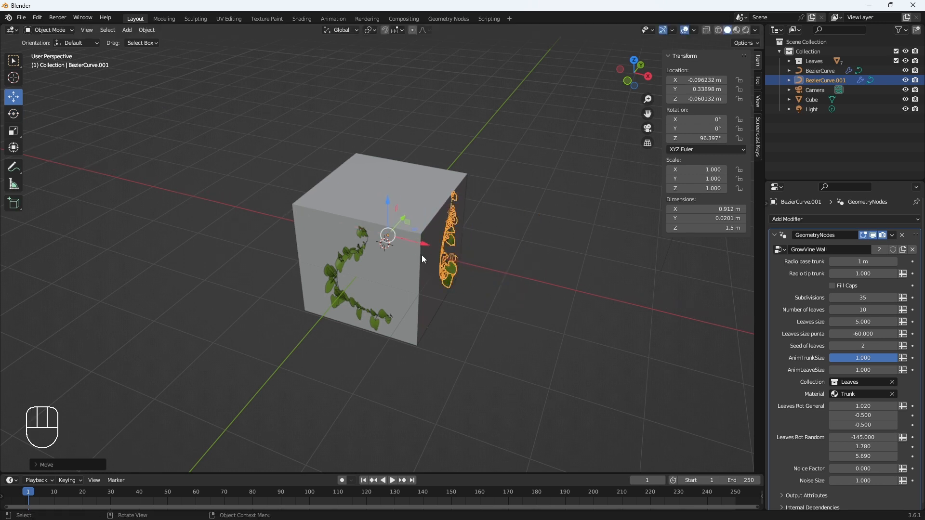
key(Tab)
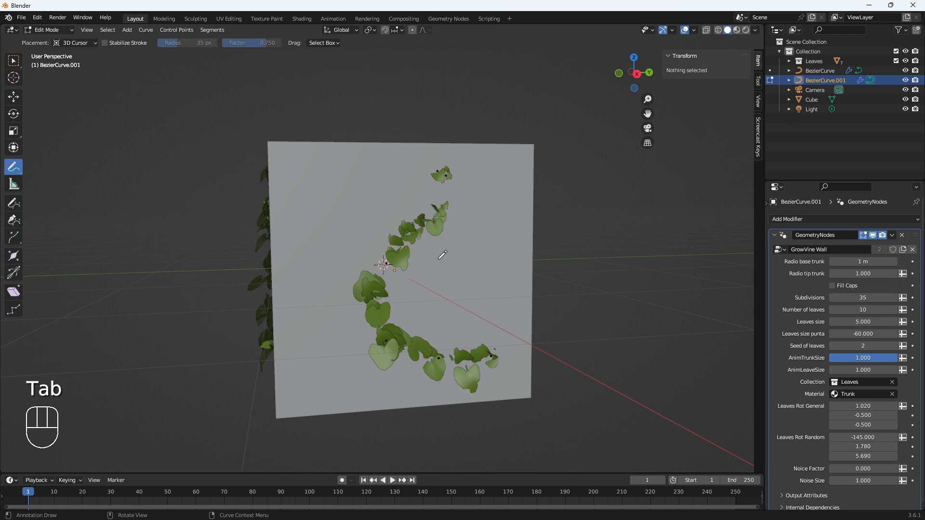
key(ctrl+z)
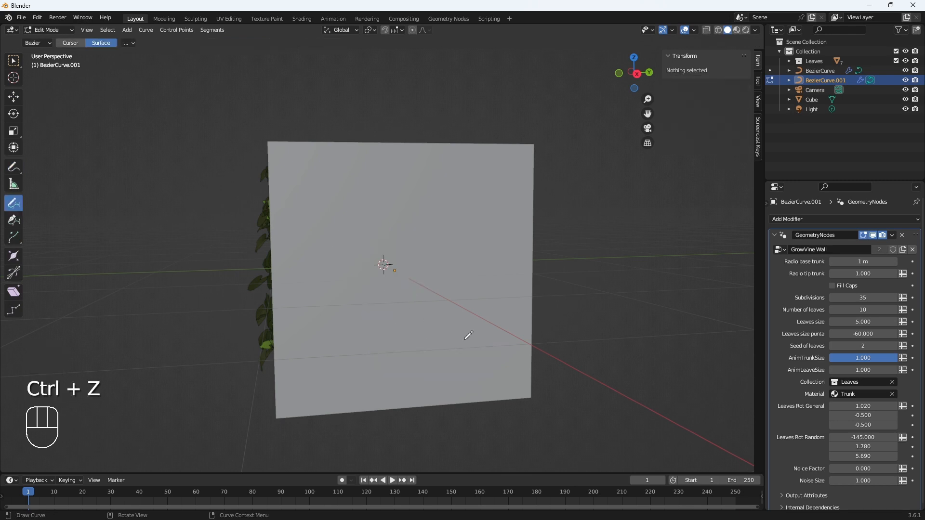
key(ctrl+z)
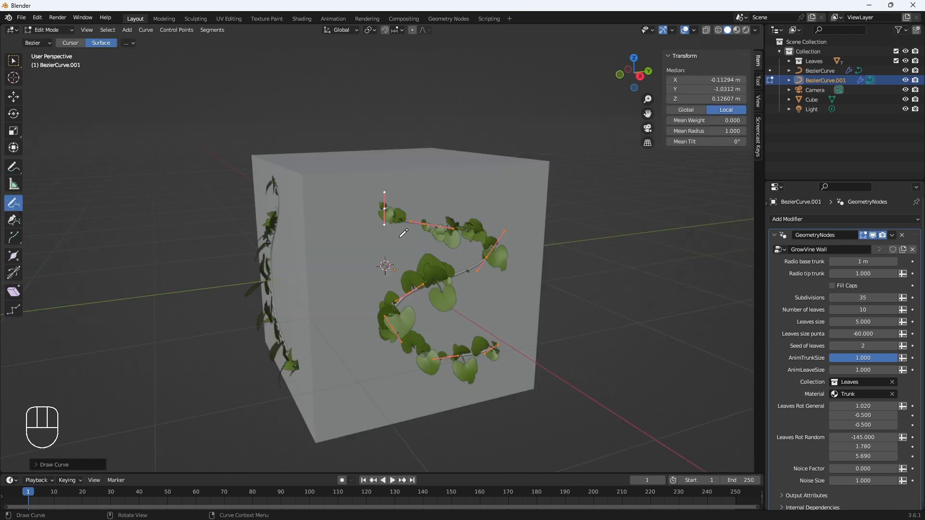
key(Tab)
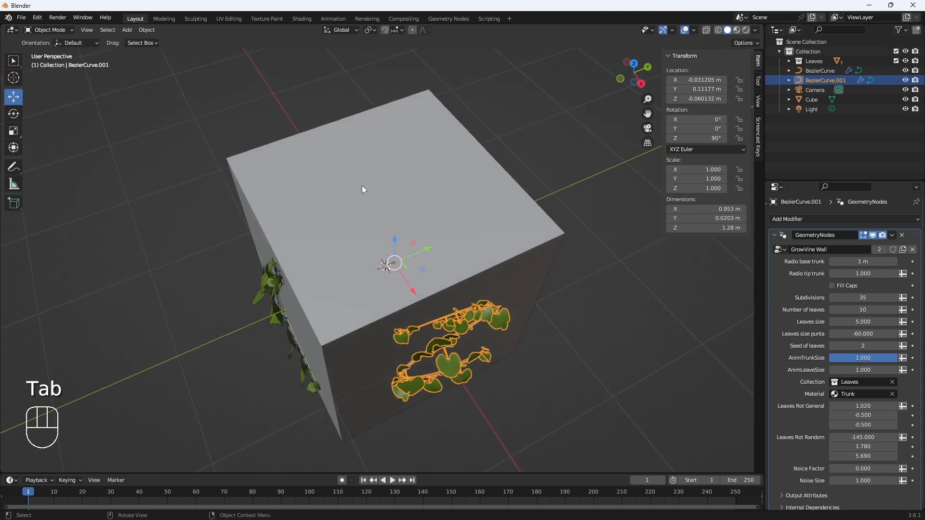
Duplicate the side-face vine onto another cube face and delete the unwanted points
key(shift+d)
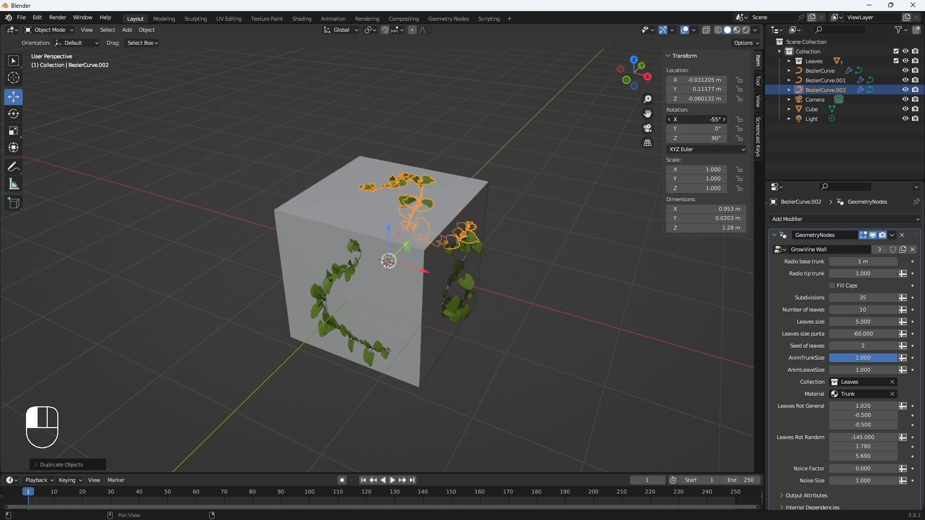
click(702, 120)
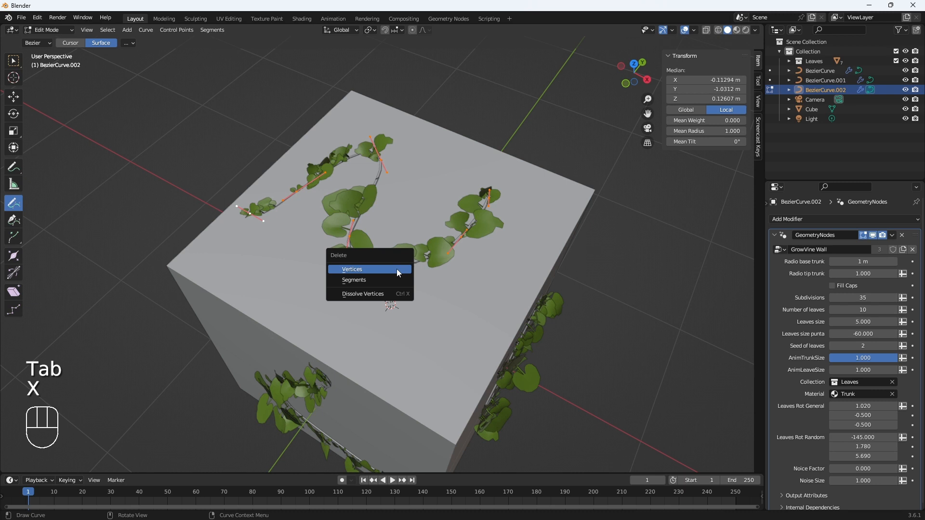
click(352, 269)
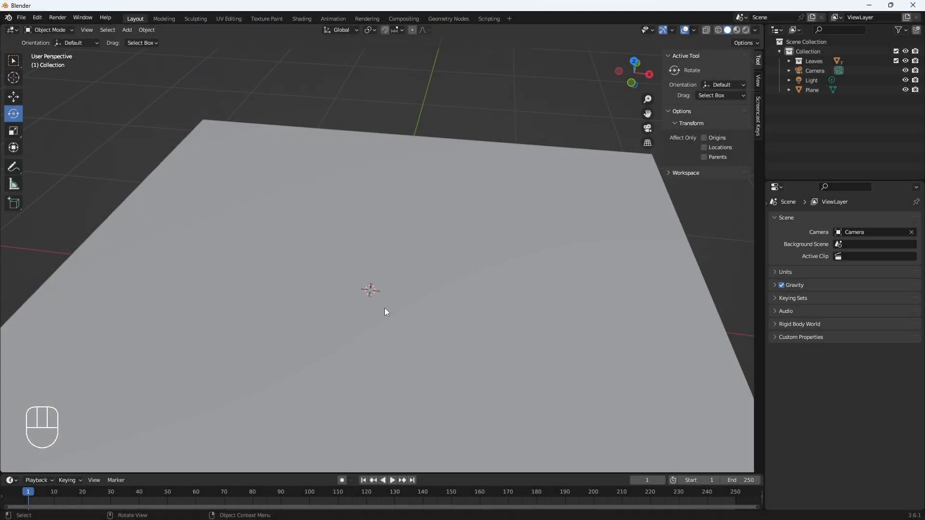
Add a Bezier curve on the plane and draw handwritten lettering carrying the GrowVine Wall modifier
key(shift+a)
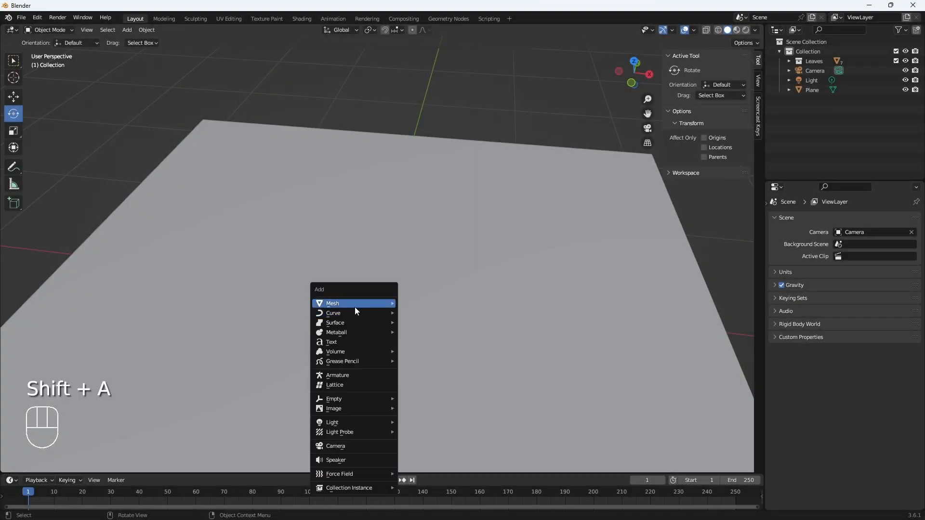
click(334, 313)
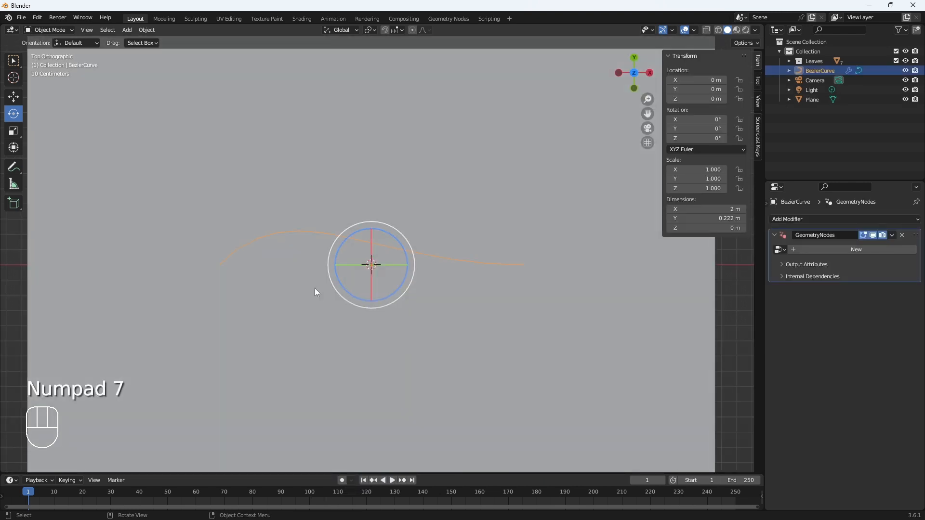
key(Tab)
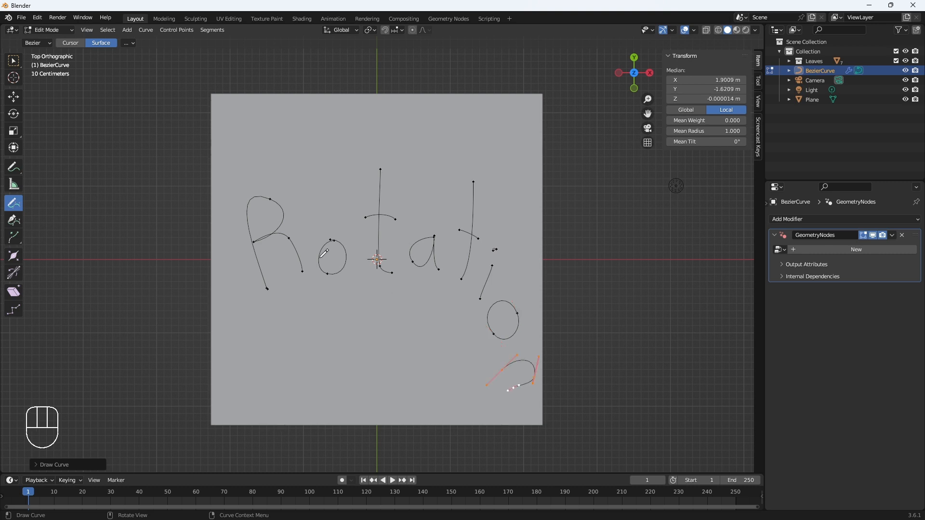
key(Tab)
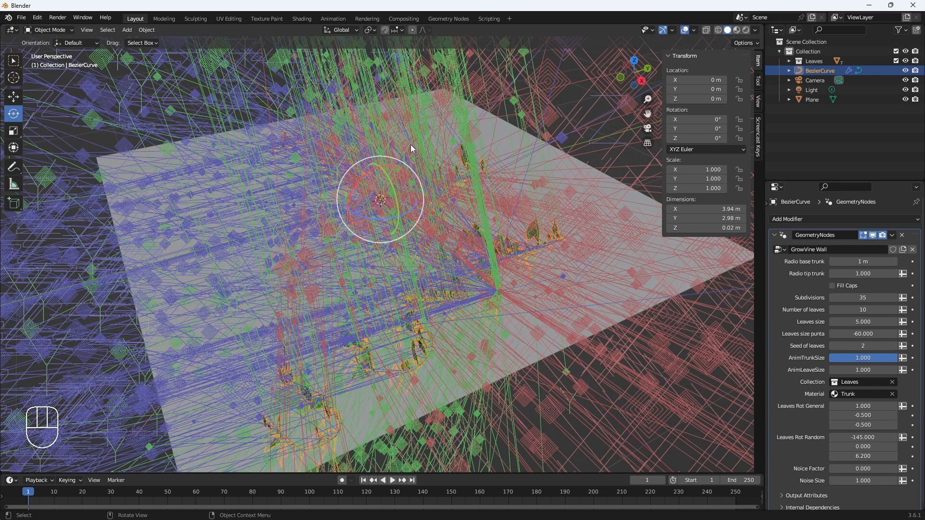
mouse_move(361, 182)
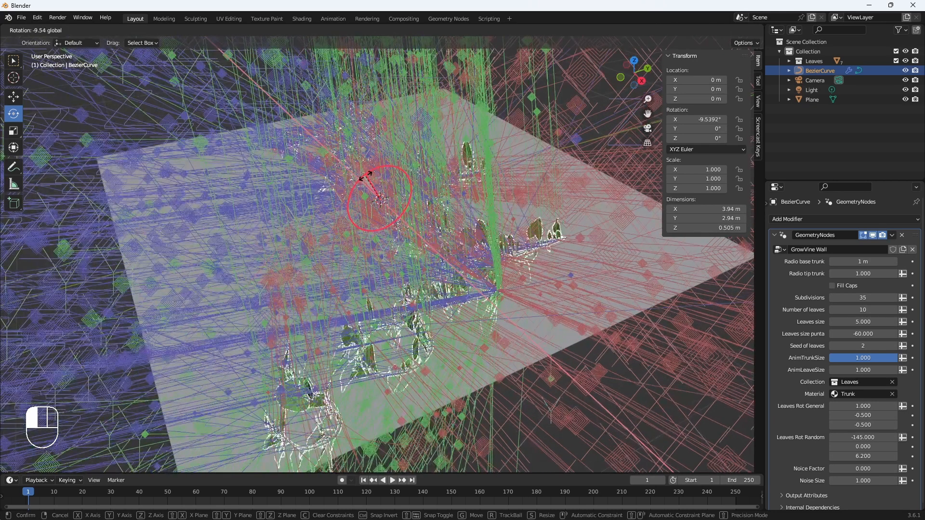
mouse_move(378, 198)
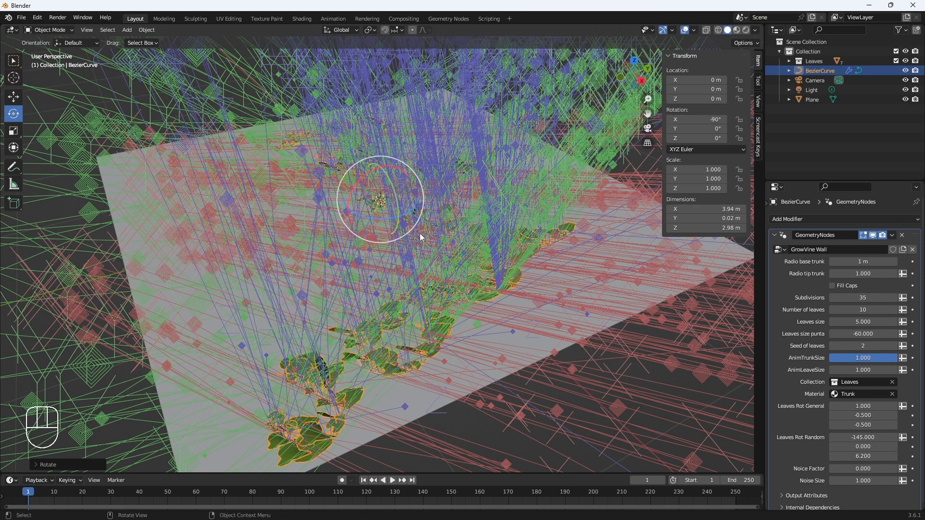
mouse_move(312, 280)
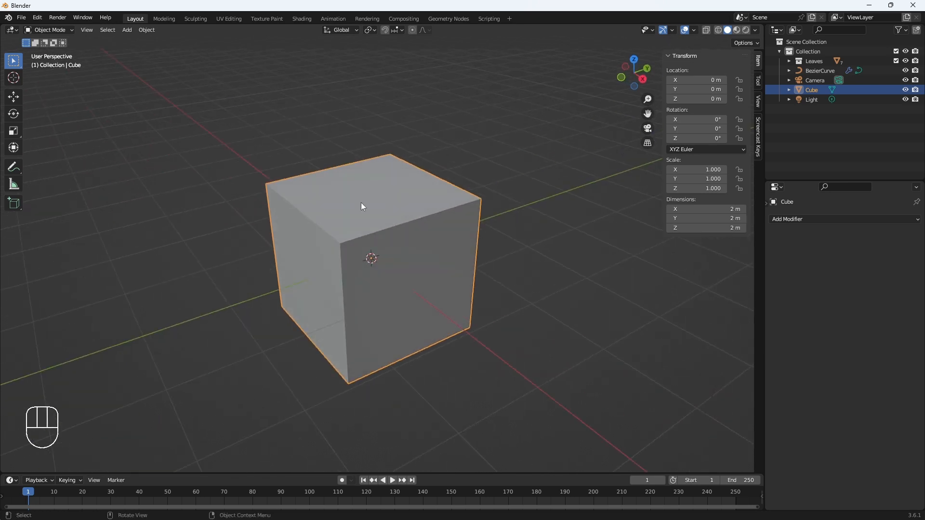
Edit the BezierCurve with freehand Draw onto surfaces, starting a stroke on the cube's front face
key(Tab)
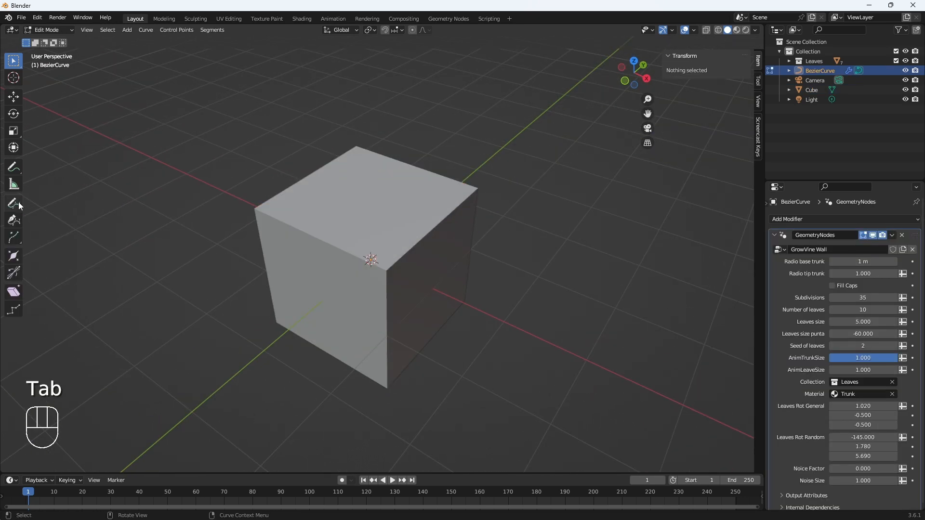
click(12, 203)
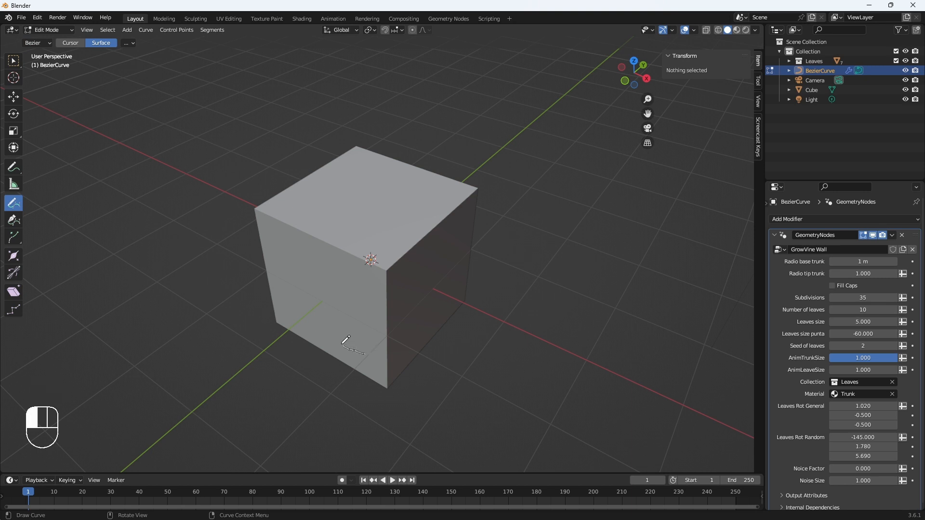